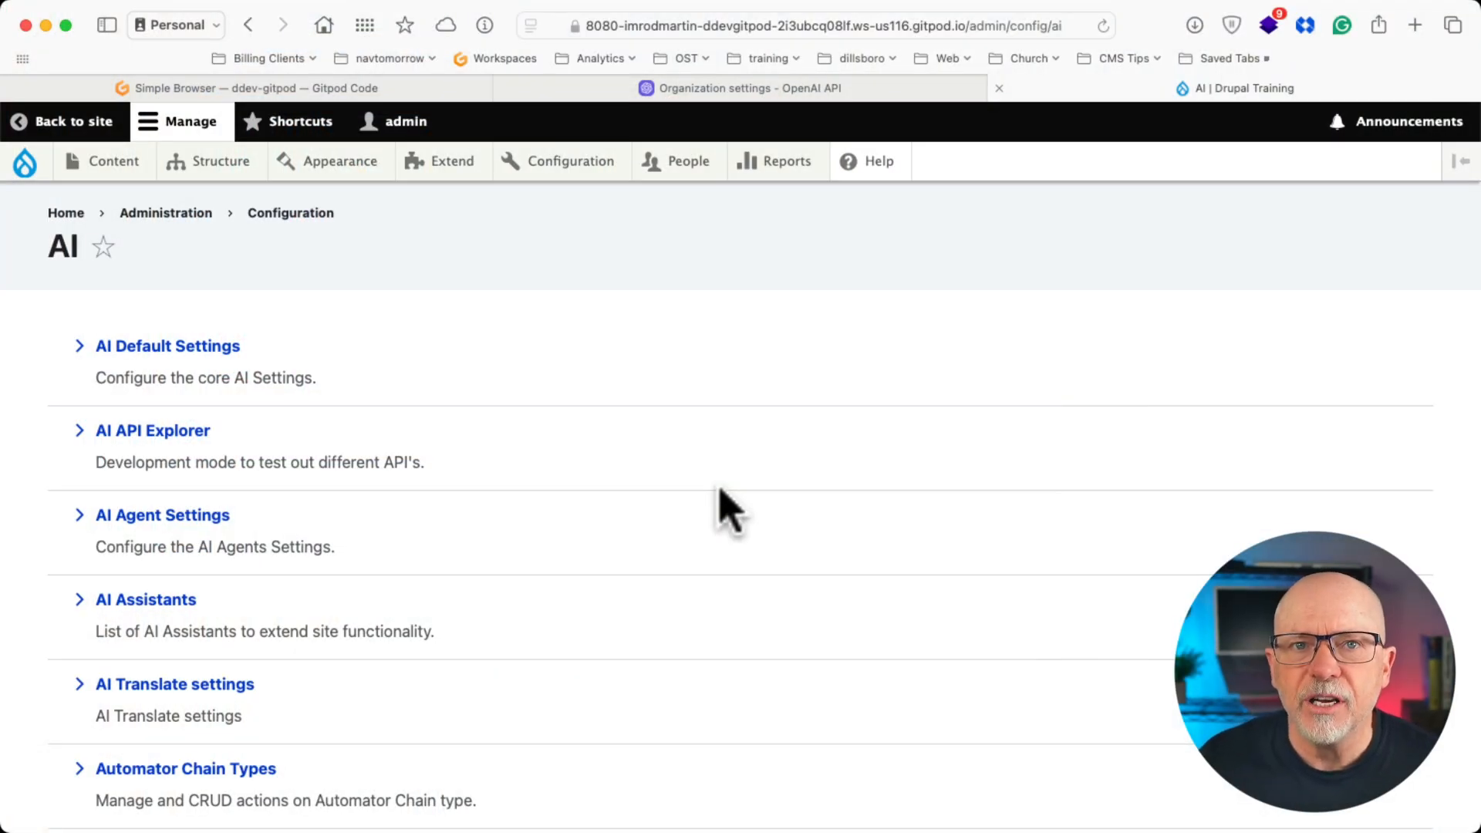
pyautogui.moveTo(651, 513)
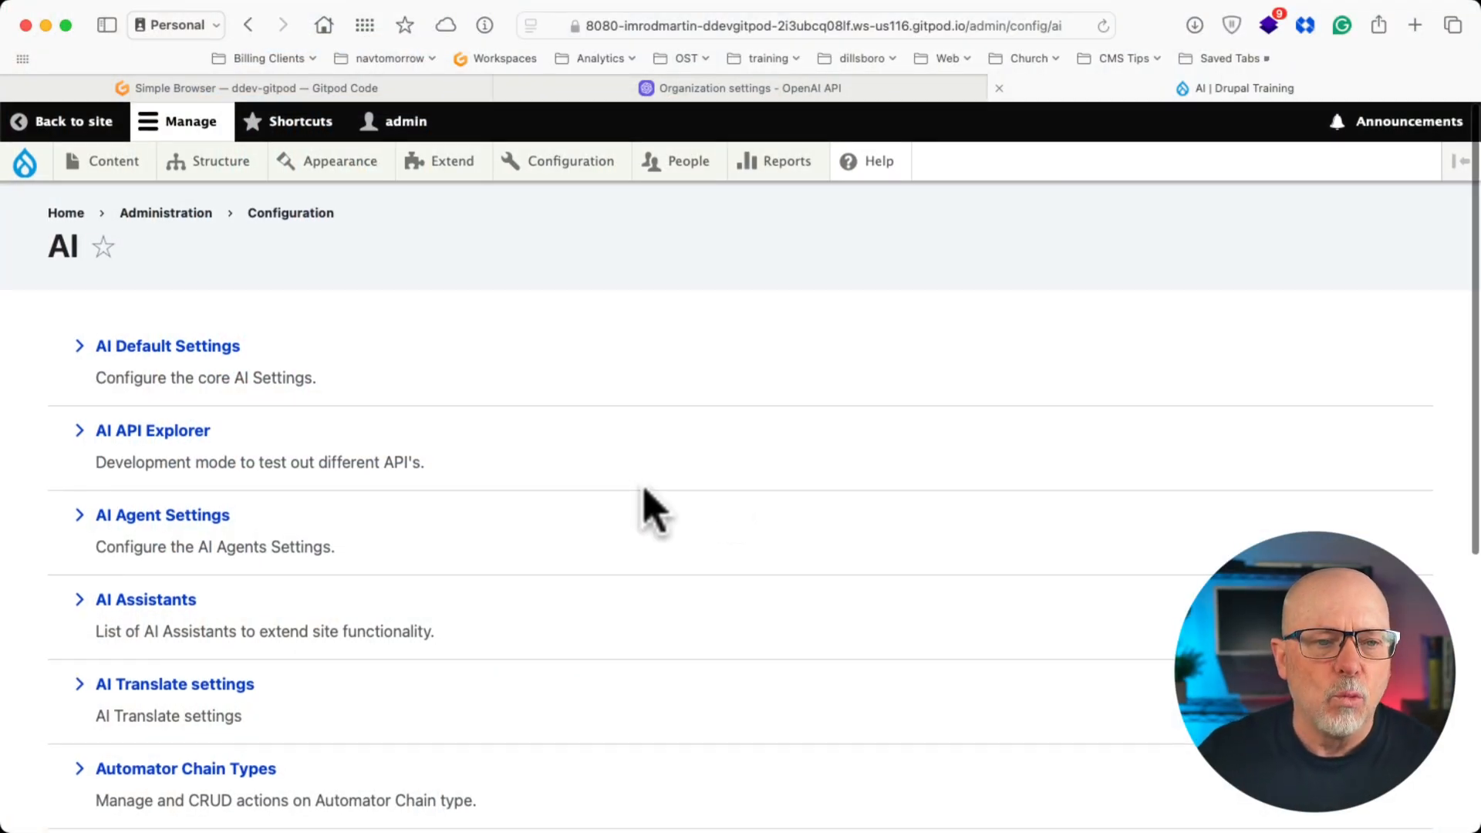
pyautogui.moveTo(592, 416)
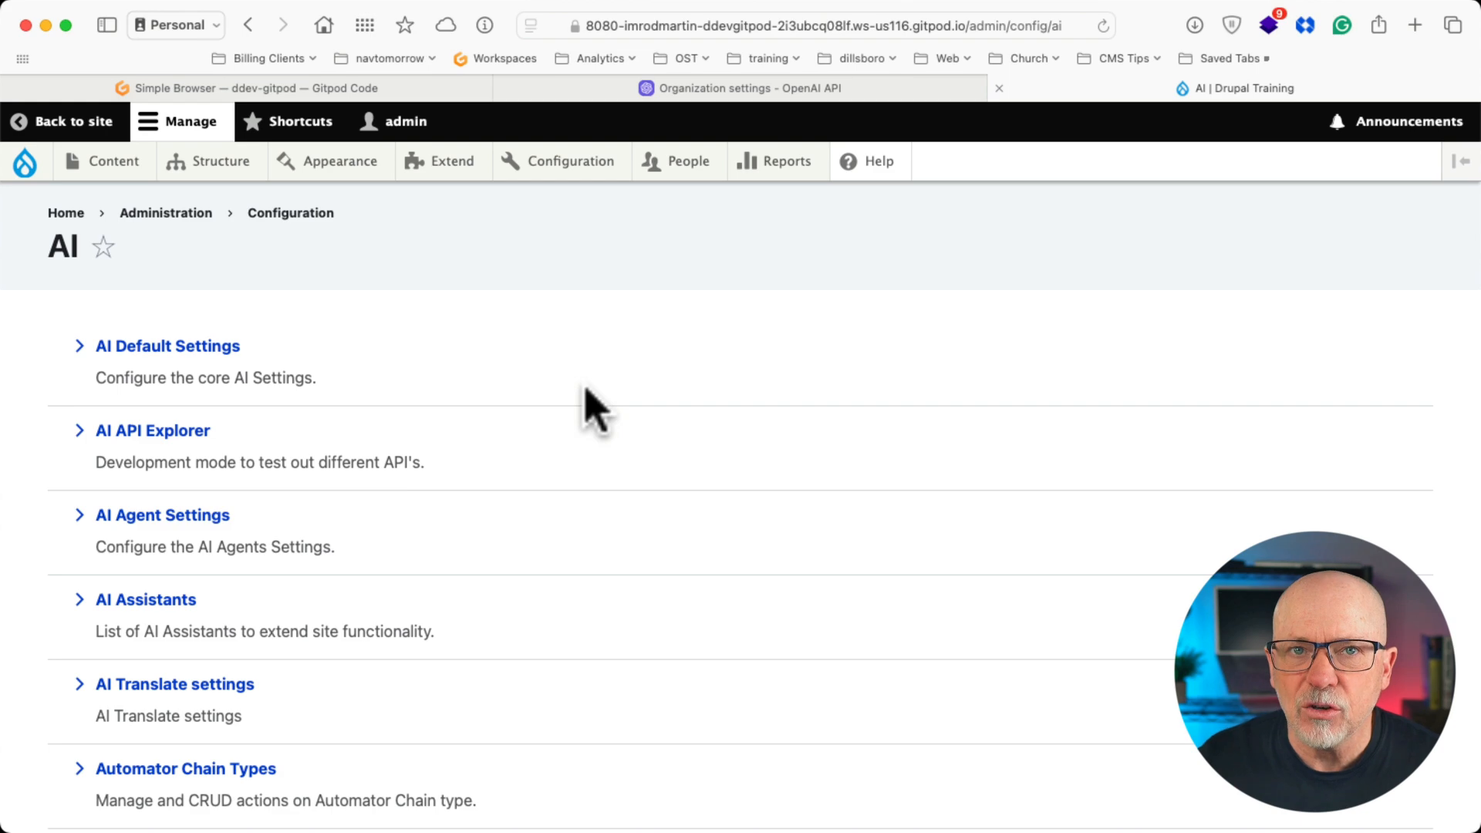
pyautogui.moveTo(492, 224)
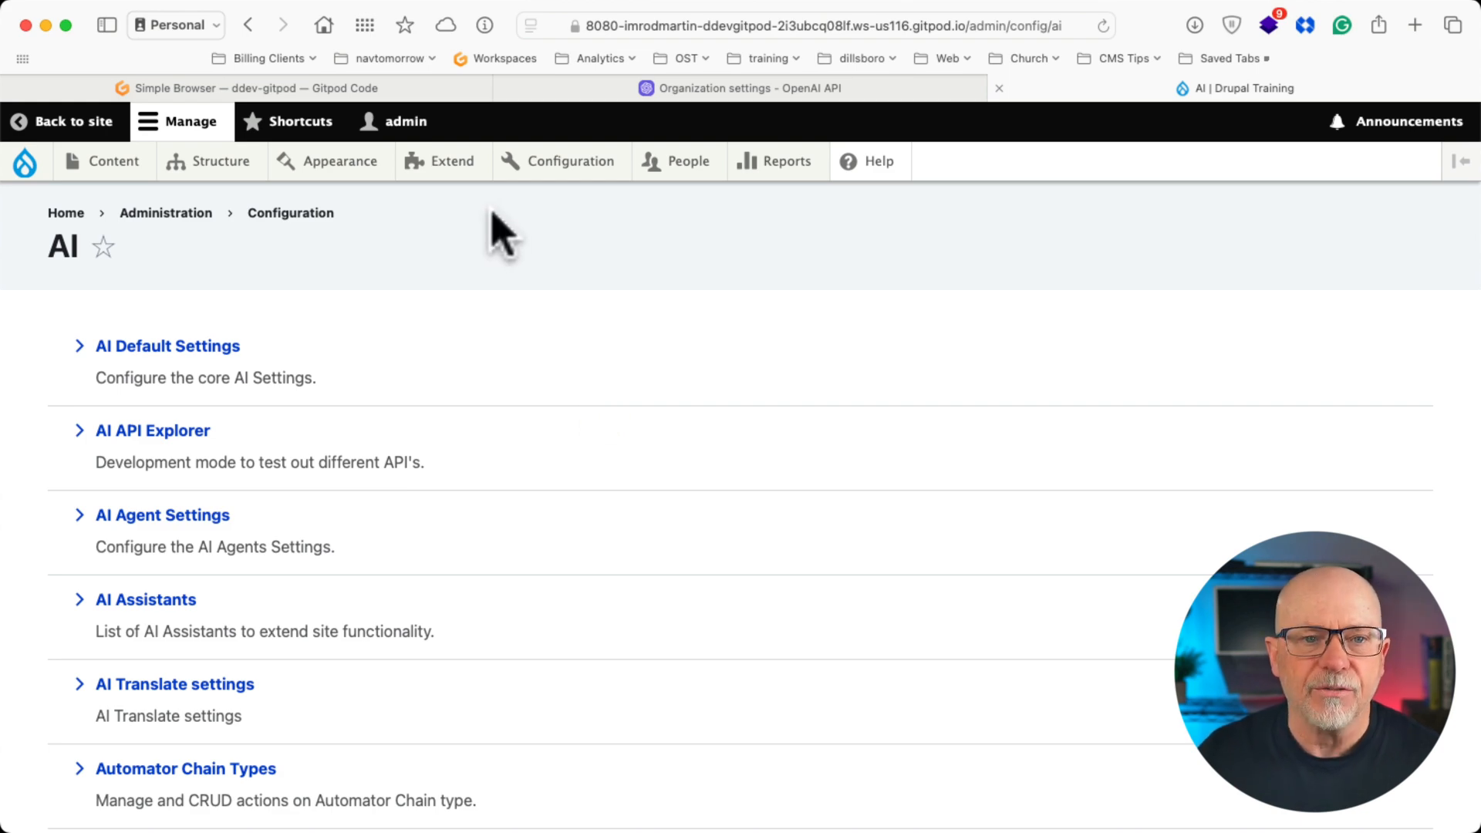
# Filter the Extend module list by 'ai' and review the AI, Providers, Tools and Vector Database groups.
pyautogui.click(453, 162)
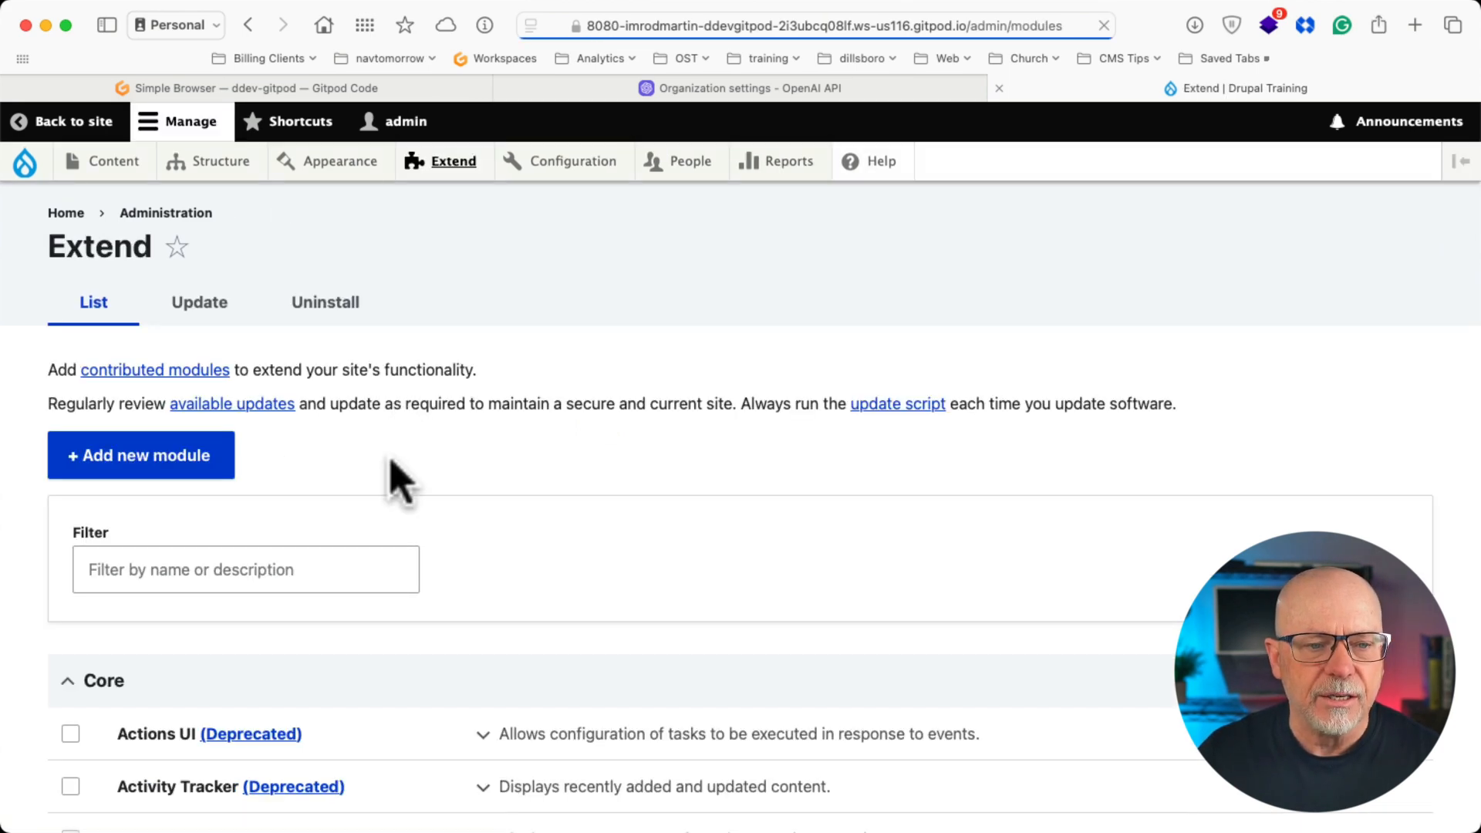
pyautogui.write('ai')
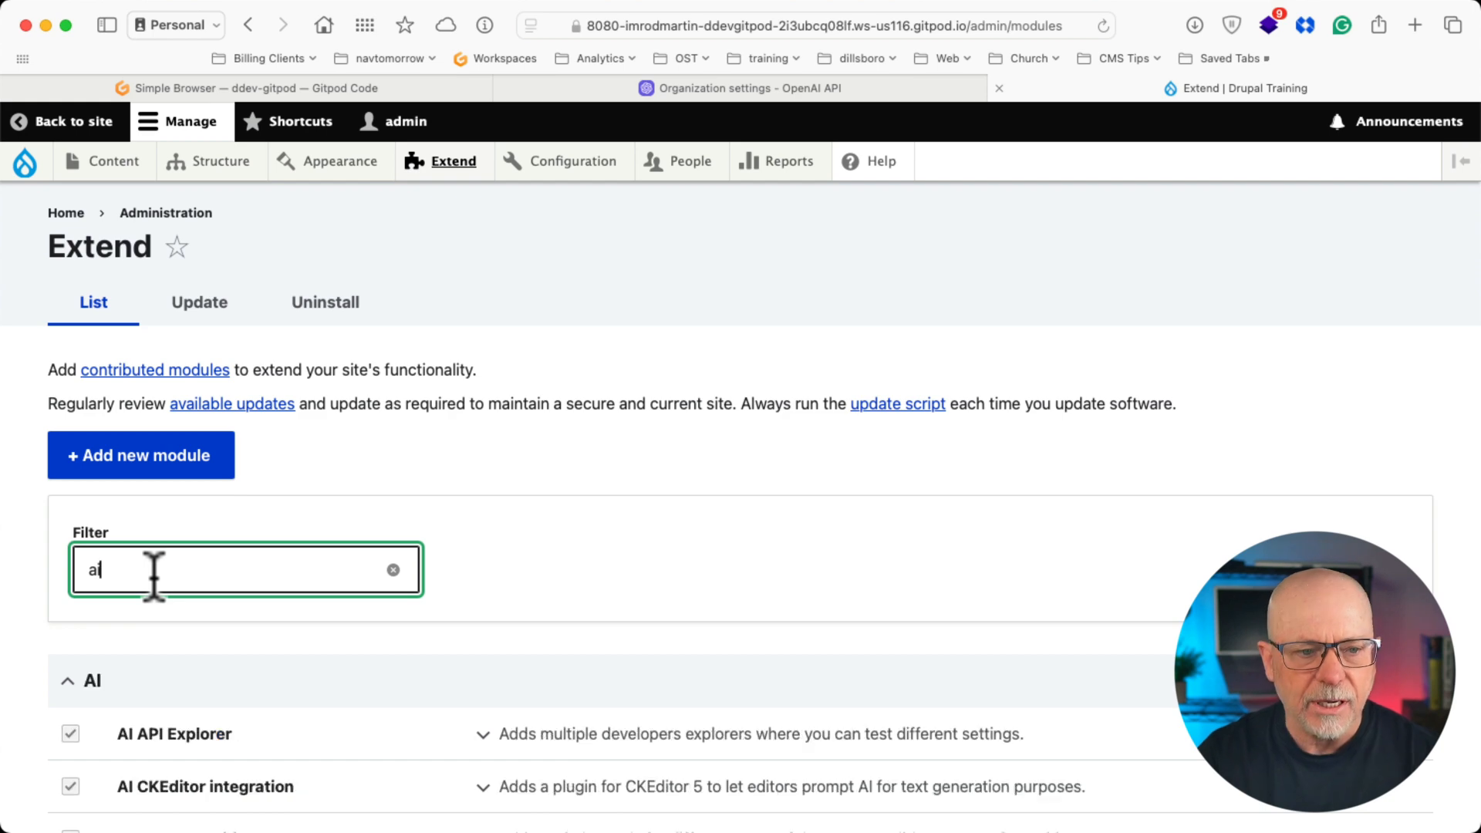
pyautogui.scroll(-3)
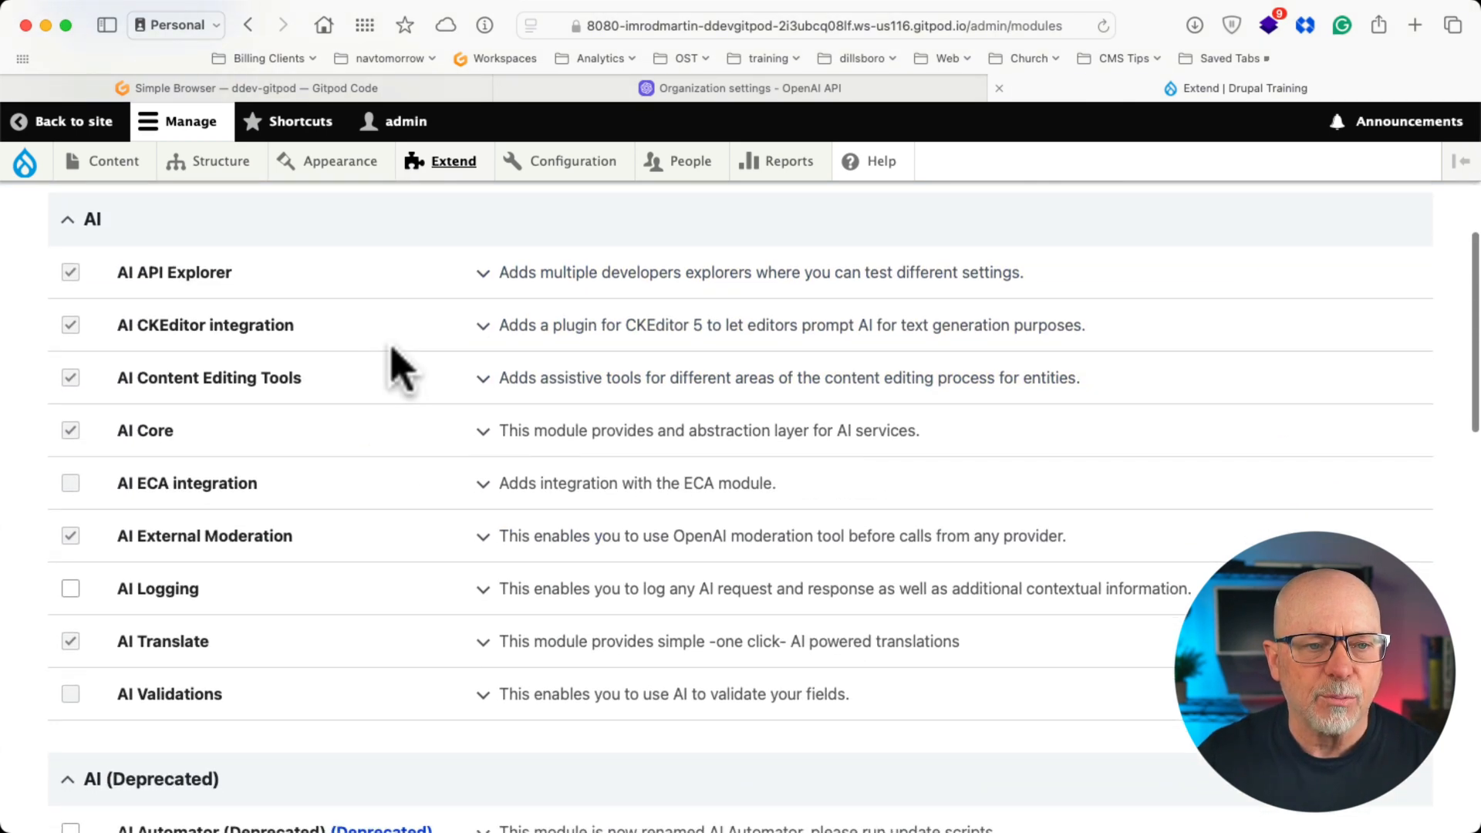
pyautogui.moveTo(390, 441)
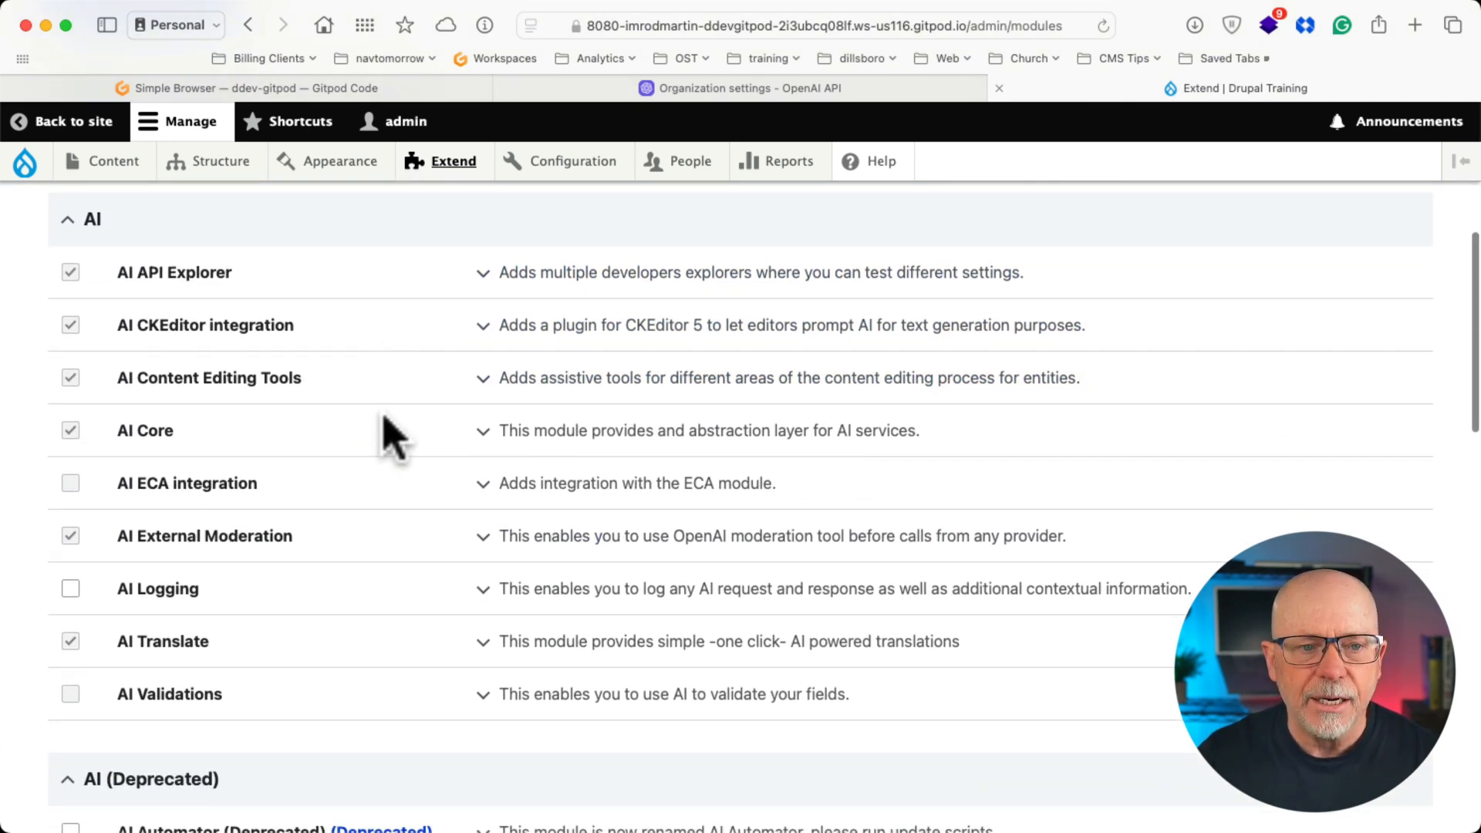
pyautogui.moveTo(350, 502)
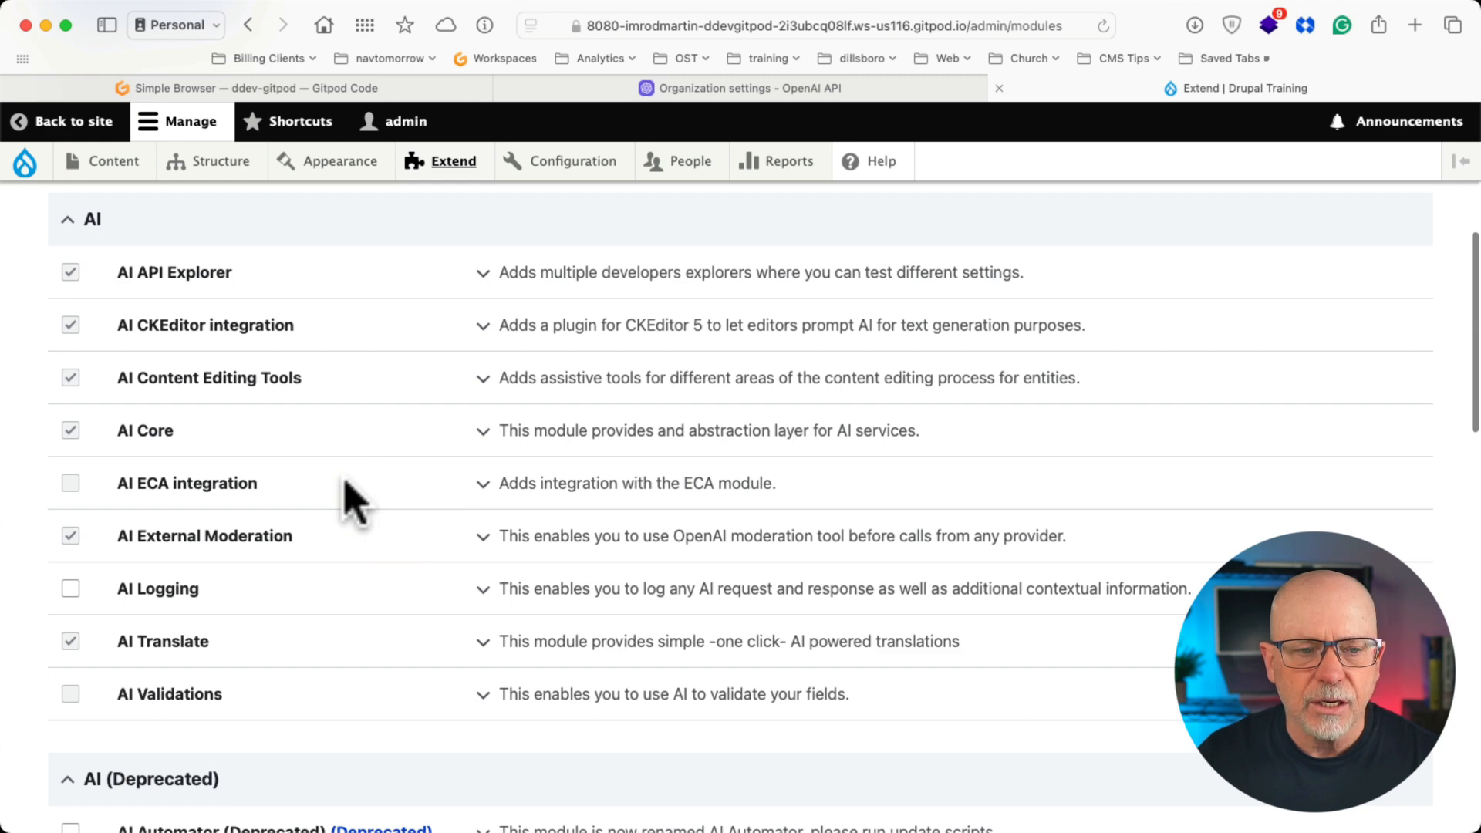
pyautogui.moveTo(364, 546)
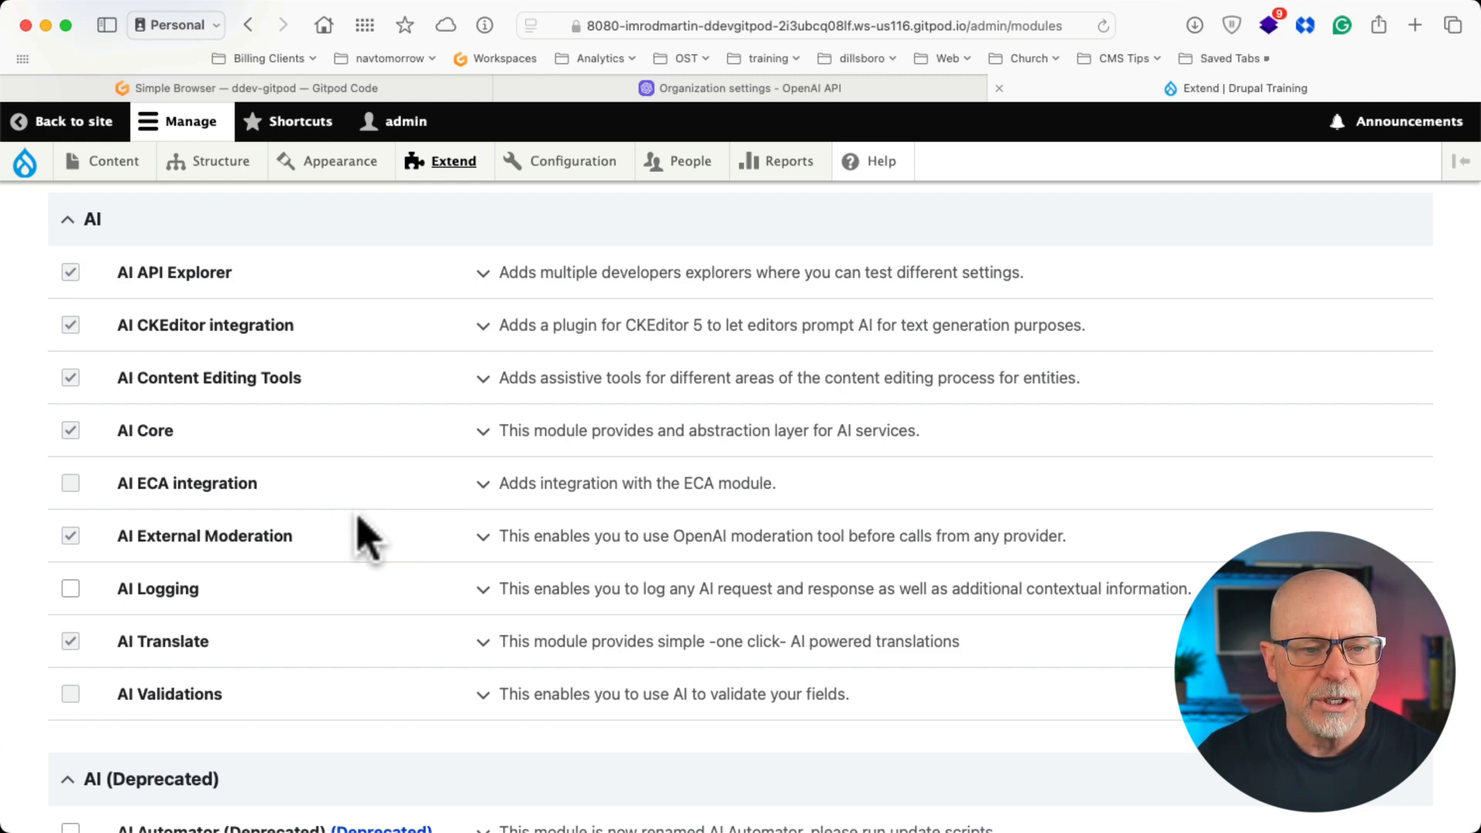
pyautogui.scroll(-3)
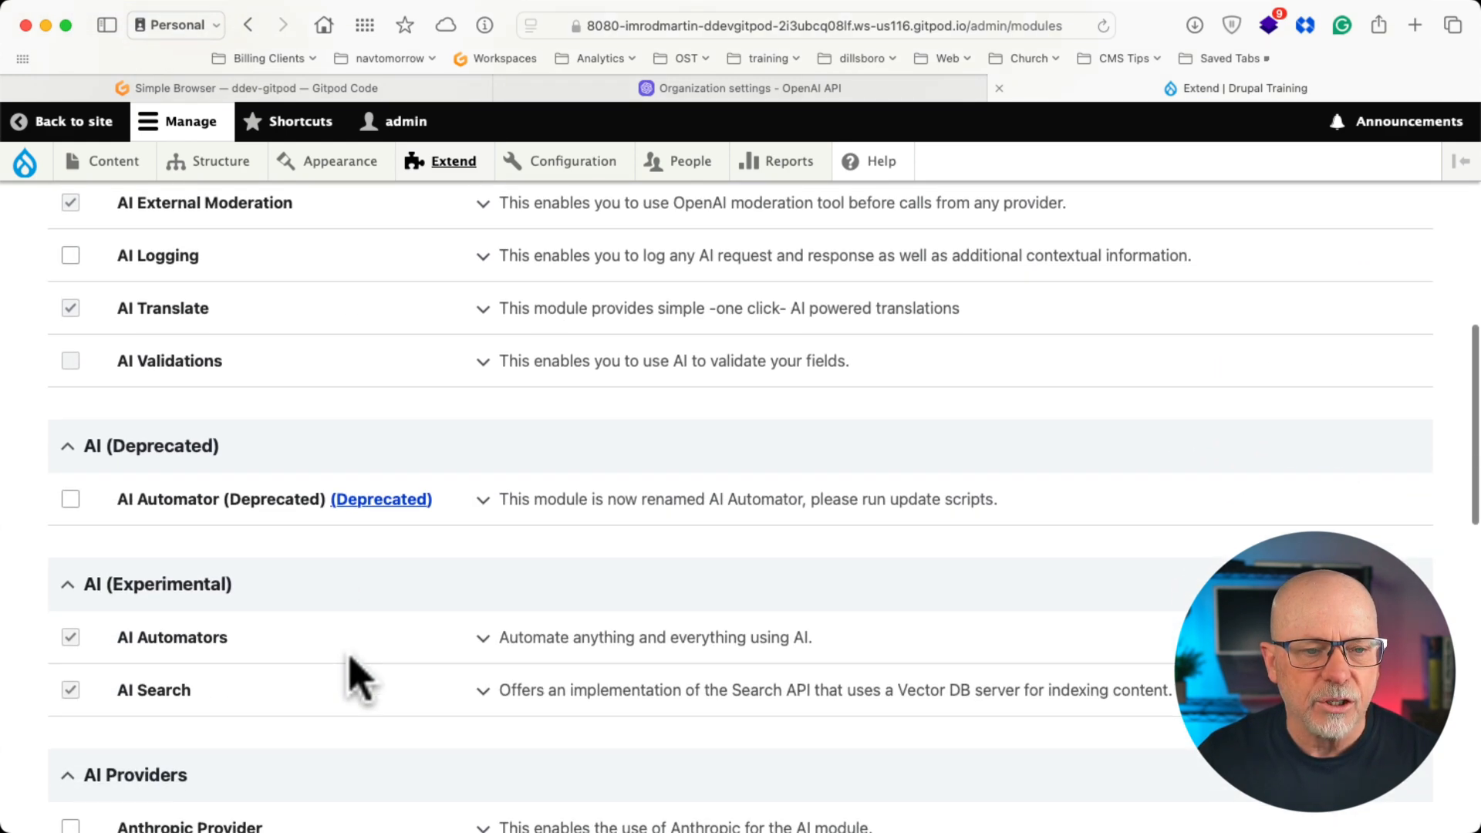
pyautogui.scroll(-3)
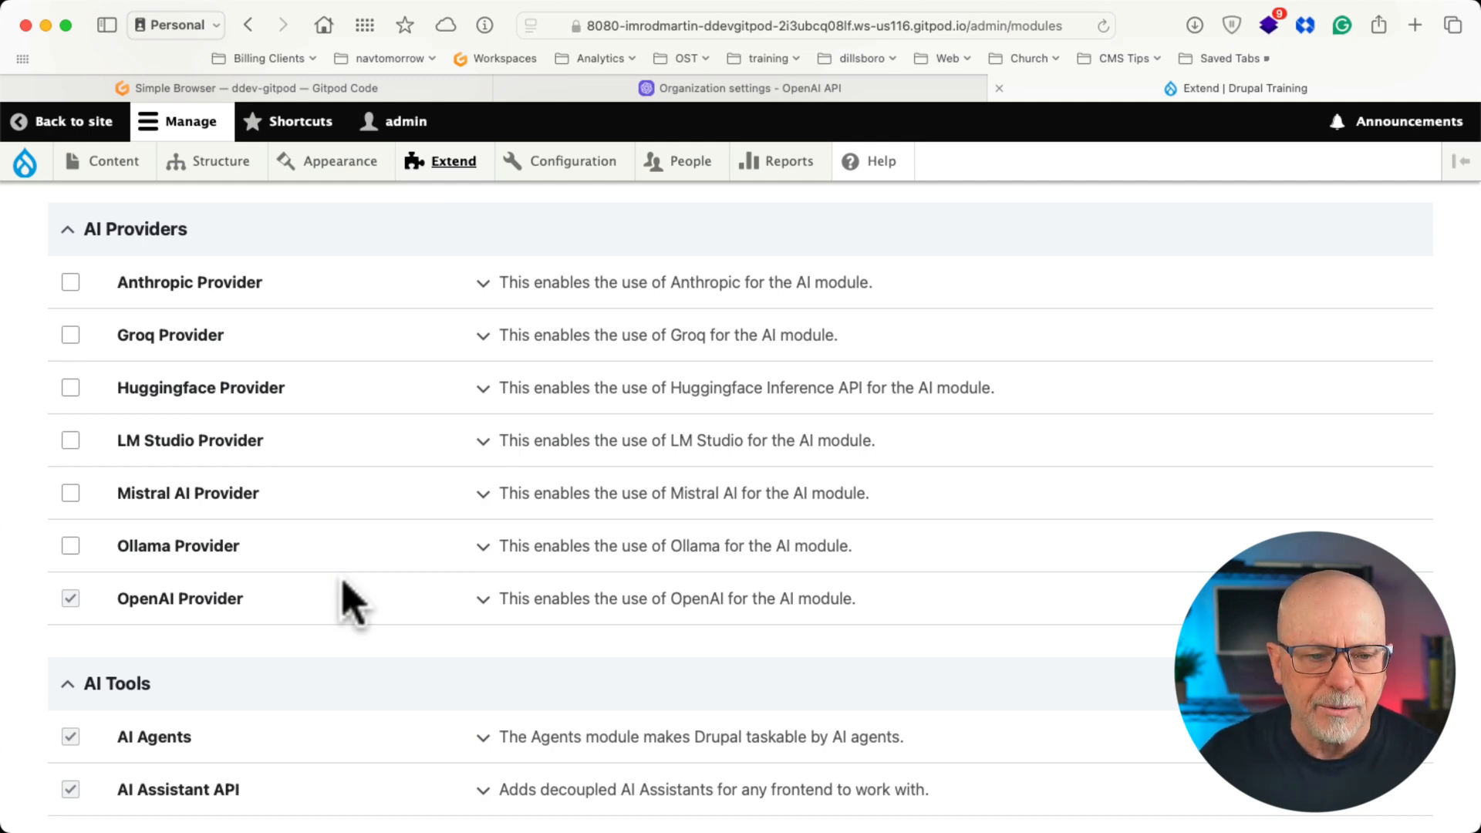
pyautogui.scroll(-3)
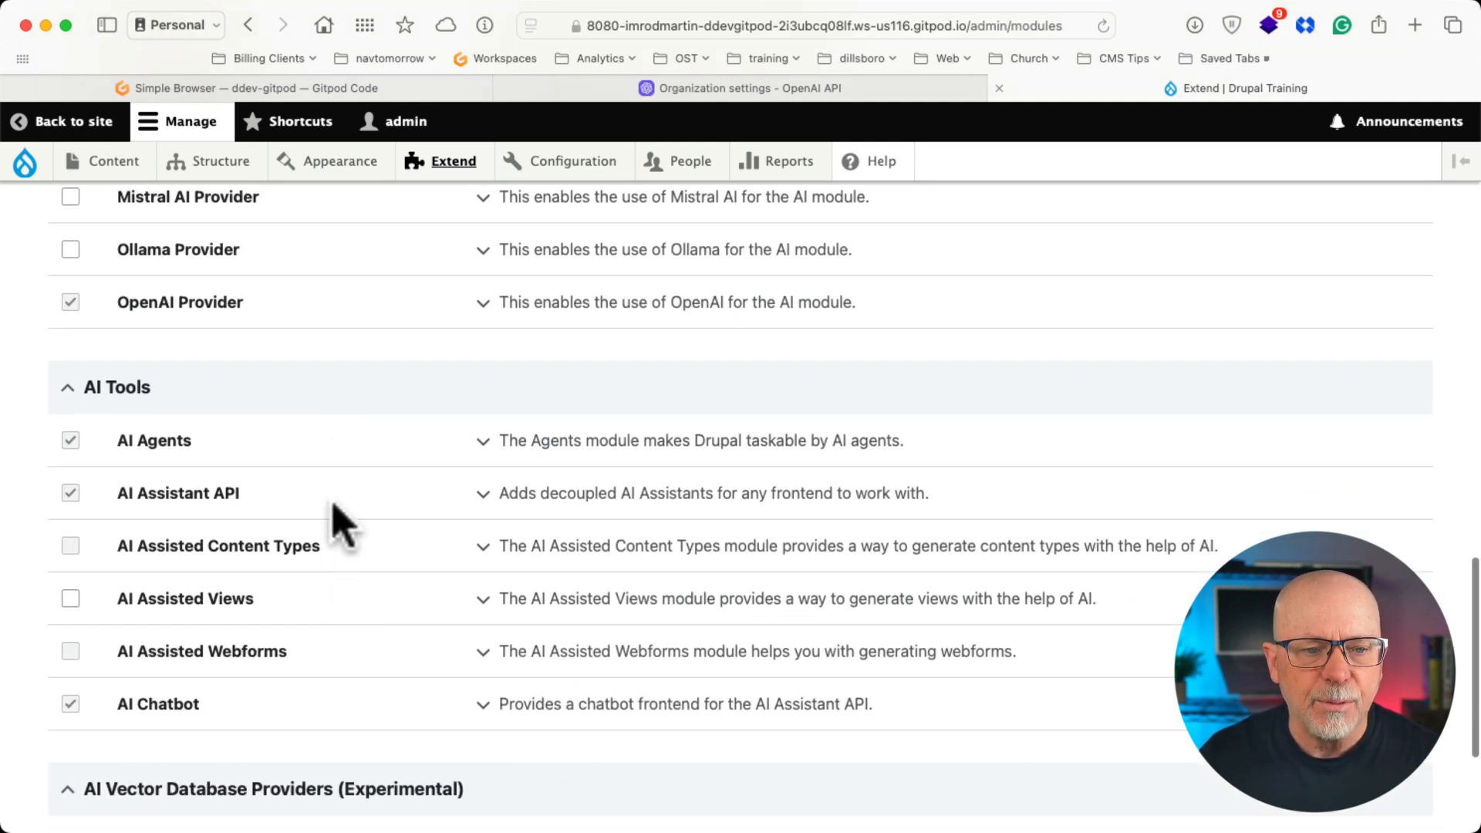
pyautogui.scroll(-3)
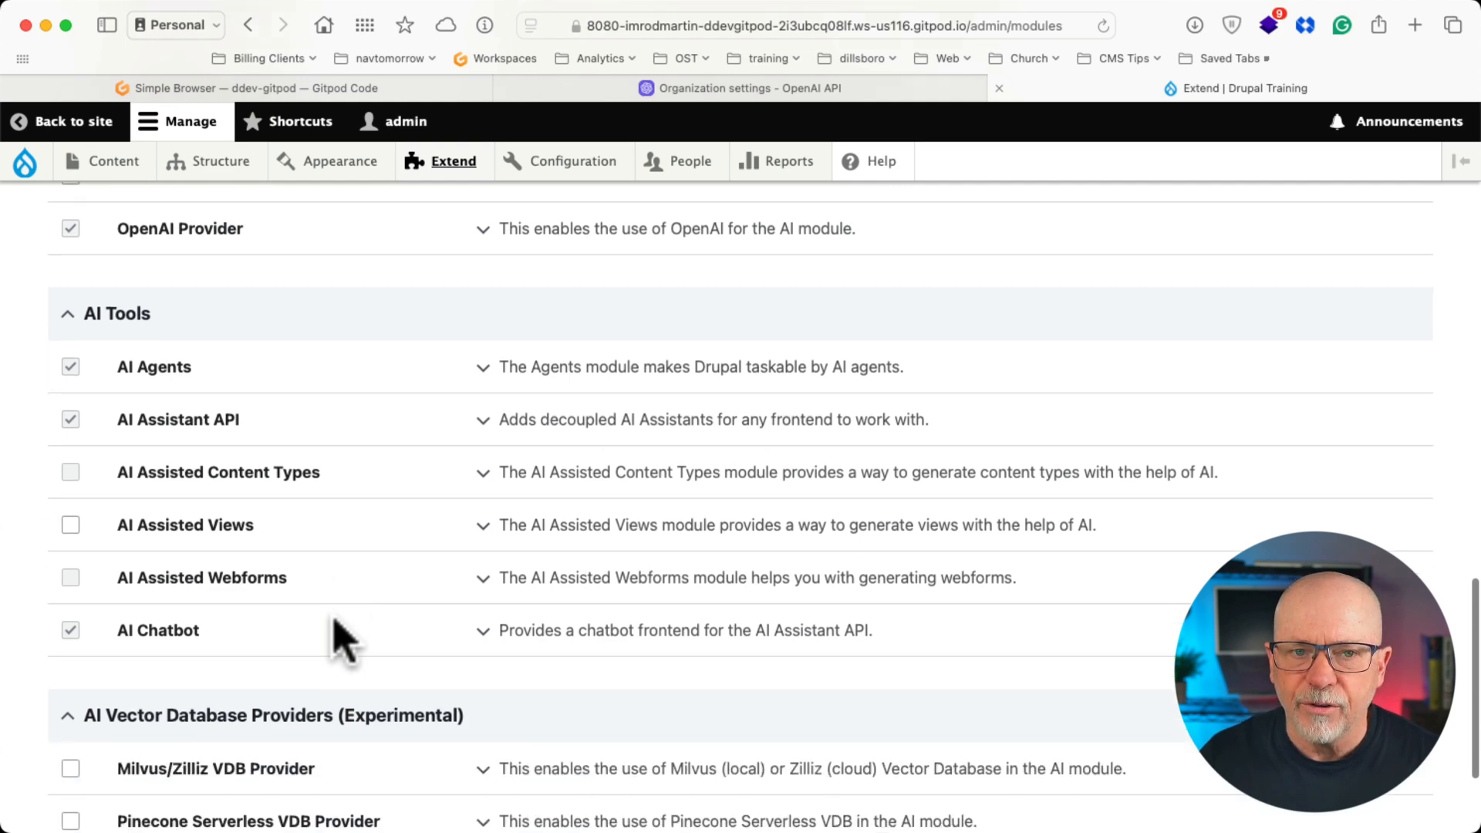
pyautogui.scroll(-3)
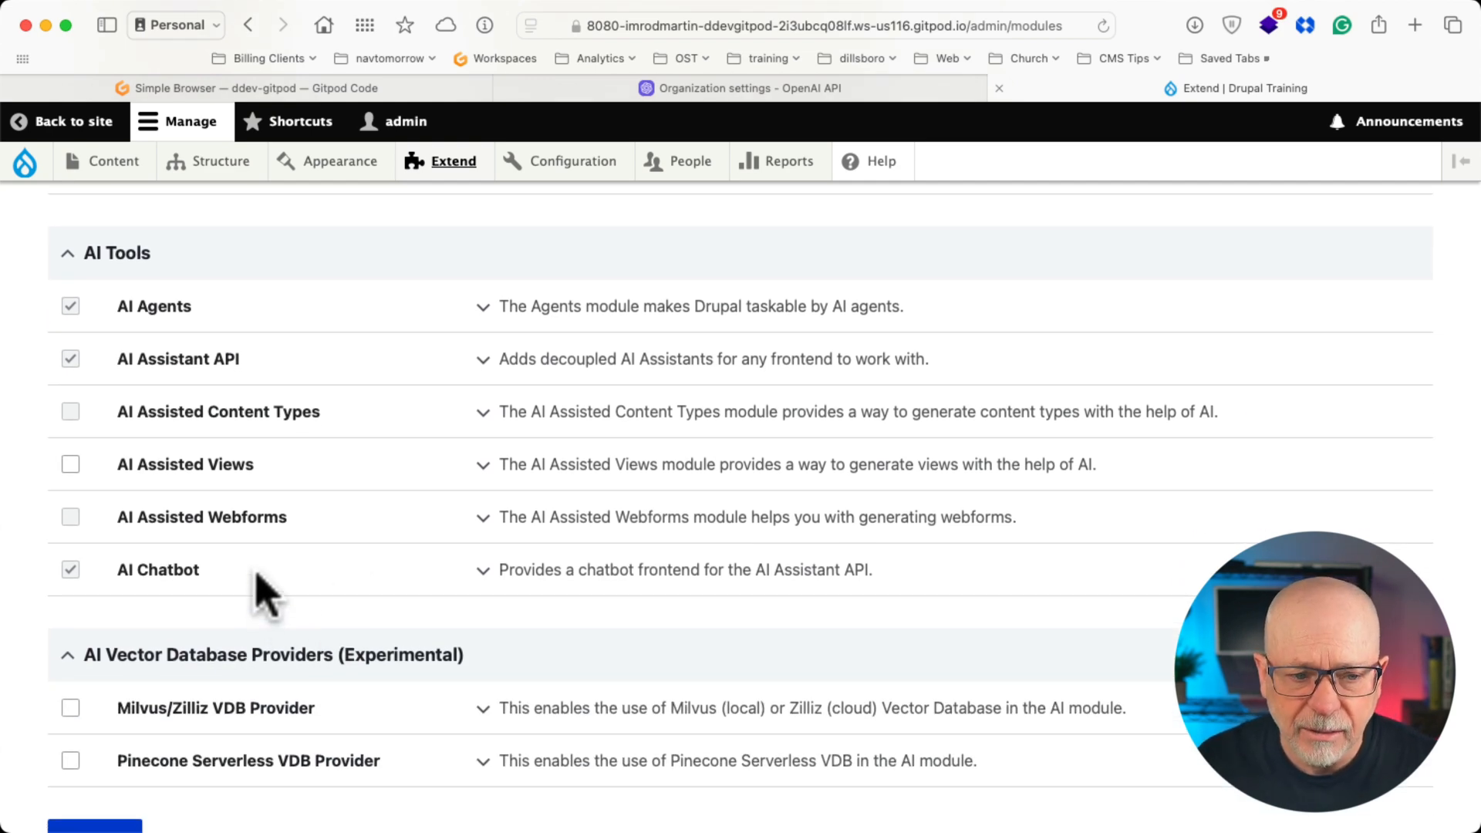
# Check that AI Provider Settings lists only OpenAI Authentication, then return to the AI overview.
pyautogui.click(573, 161)
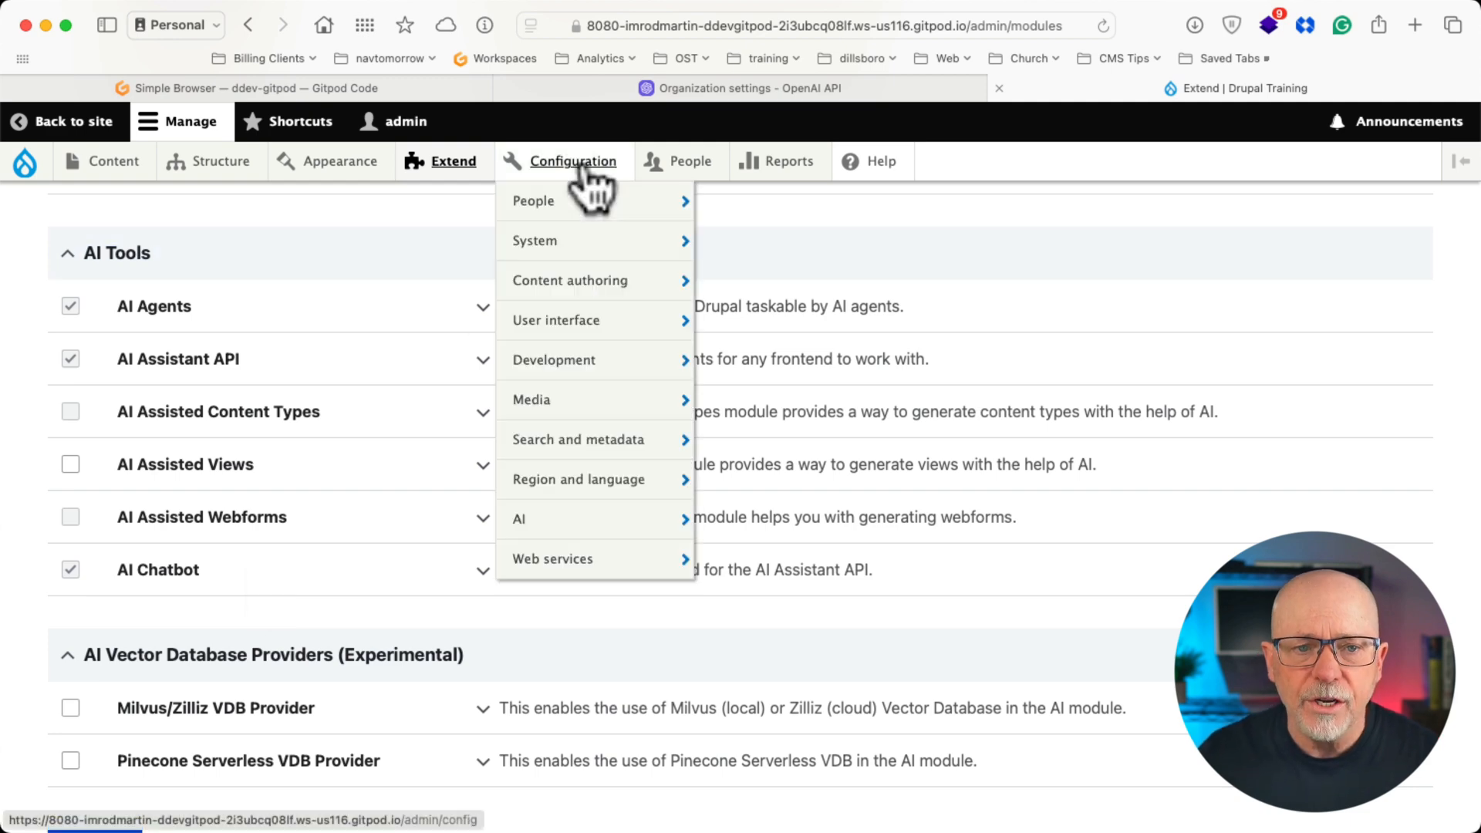
pyautogui.click(518, 518)
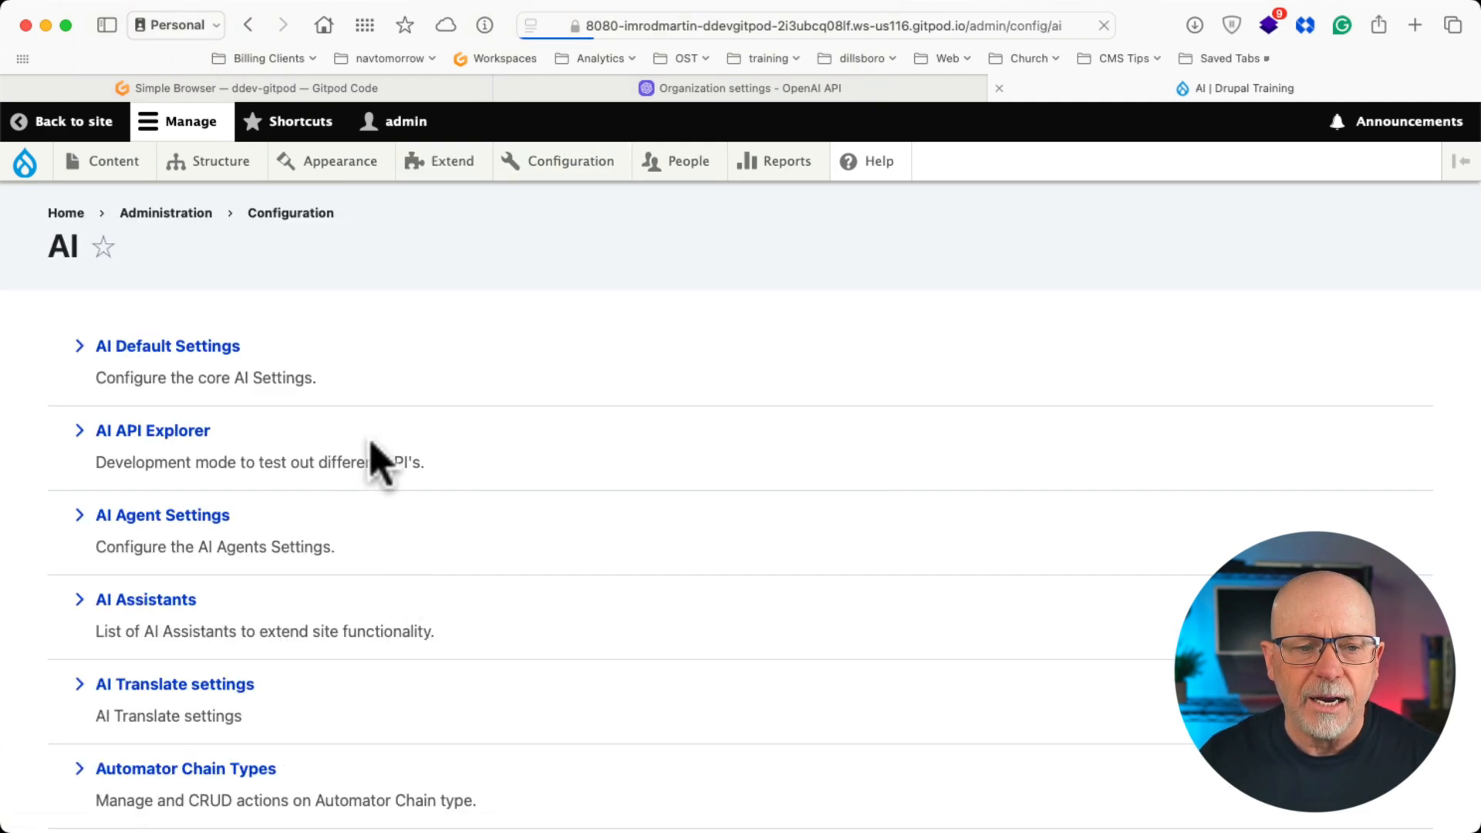
pyautogui.scroll(-3)
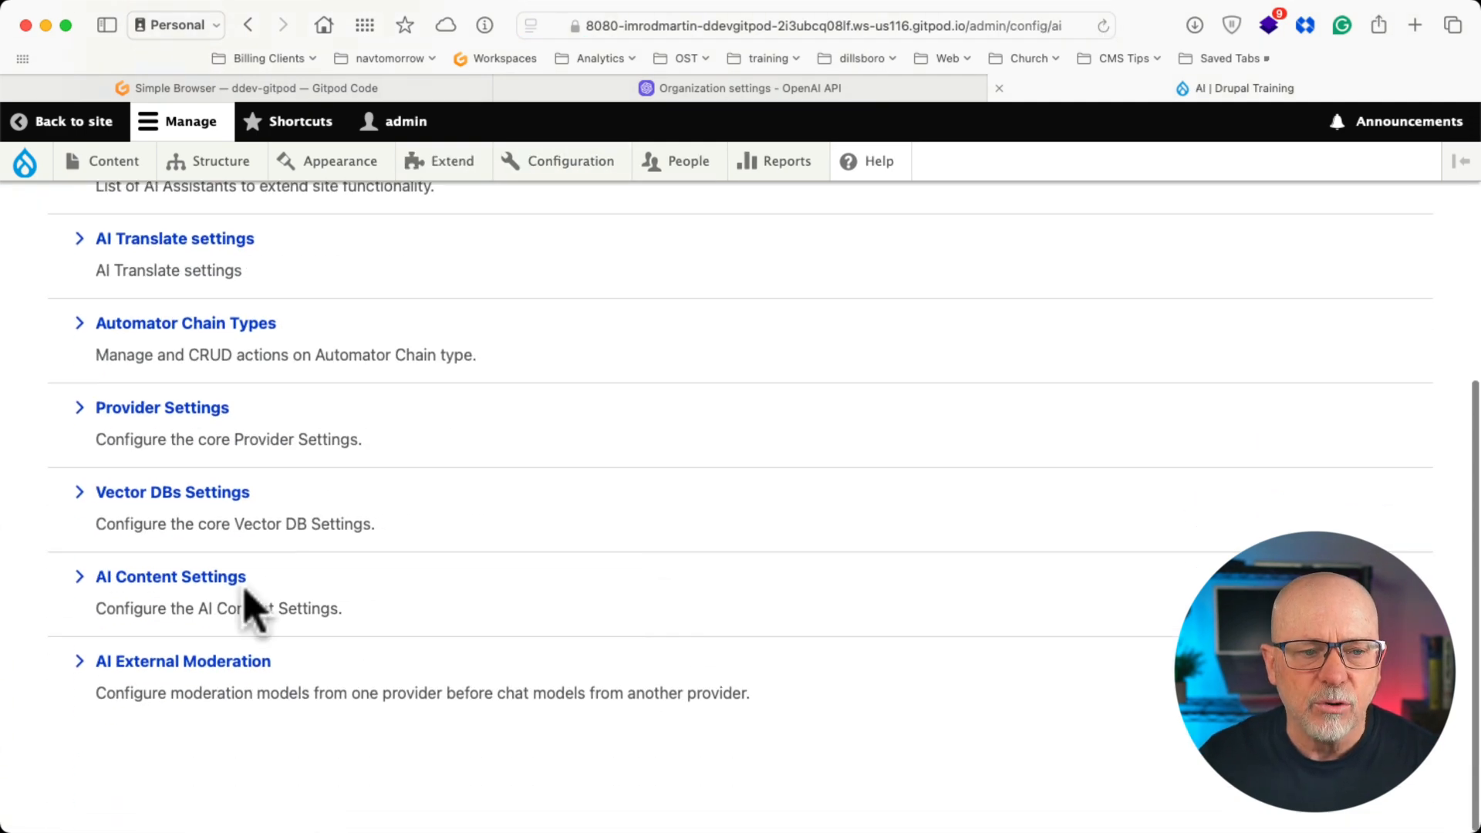
pyautogui.moveTo(166, 428)
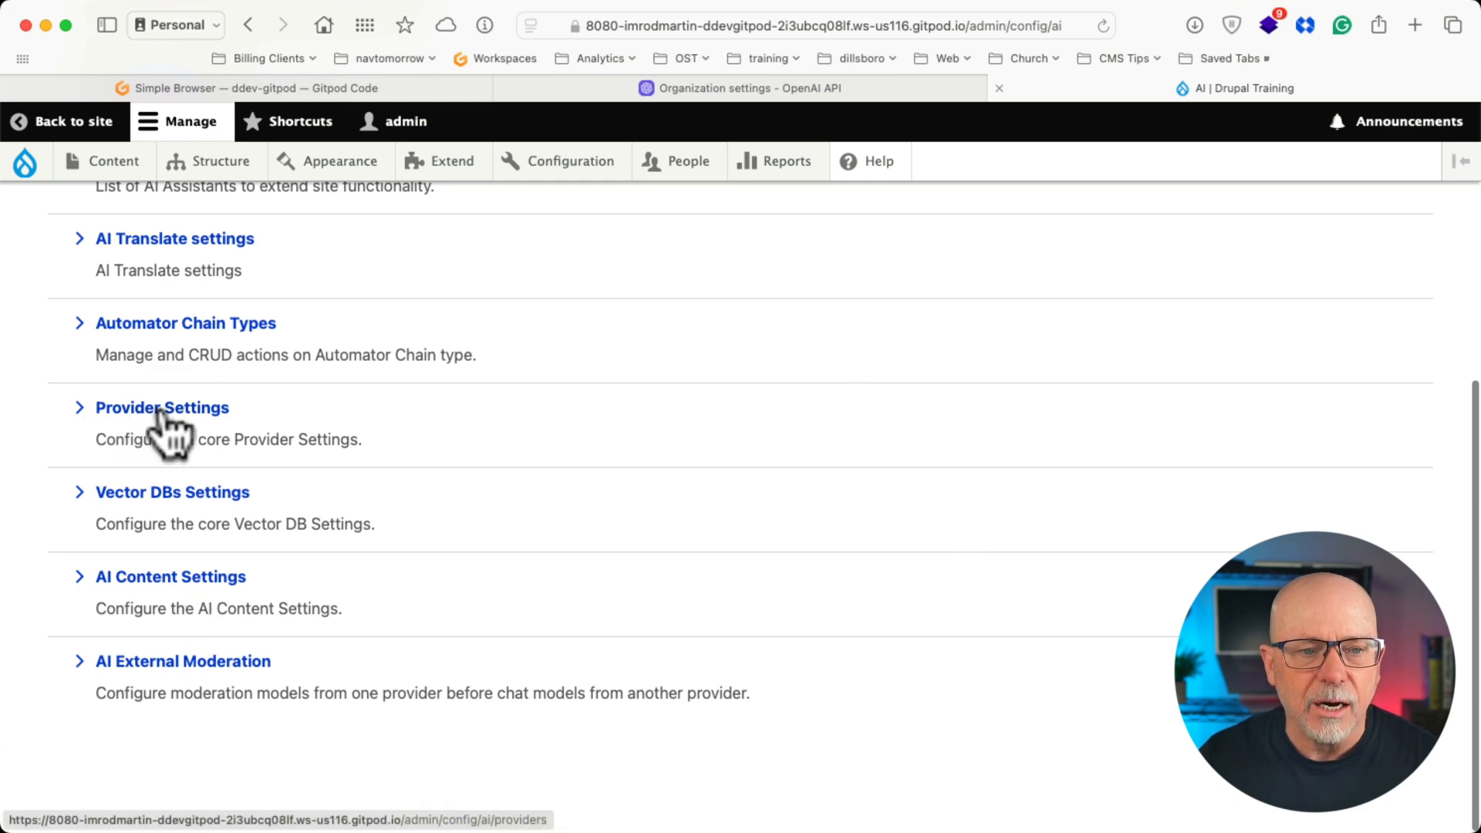
pyautogui.click(159, 407)
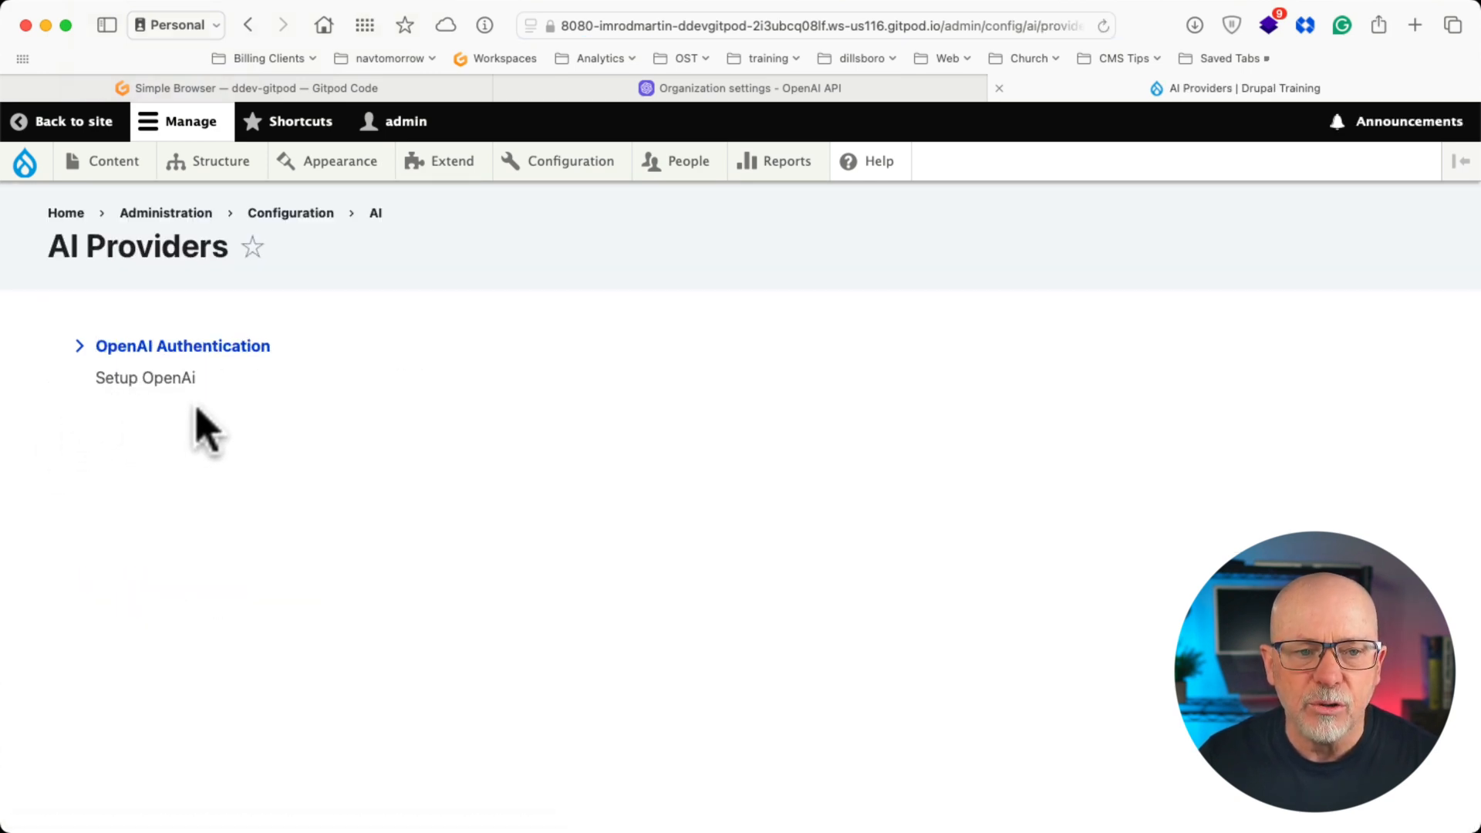
pyautogui.moveTo(251, 246)
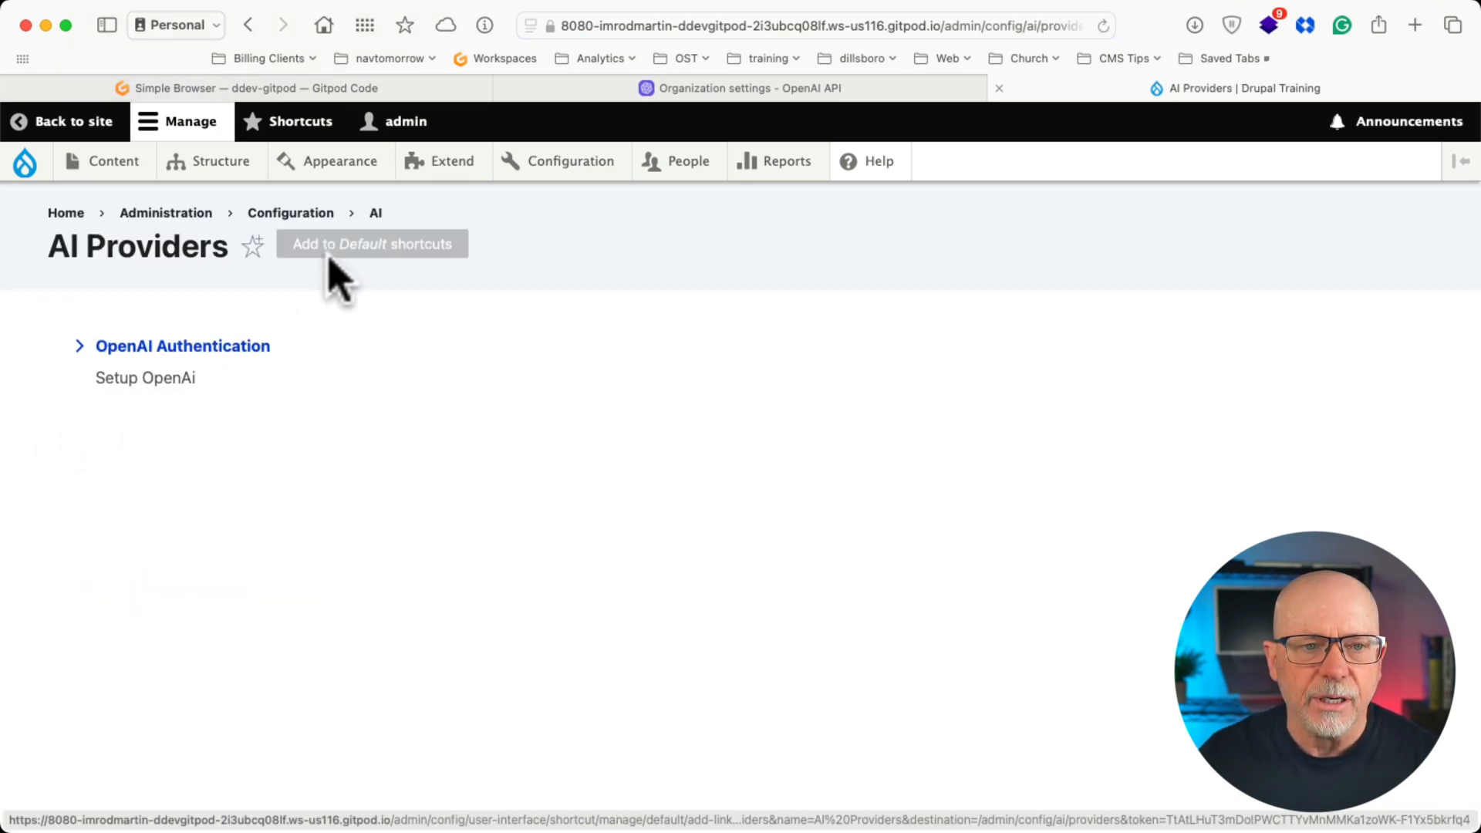
pyautogui.click(375, 213)
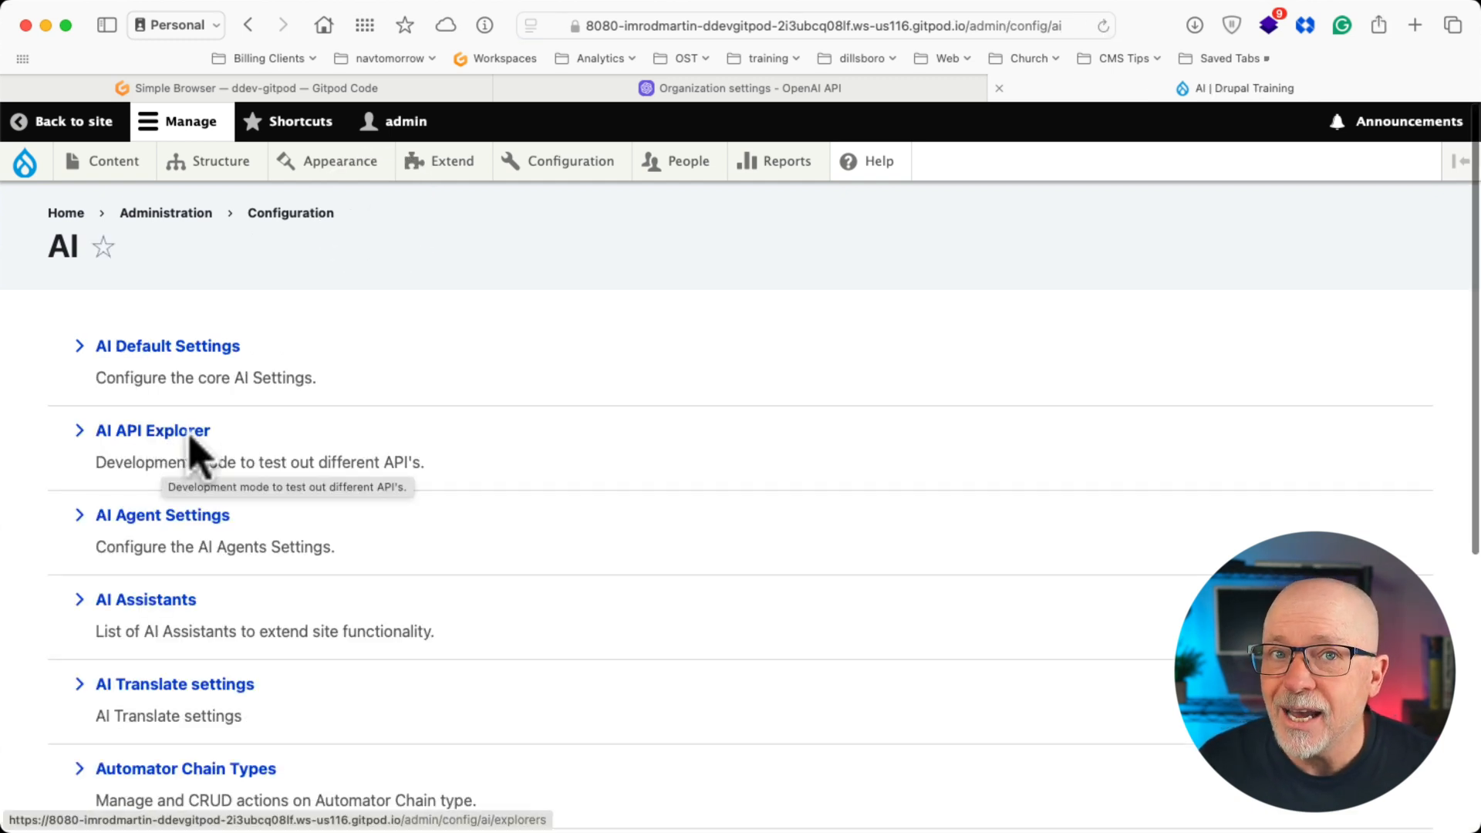
# Browse the AI API Explorers list from chat and image generation to translation and vector databases.
pyautogui.click(155, 431)
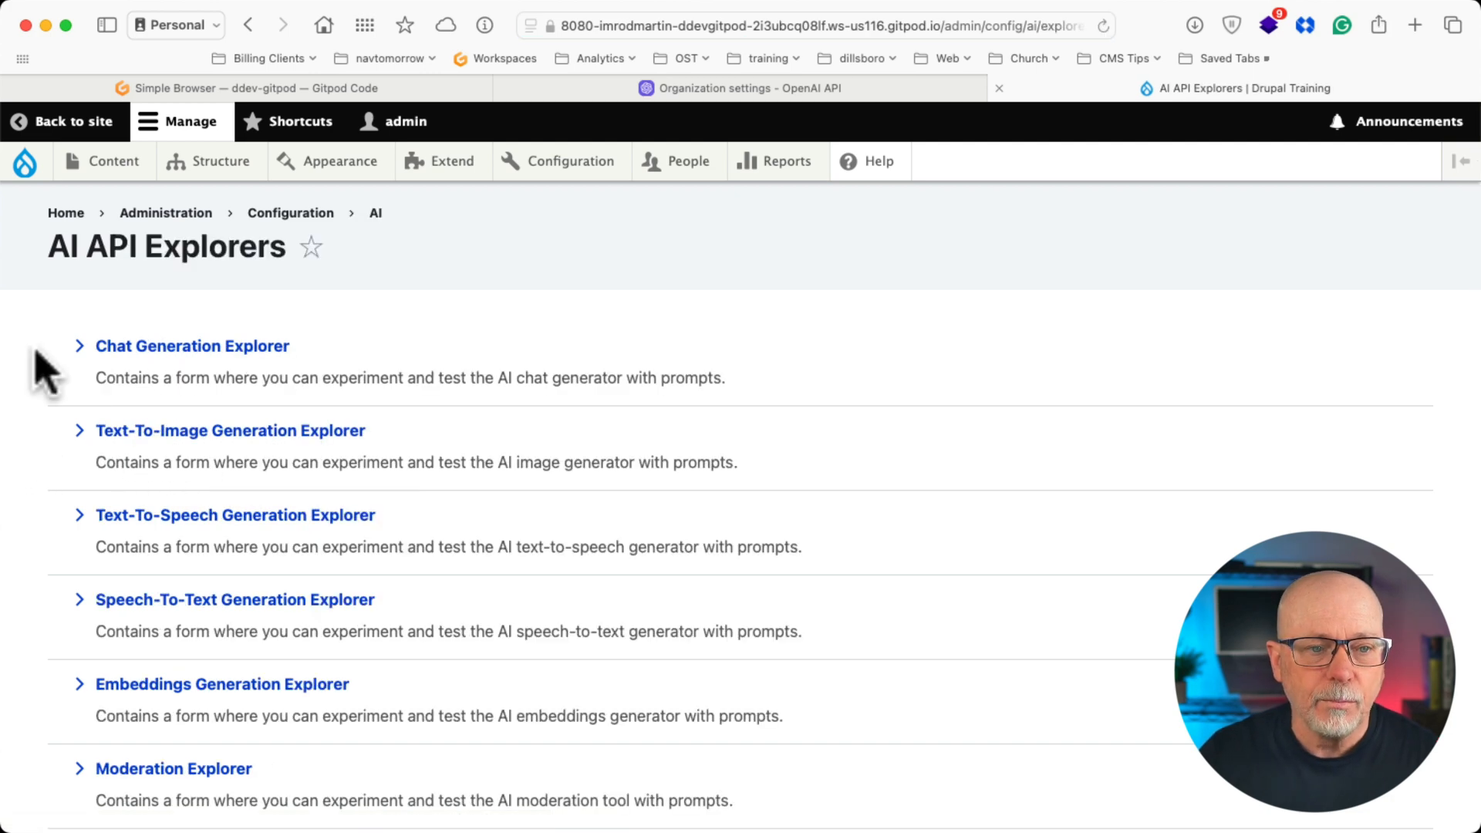
pyautogui.moveTo(59, 536)
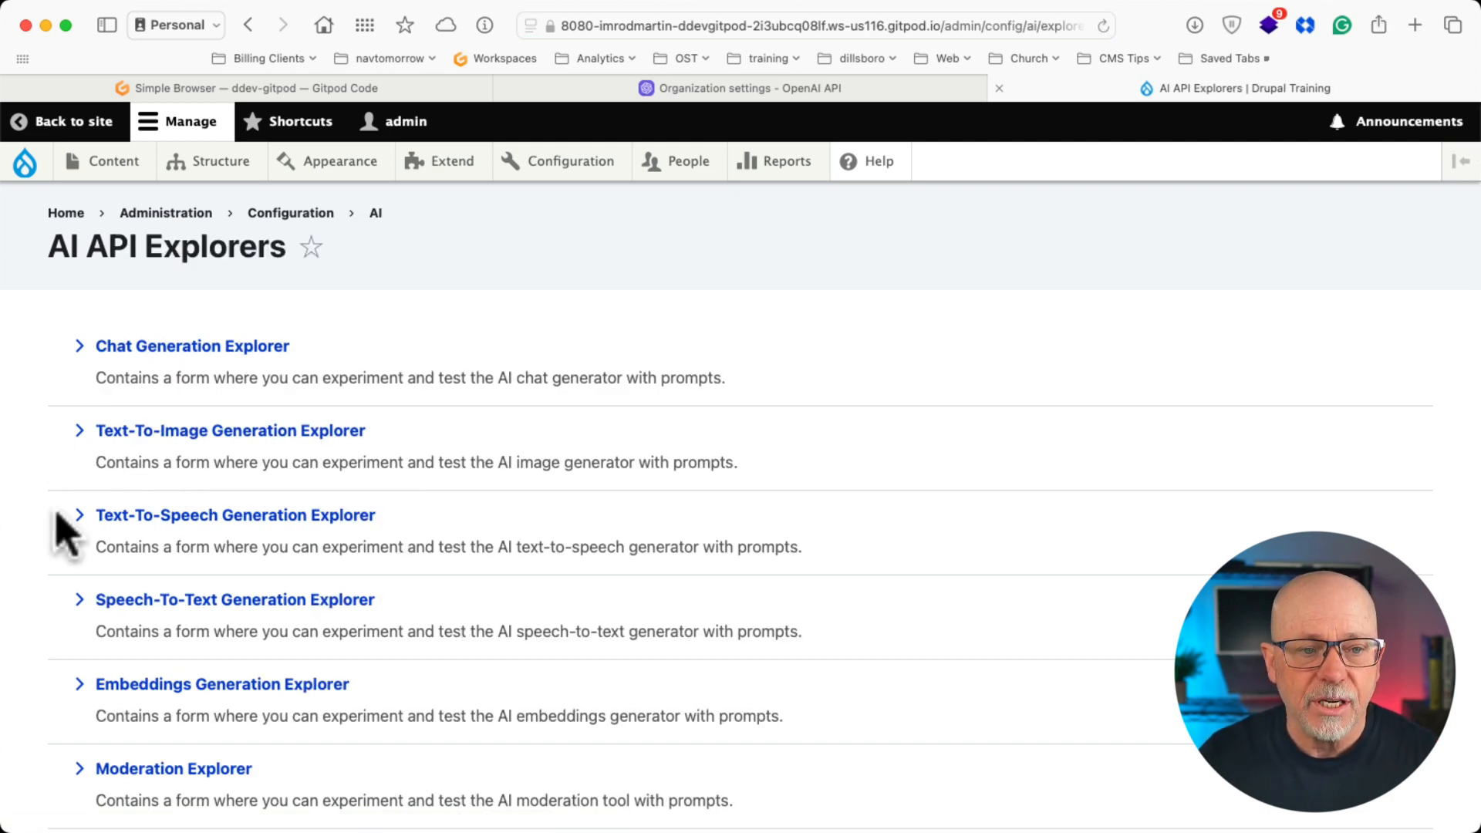
pyautogui.moveTo(68, 625)
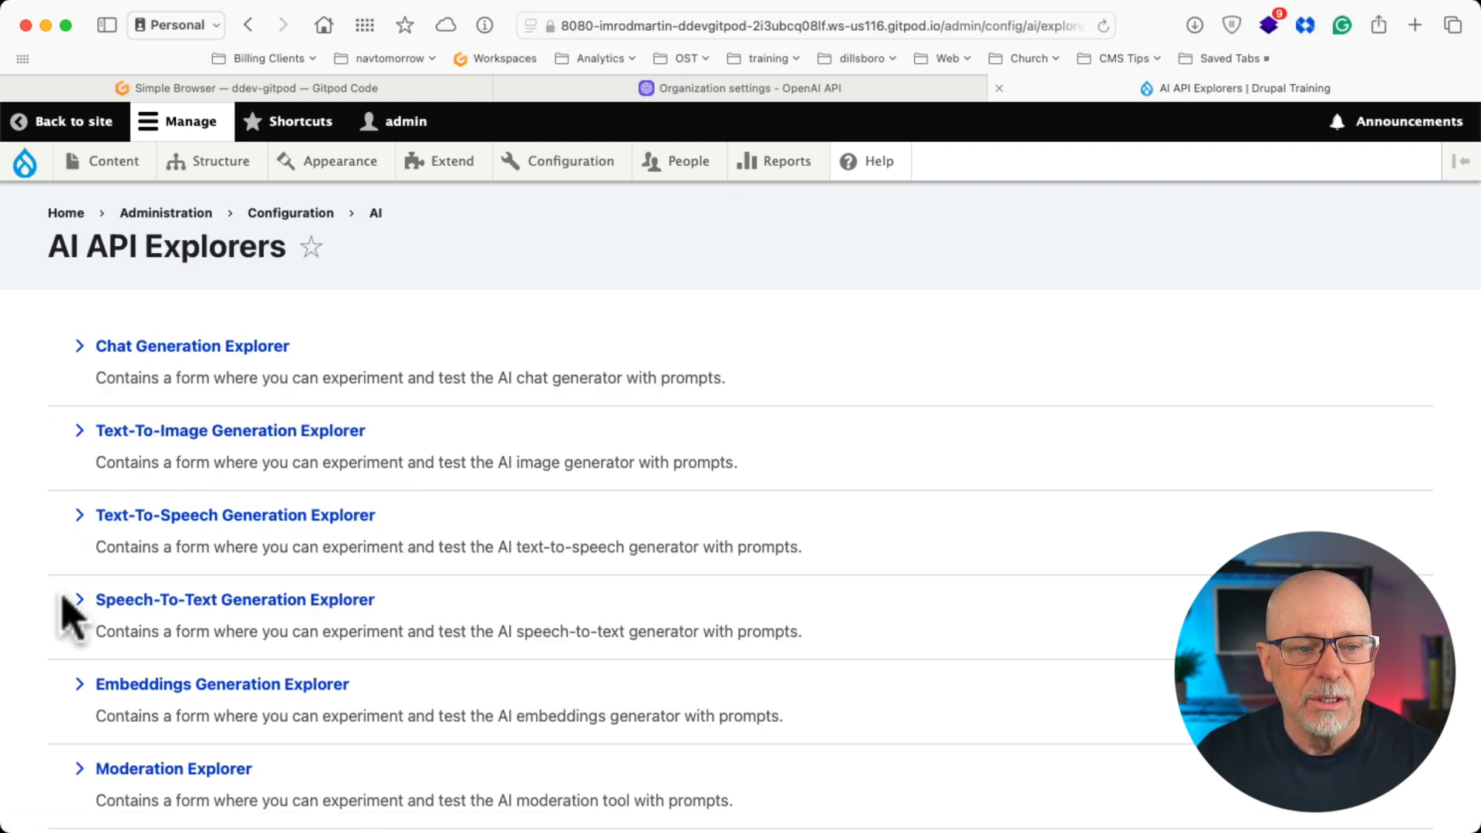
pyautogui.scroll(-3)
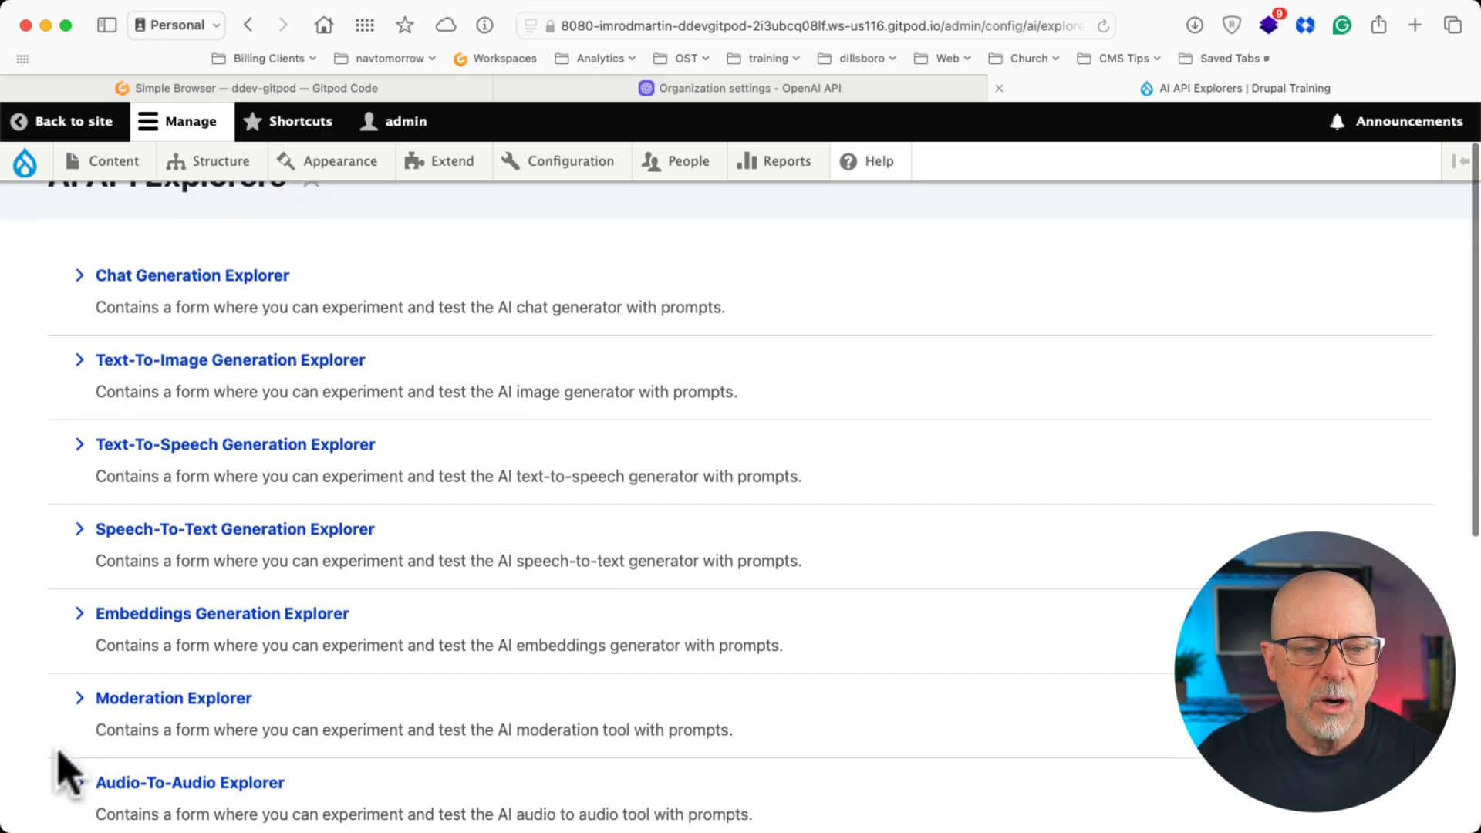
pyautogui.scroll(-3)
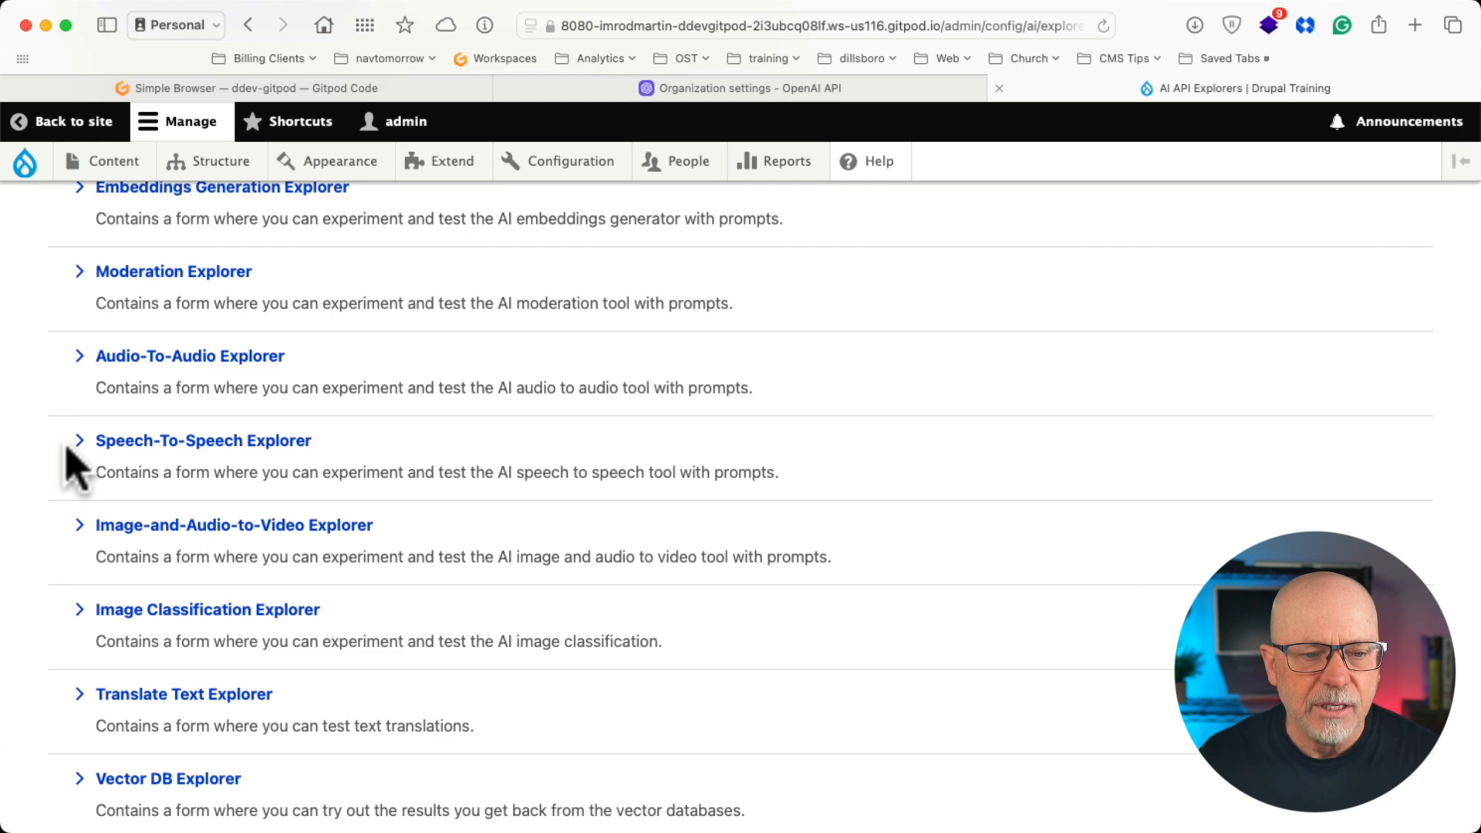
pyautogui.scroll(3)
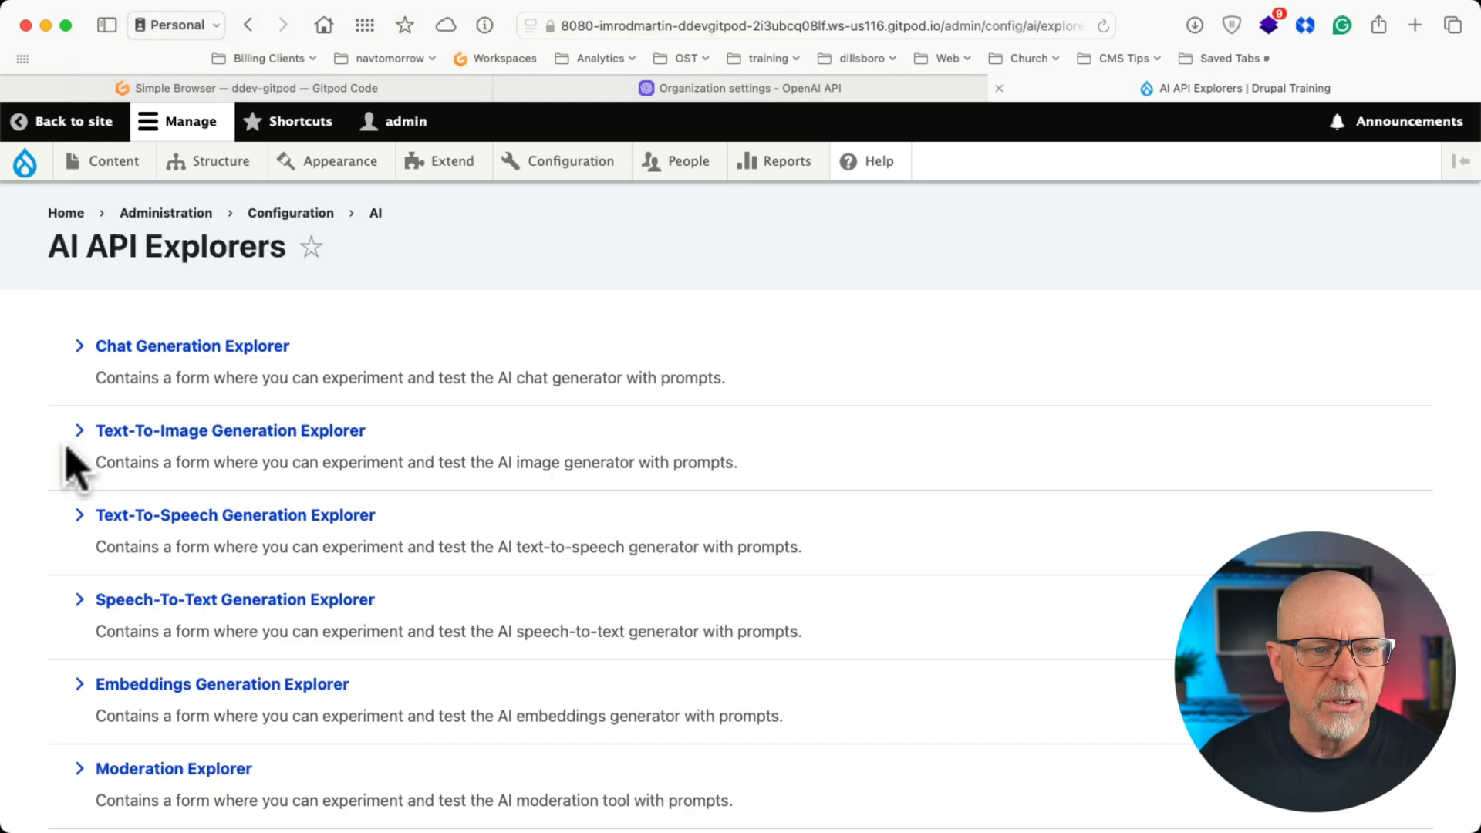
# In the AI Image Generation Explorer, enter the 2023 Honda Goldwing touring motorcycle hero image prompt.
pyautogui.click(228, 430)
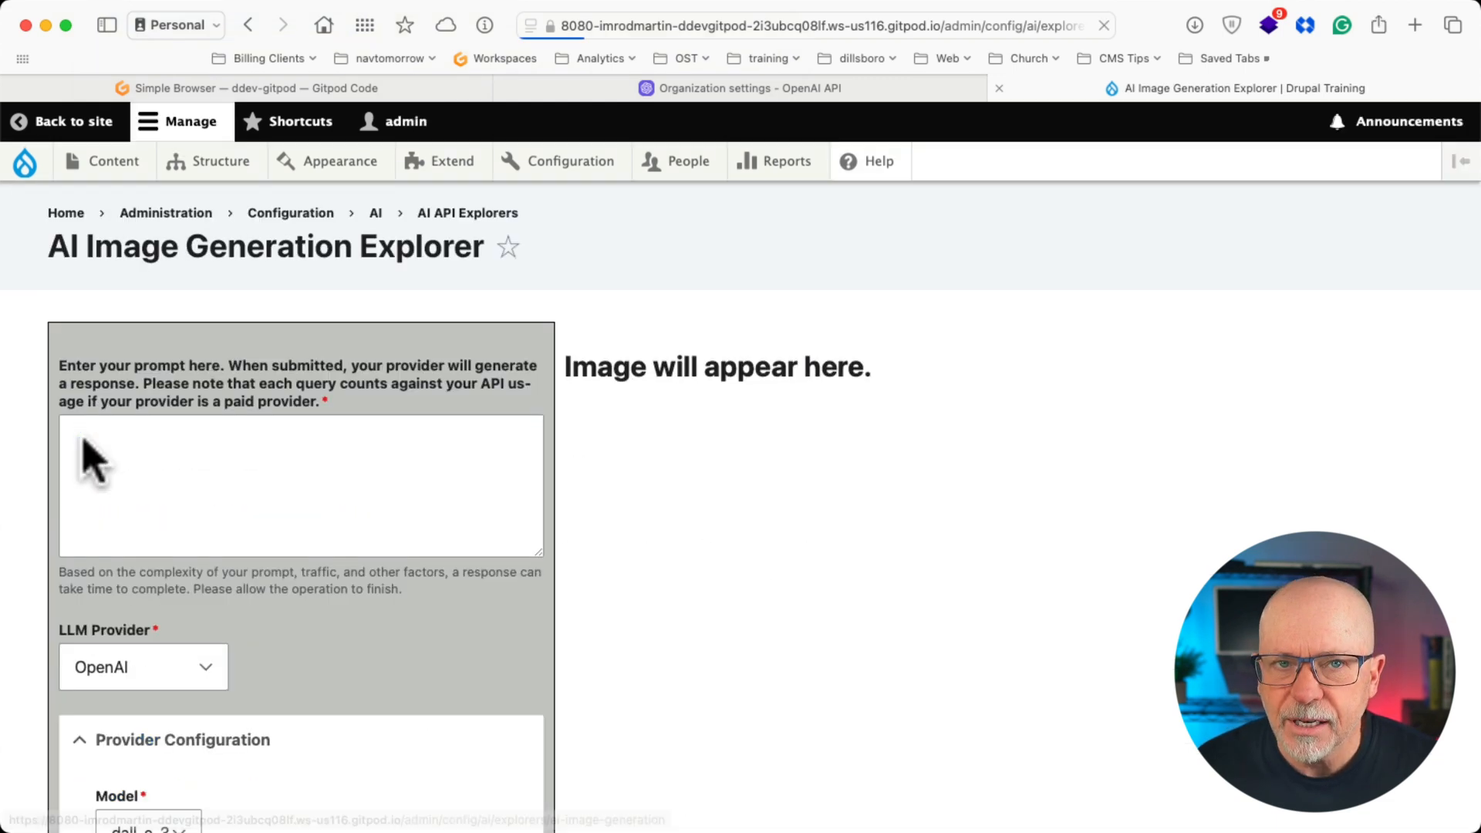
pyautogui.click(88, 450)
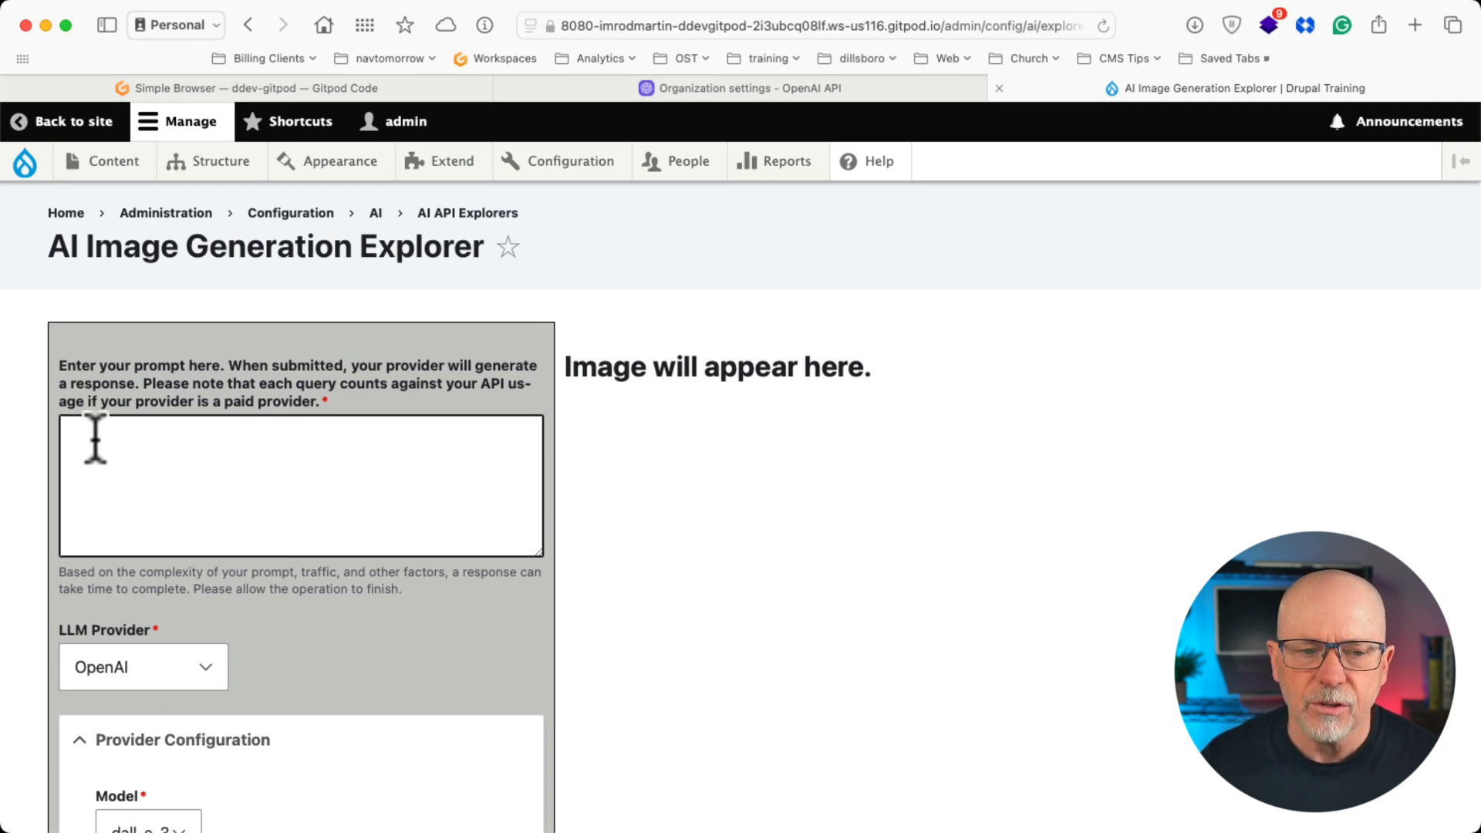
pyautogui.scroll(-3)
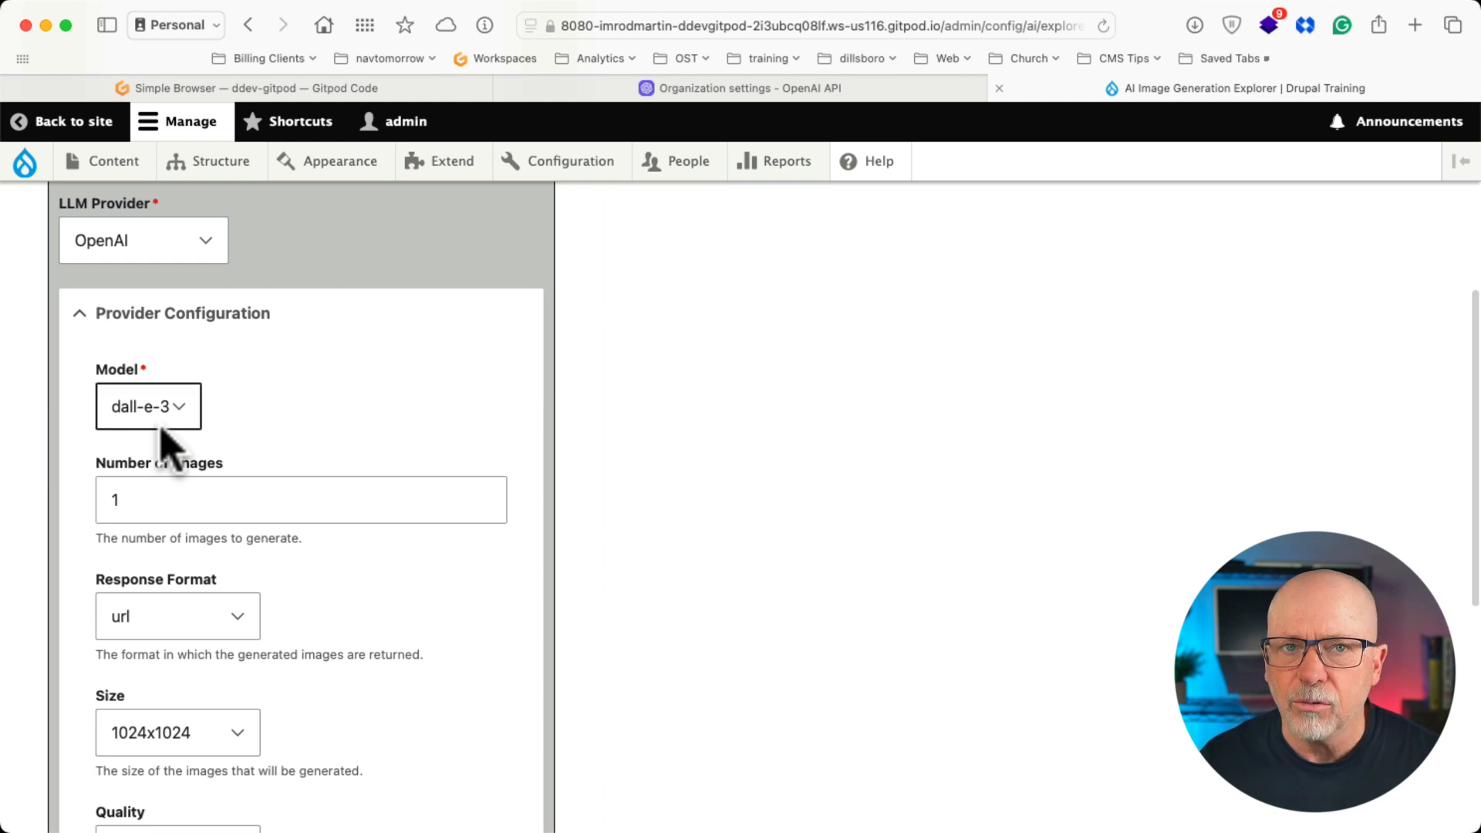
pyautogui.moveTo(336, 451)
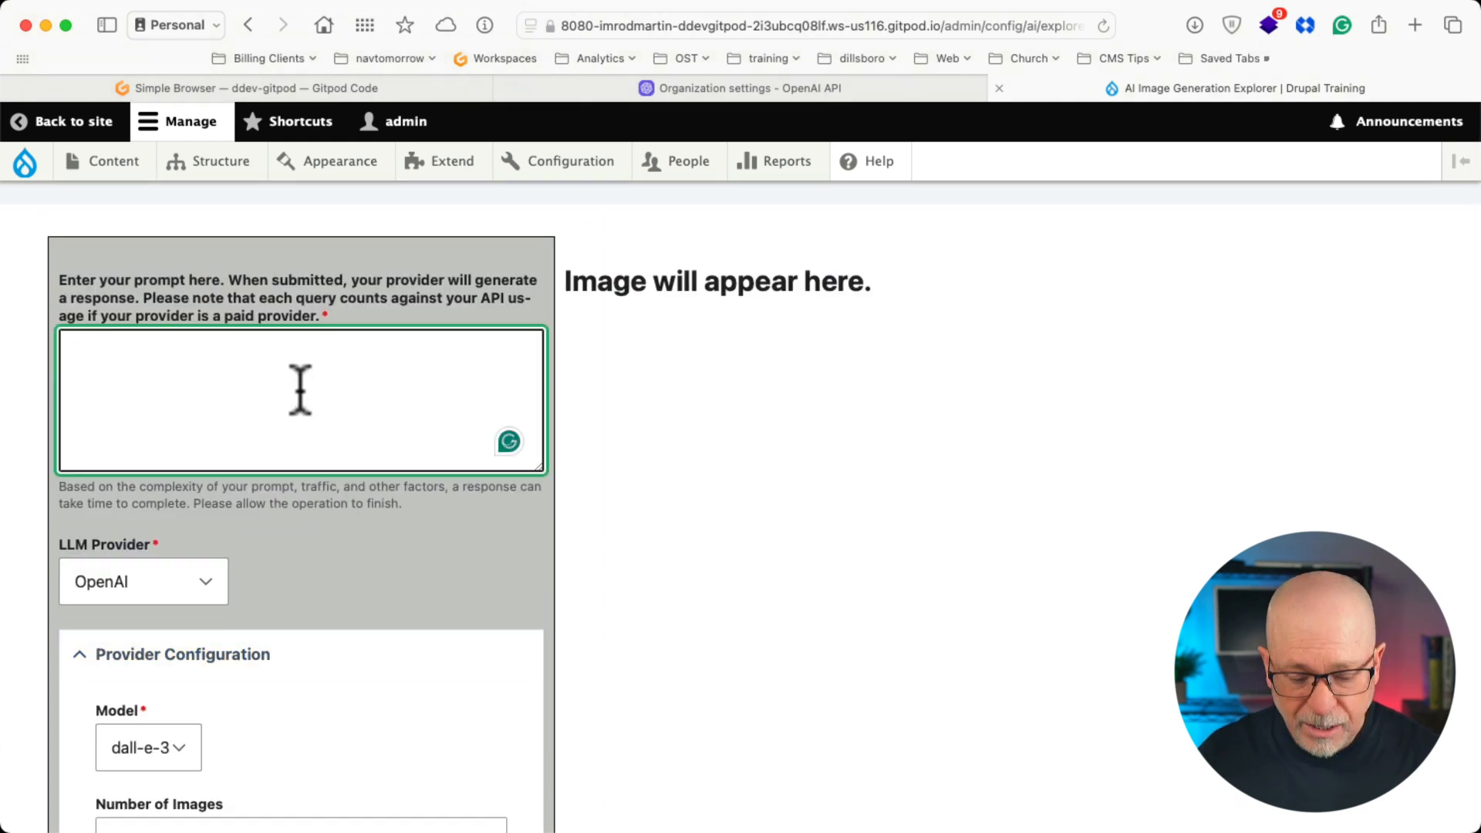
pyautogui.write('create a hero image for a blog post about riding a touring motorcycle like the 2023 Honda Goldwing through the mountains. The subject should be male. He should be smiling and really enjoying himself.  The image should be in a 16x9 format using a vivid style')
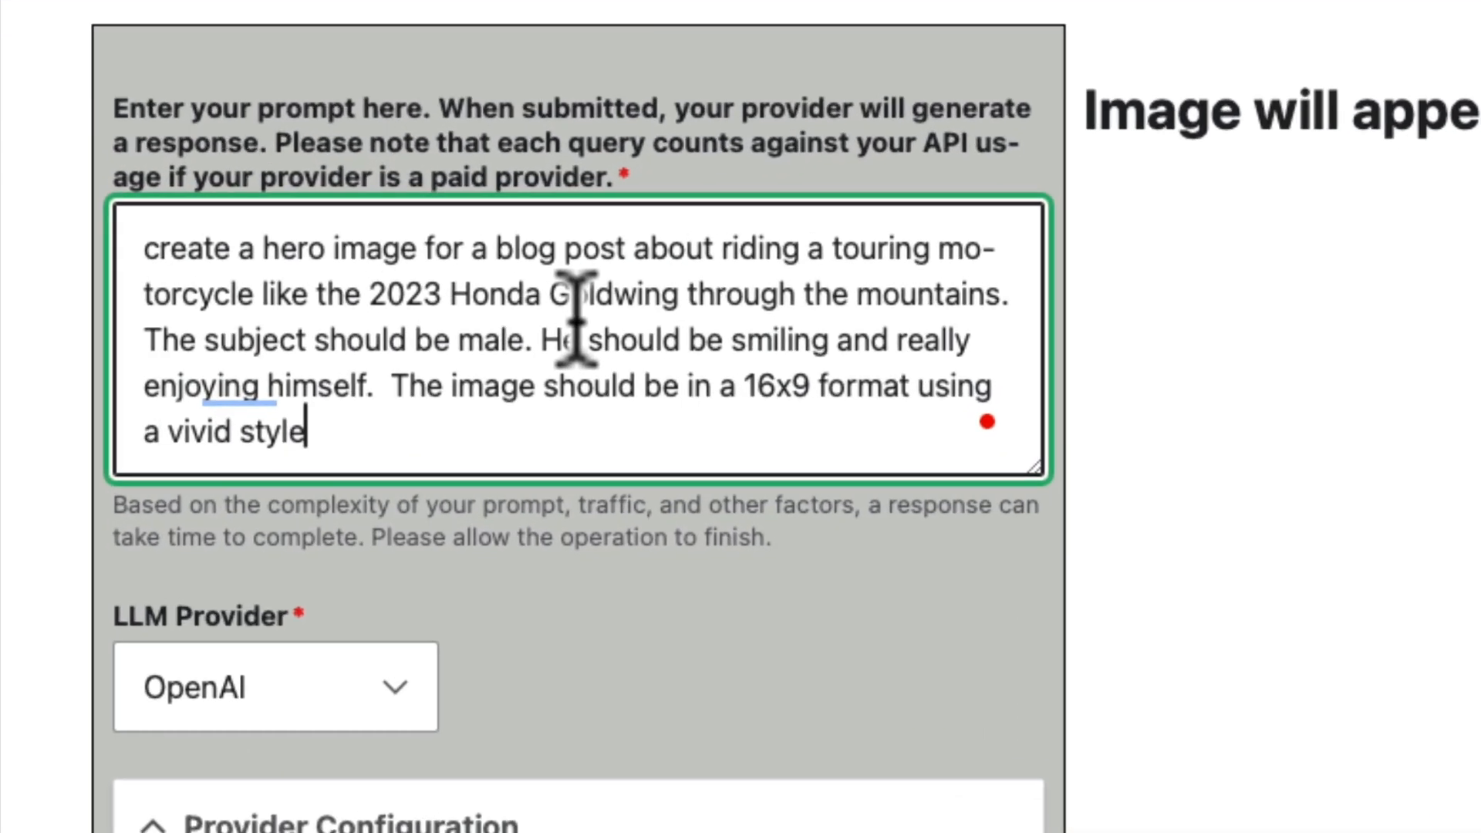
pyautogui.moveTo(608, 515)
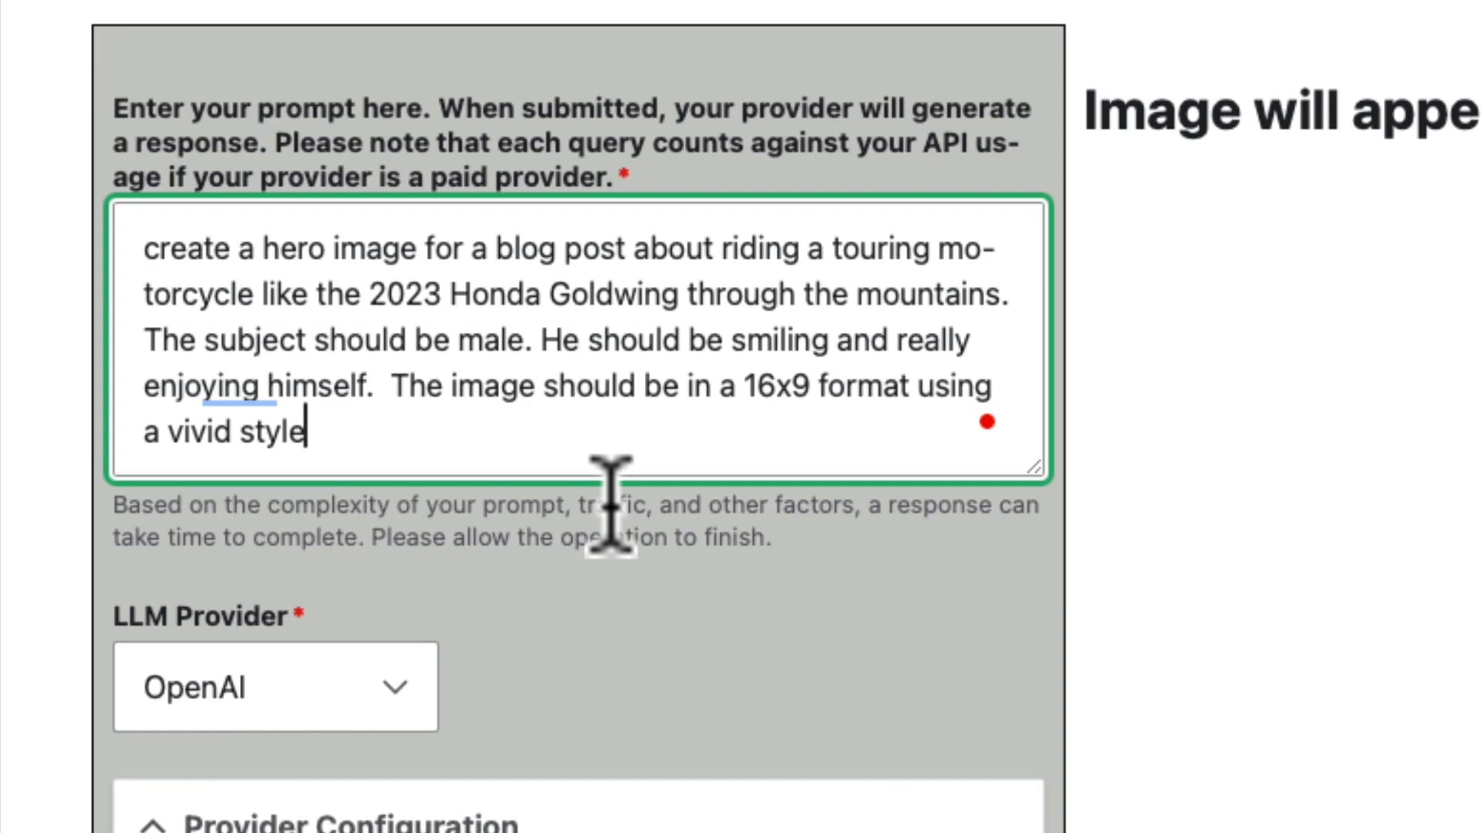
pyautogui.scroll(-3)
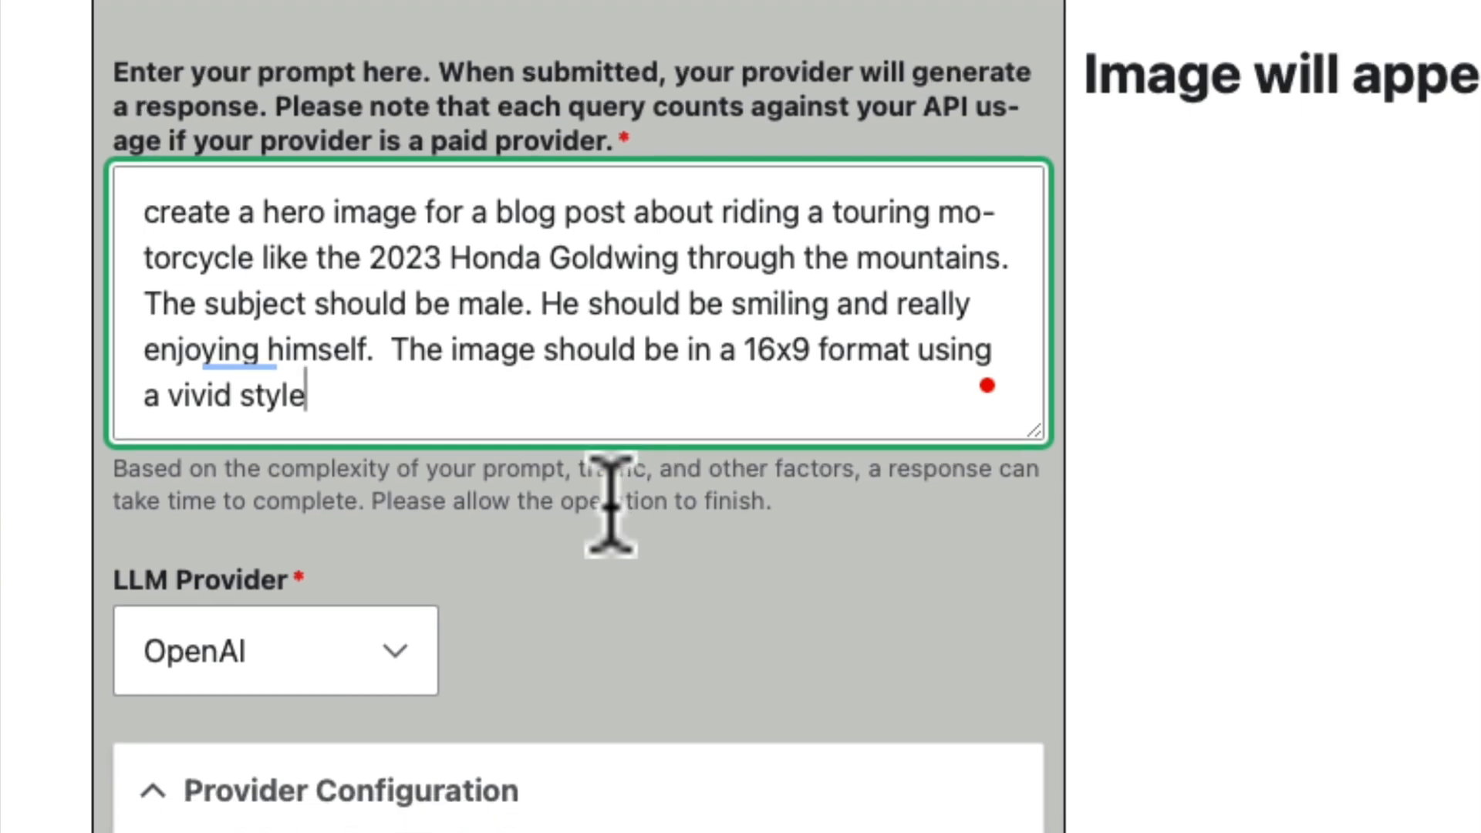
# Below Provider Configuration, set Save as media to Image for generated results.
pyautogui.scroll(-3)
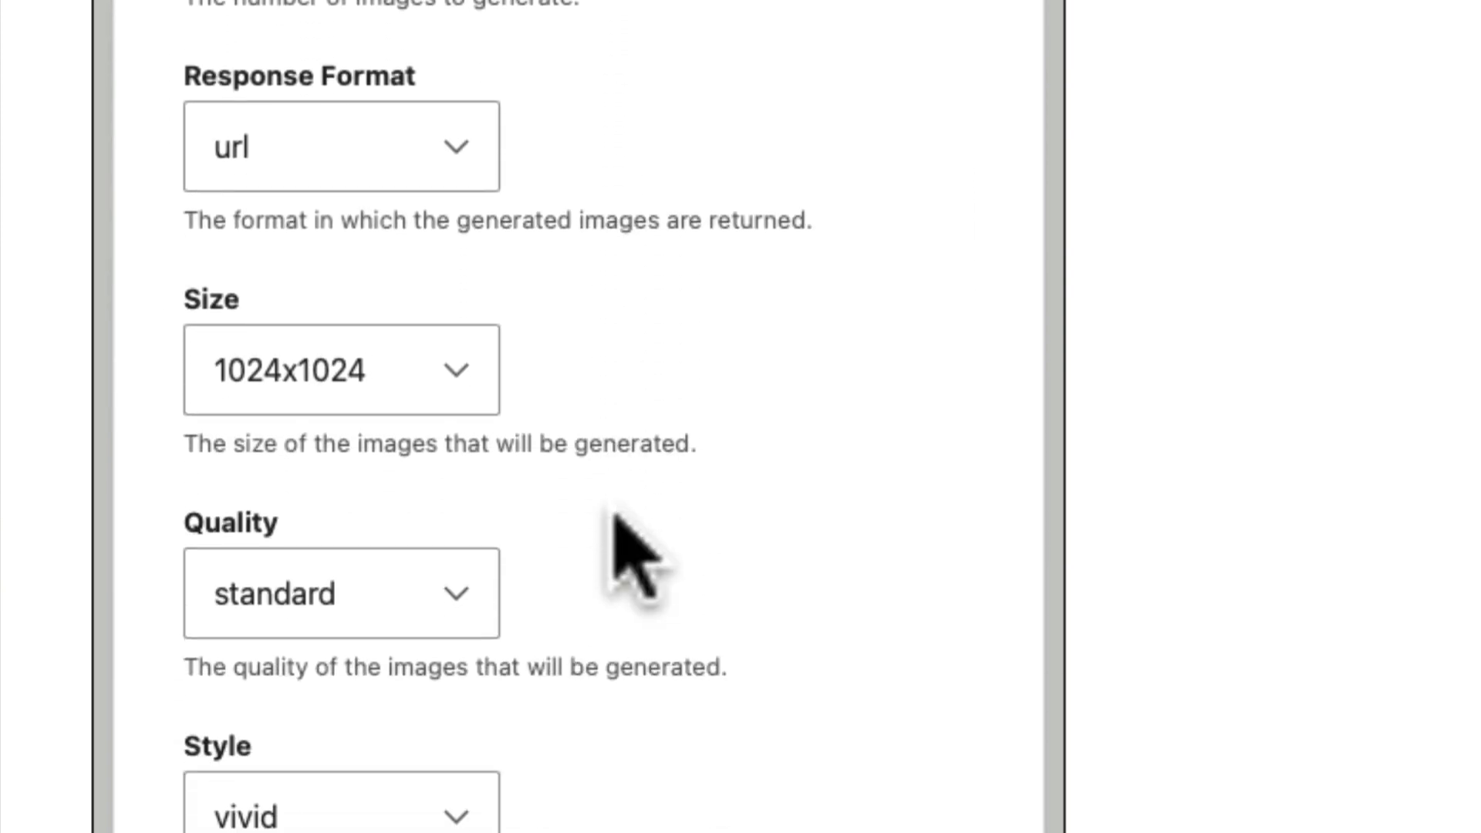
pyautogui.scroll(-3)
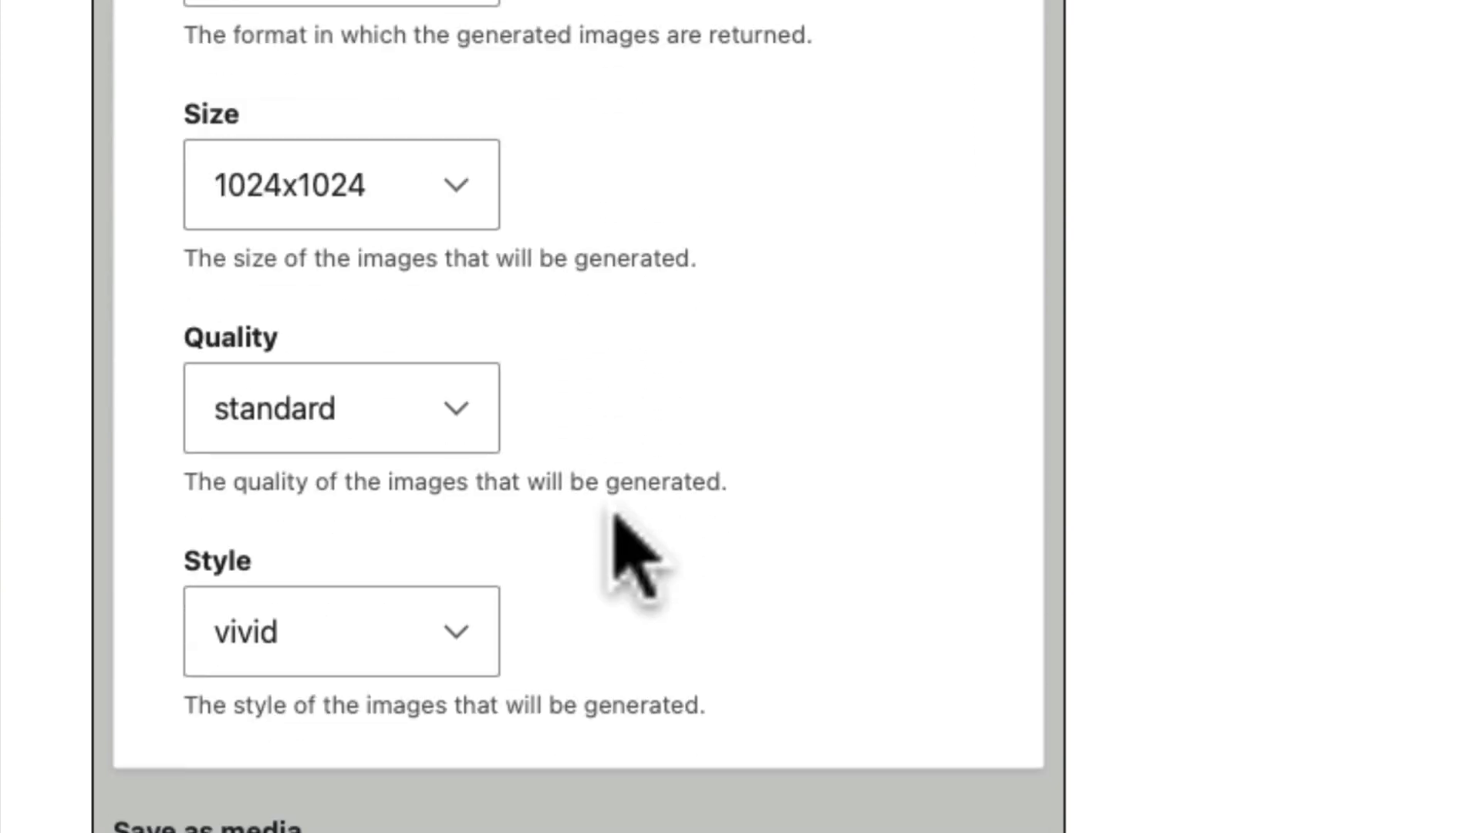
pyautogui.scroll(-3)
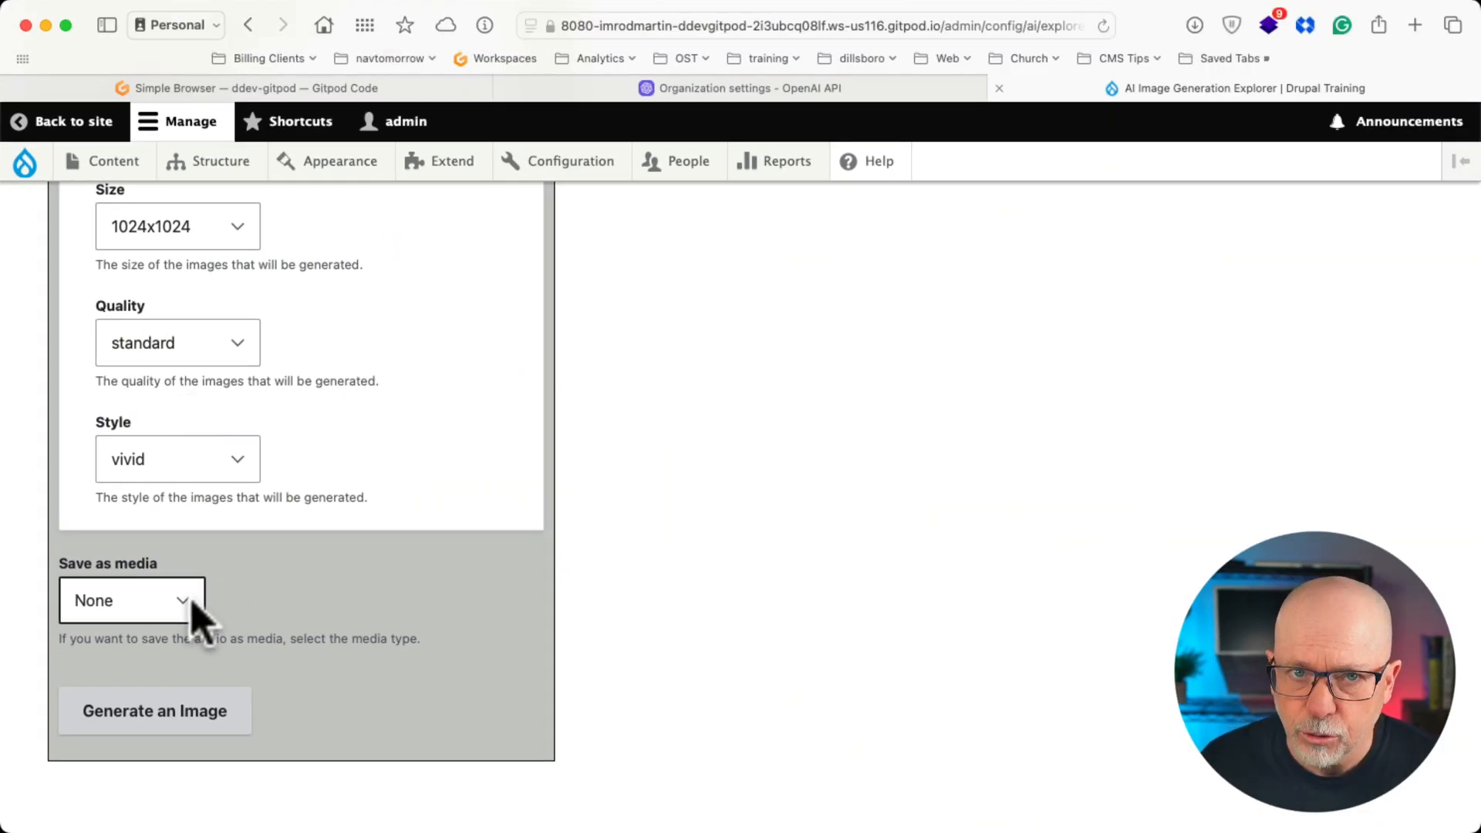
pyautogui.click(145, 600)
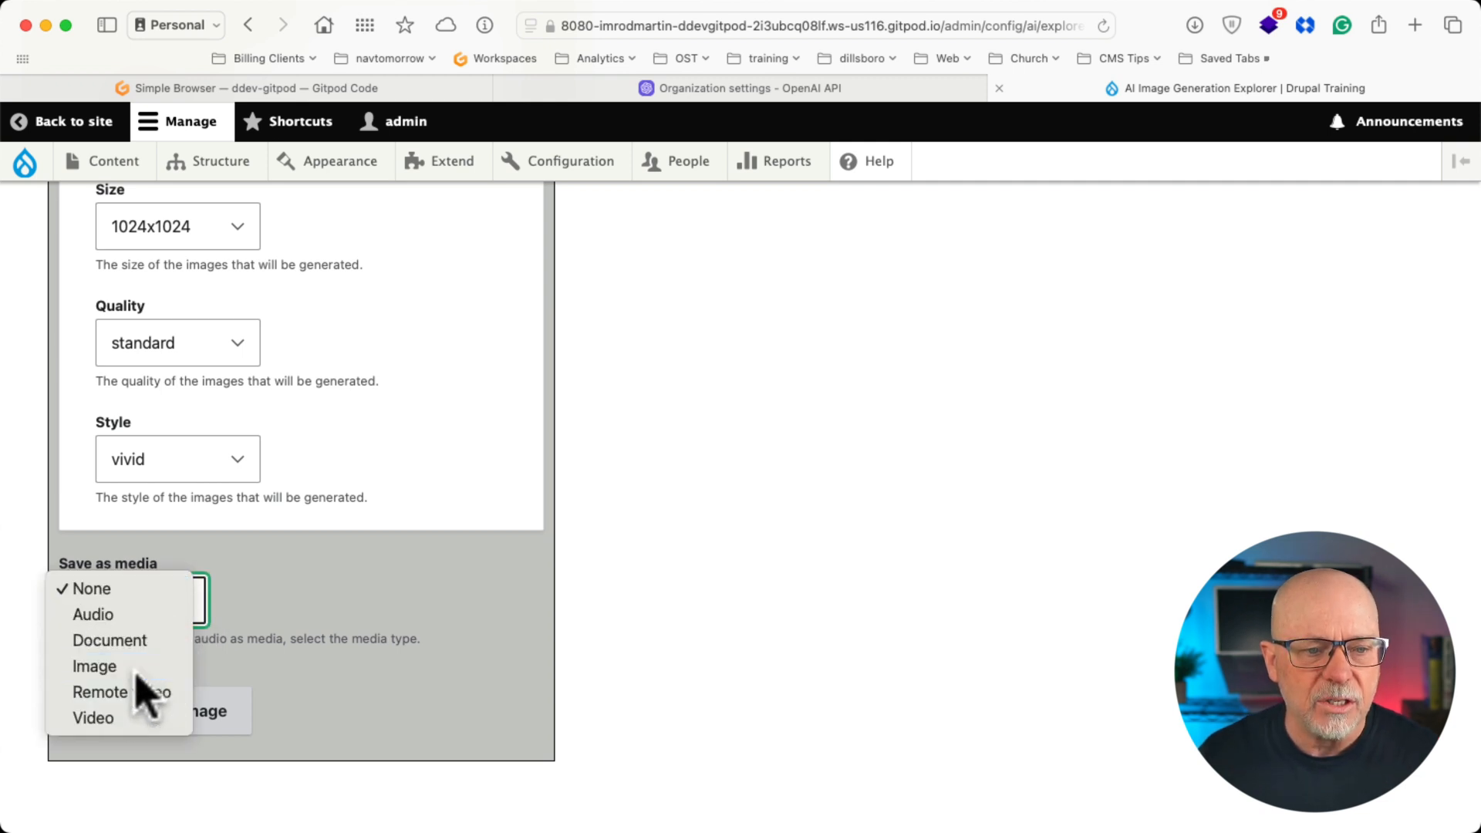
pyautogui.click(93, 667)
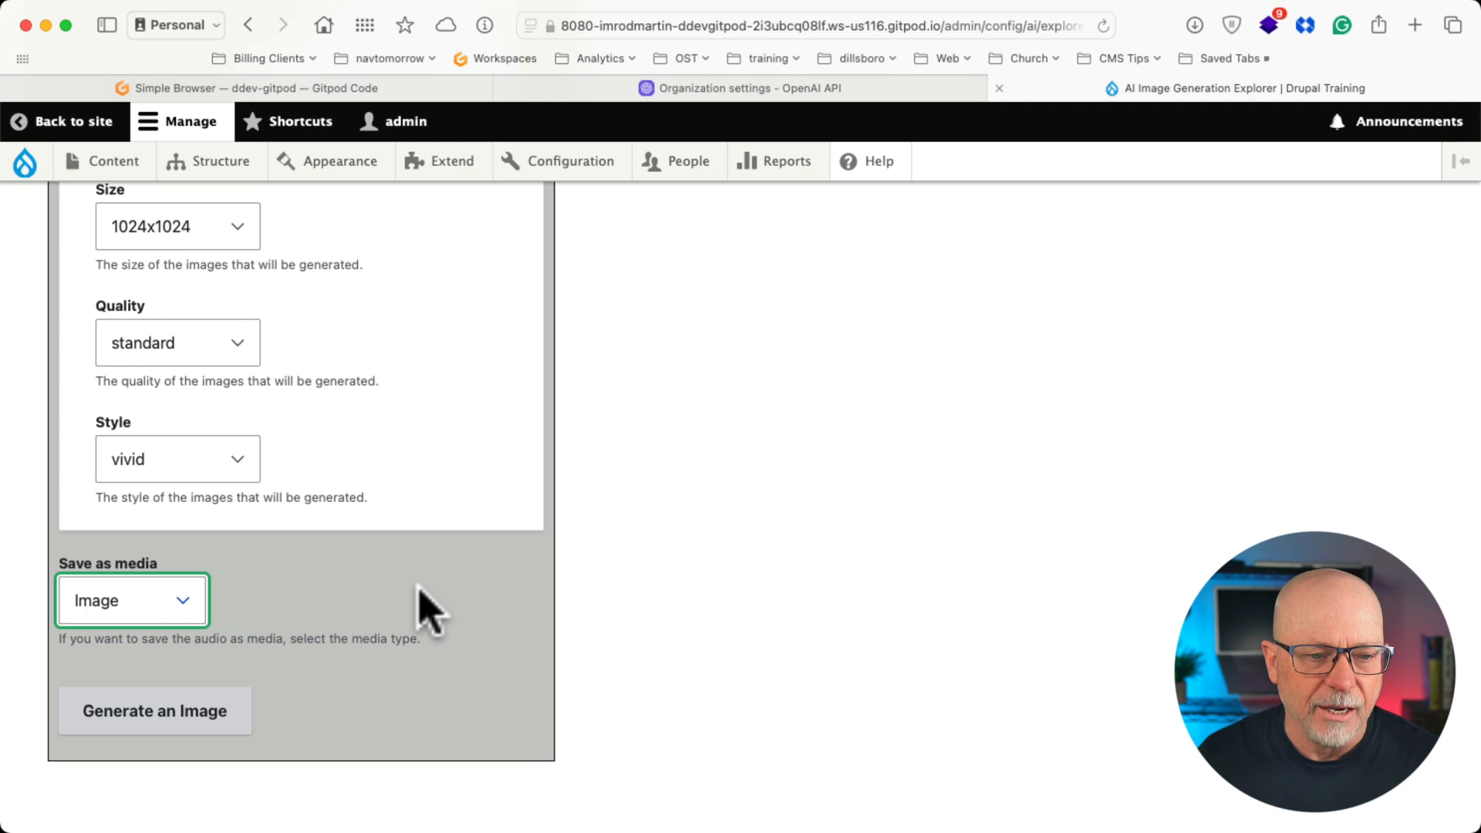
pyautogui.click(155, 711)
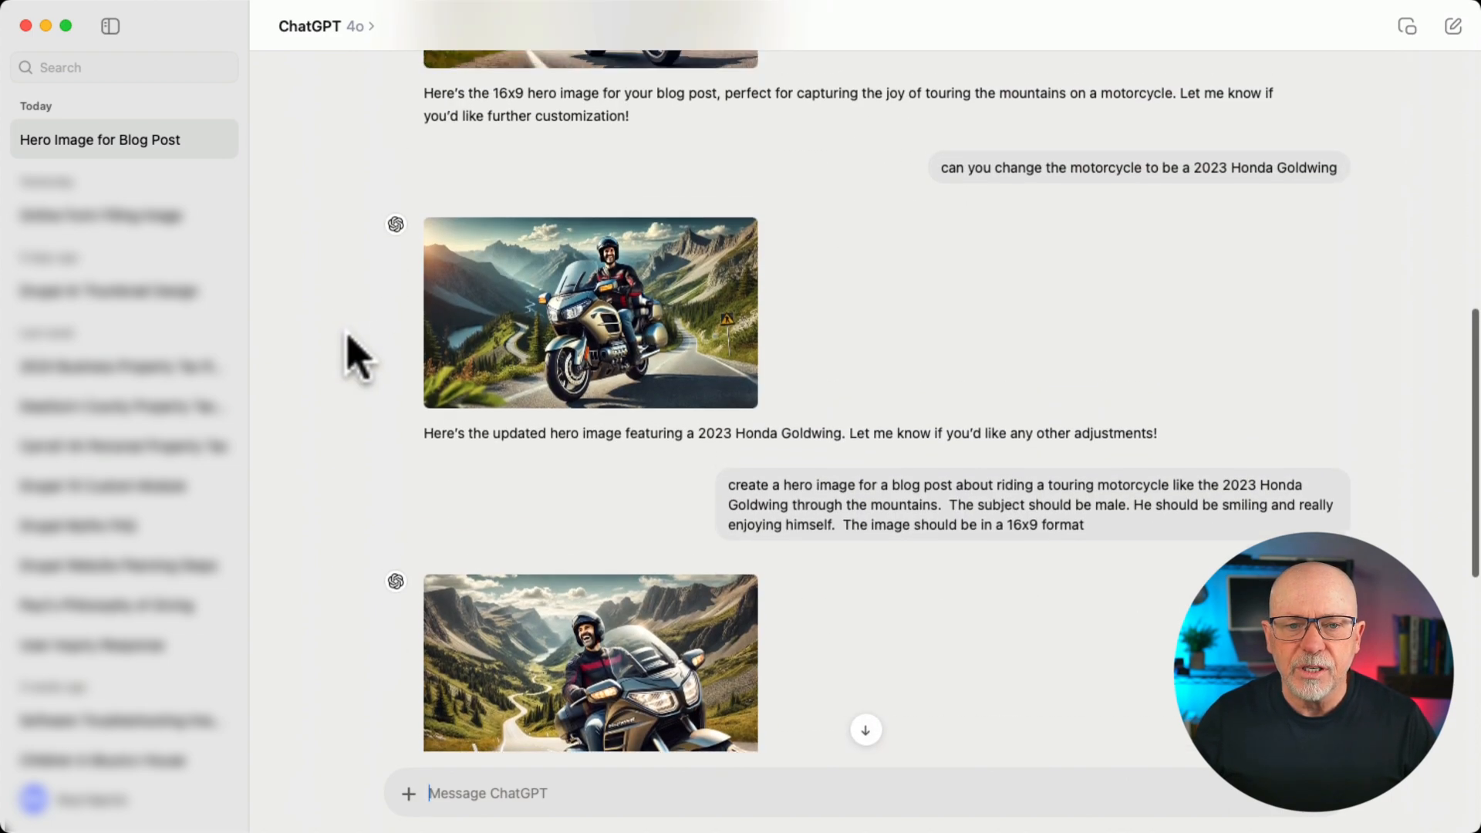
pyautogui.scroll(3)
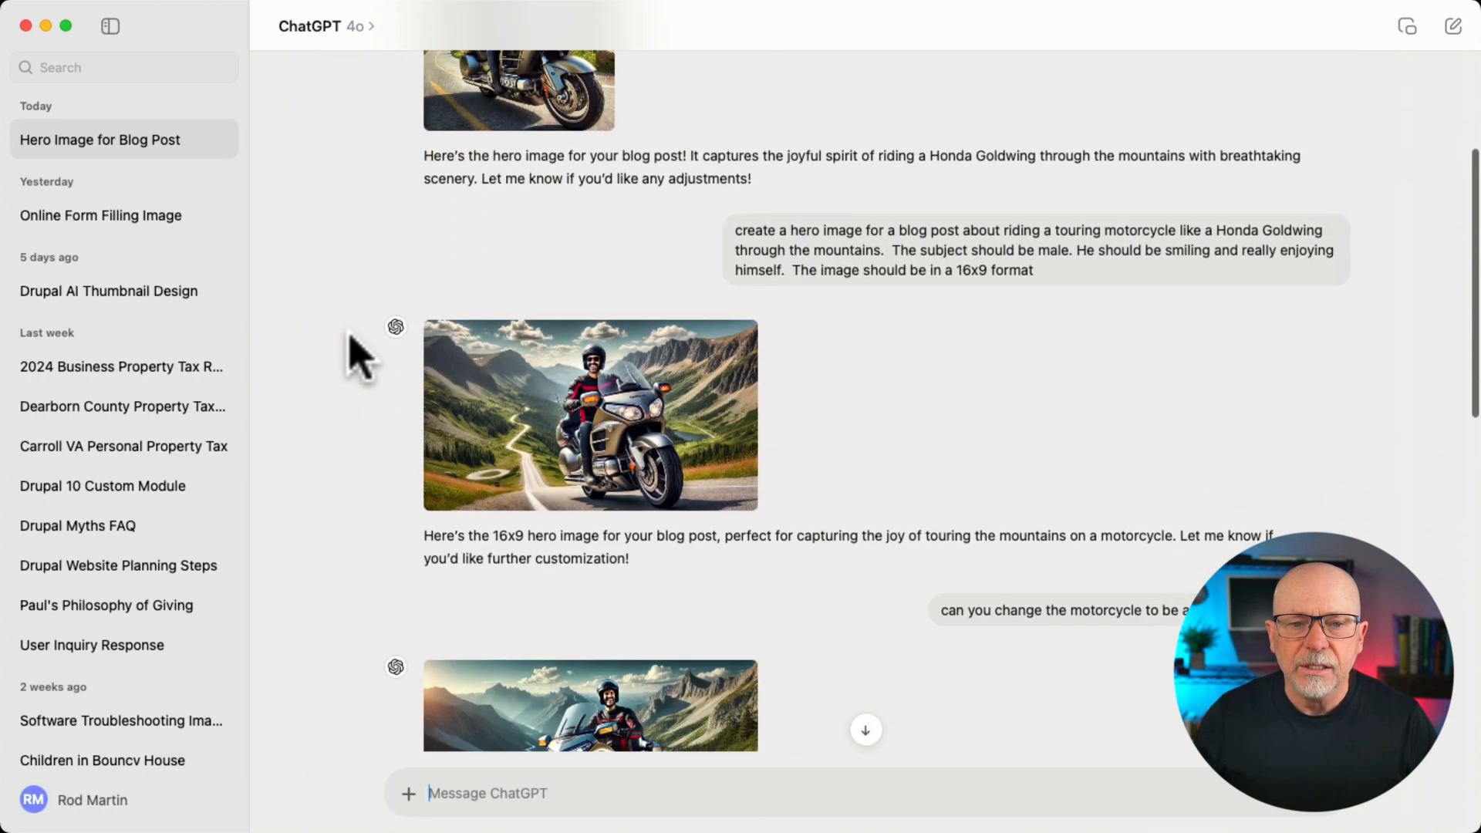
pyautogui.scroll(-3)
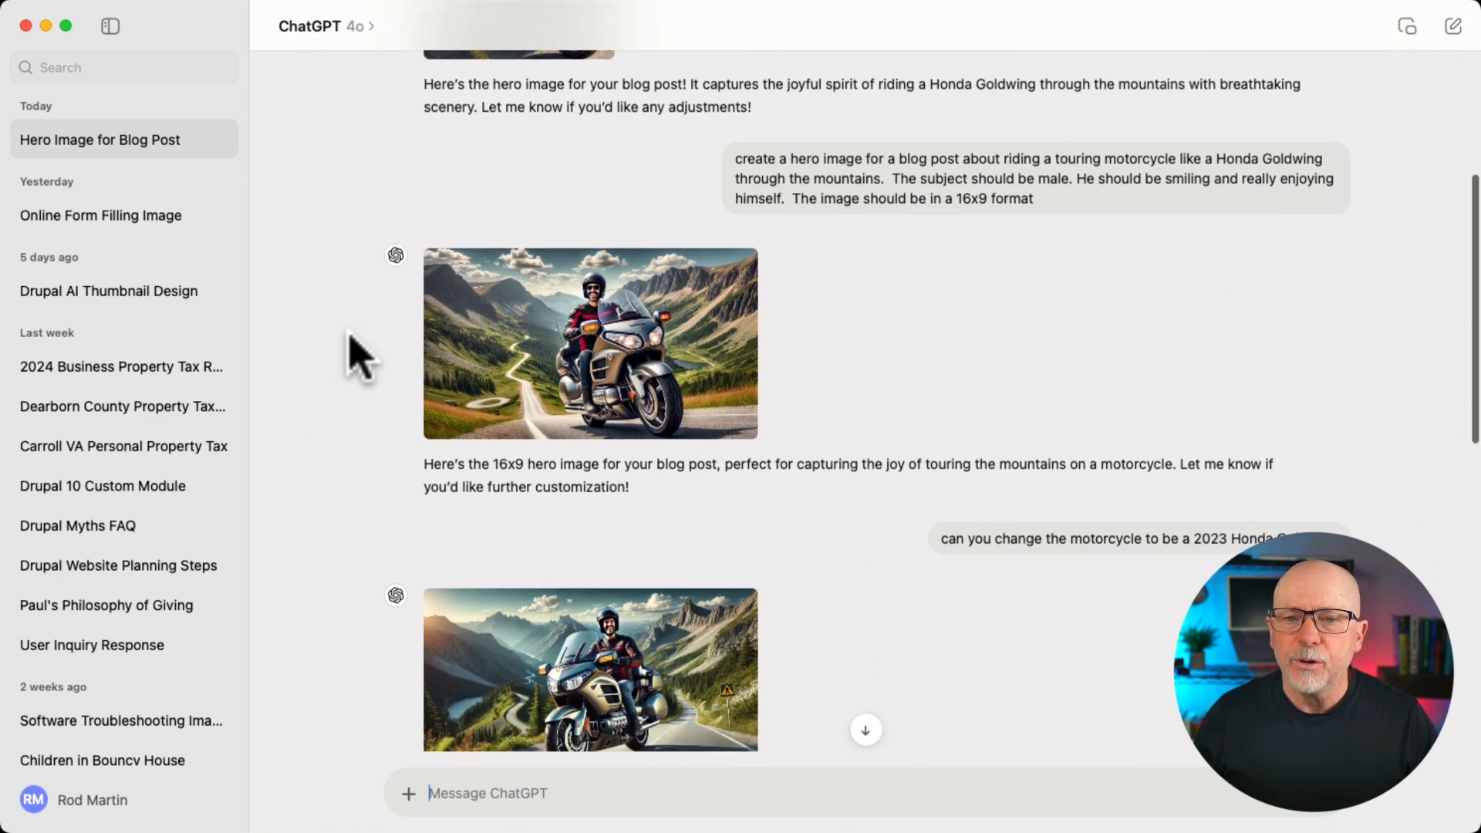
pyautogui.scroll(-3)
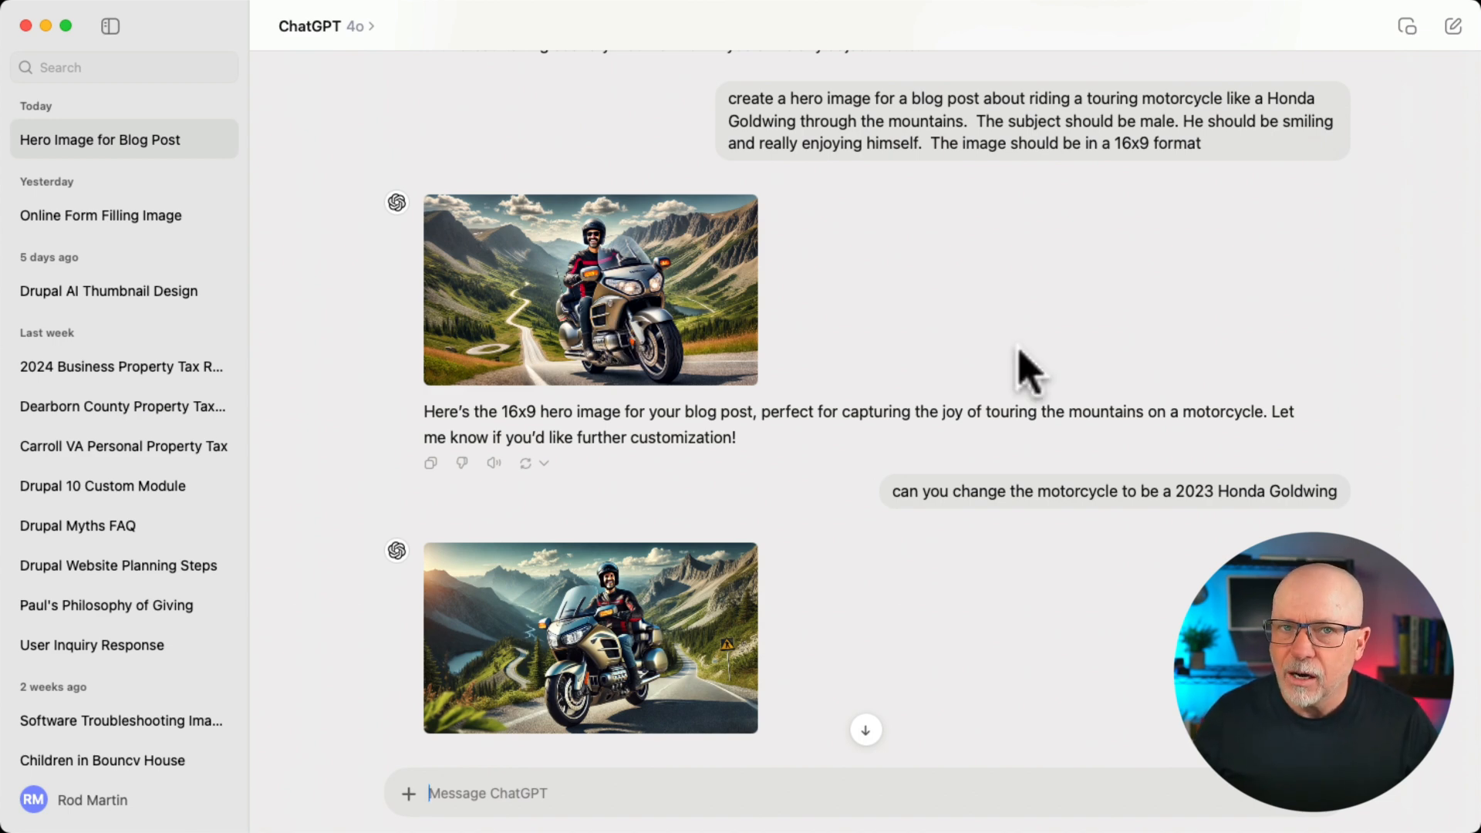
pyautogui.scroll(-3)
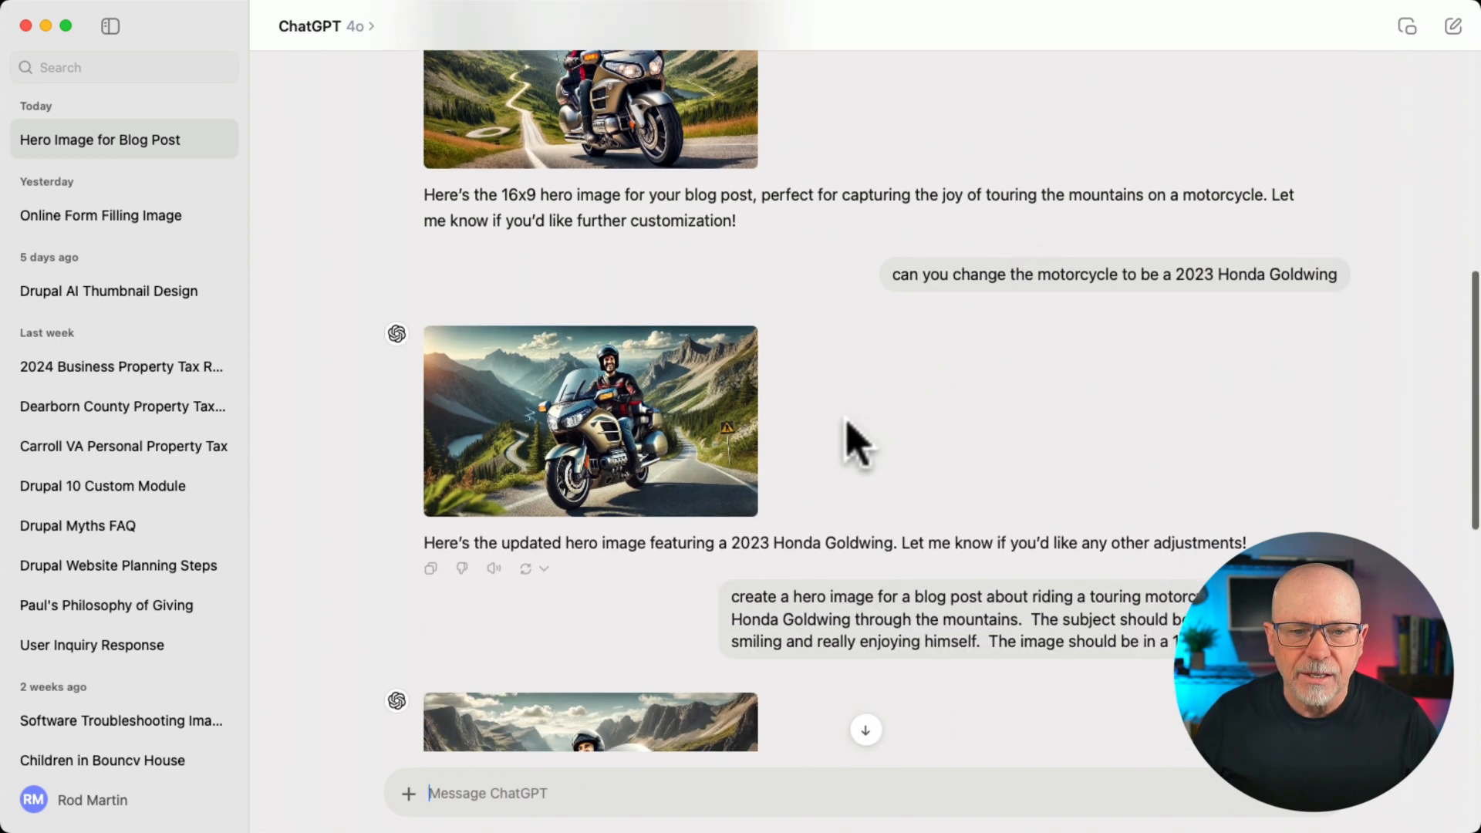
pyautogui.moveTo(704, 451)
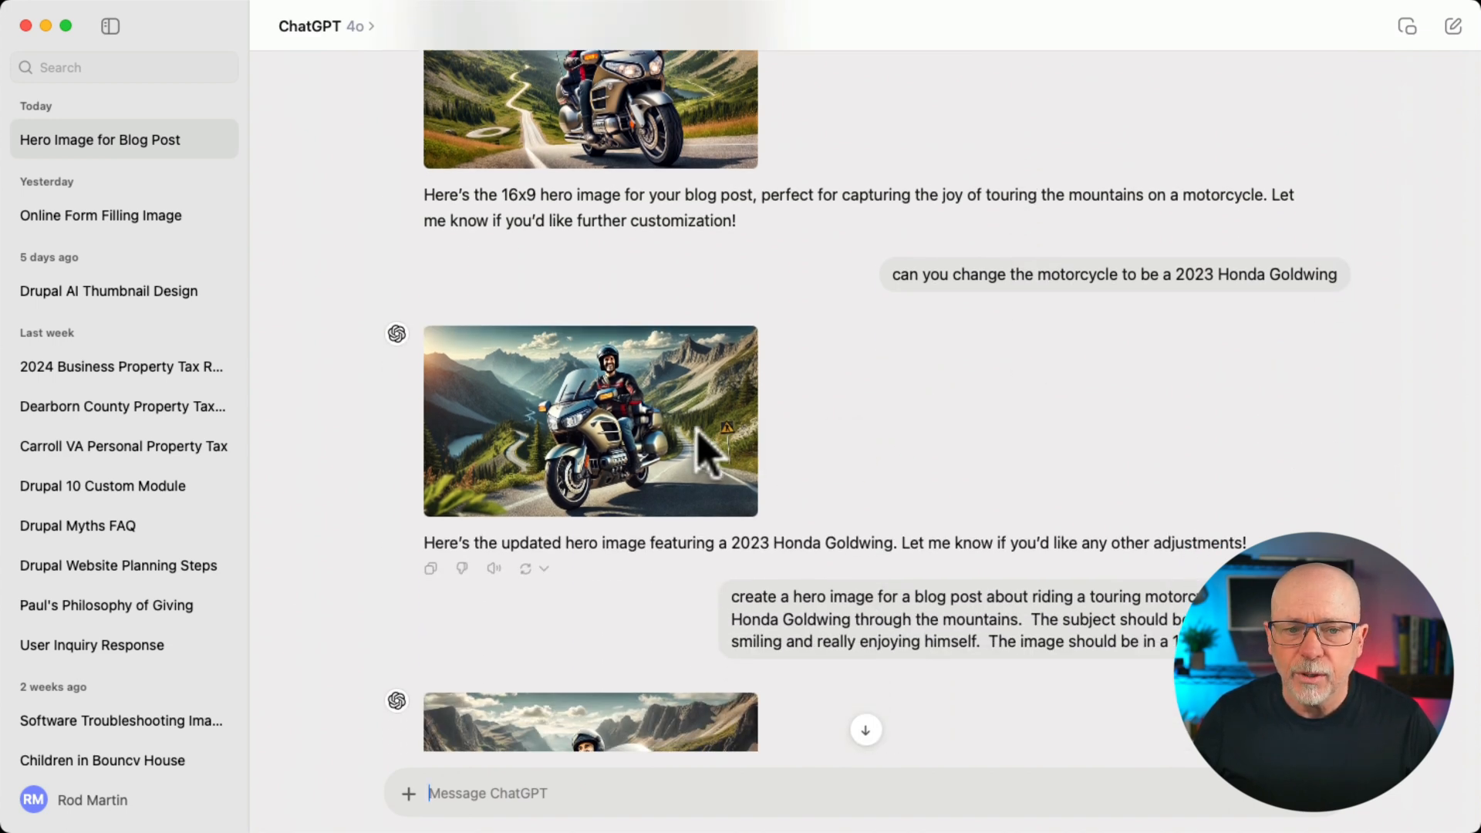
pyautogui.moveTo(688, 477)
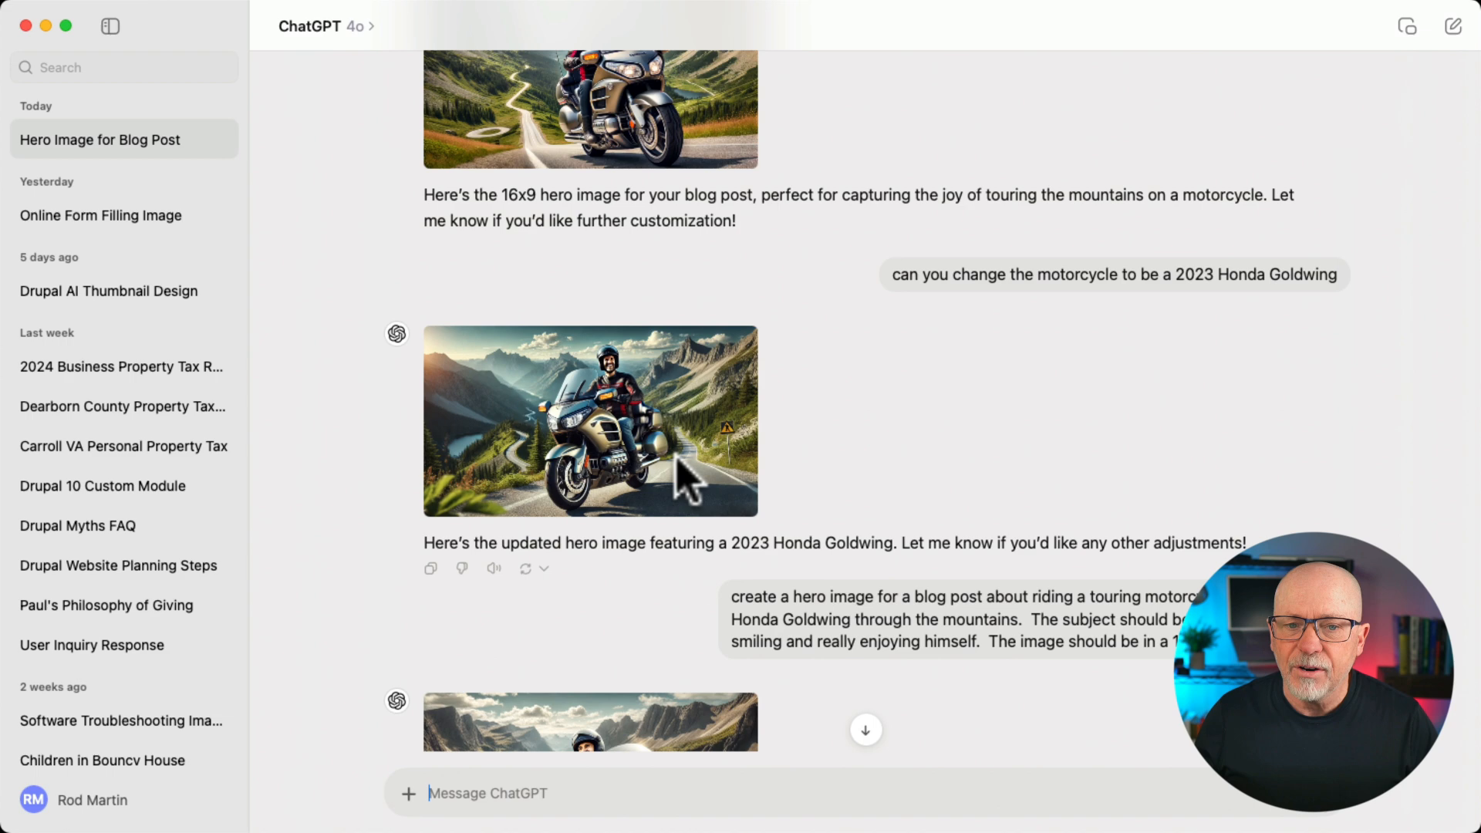
pyautogui.scroll(-3)
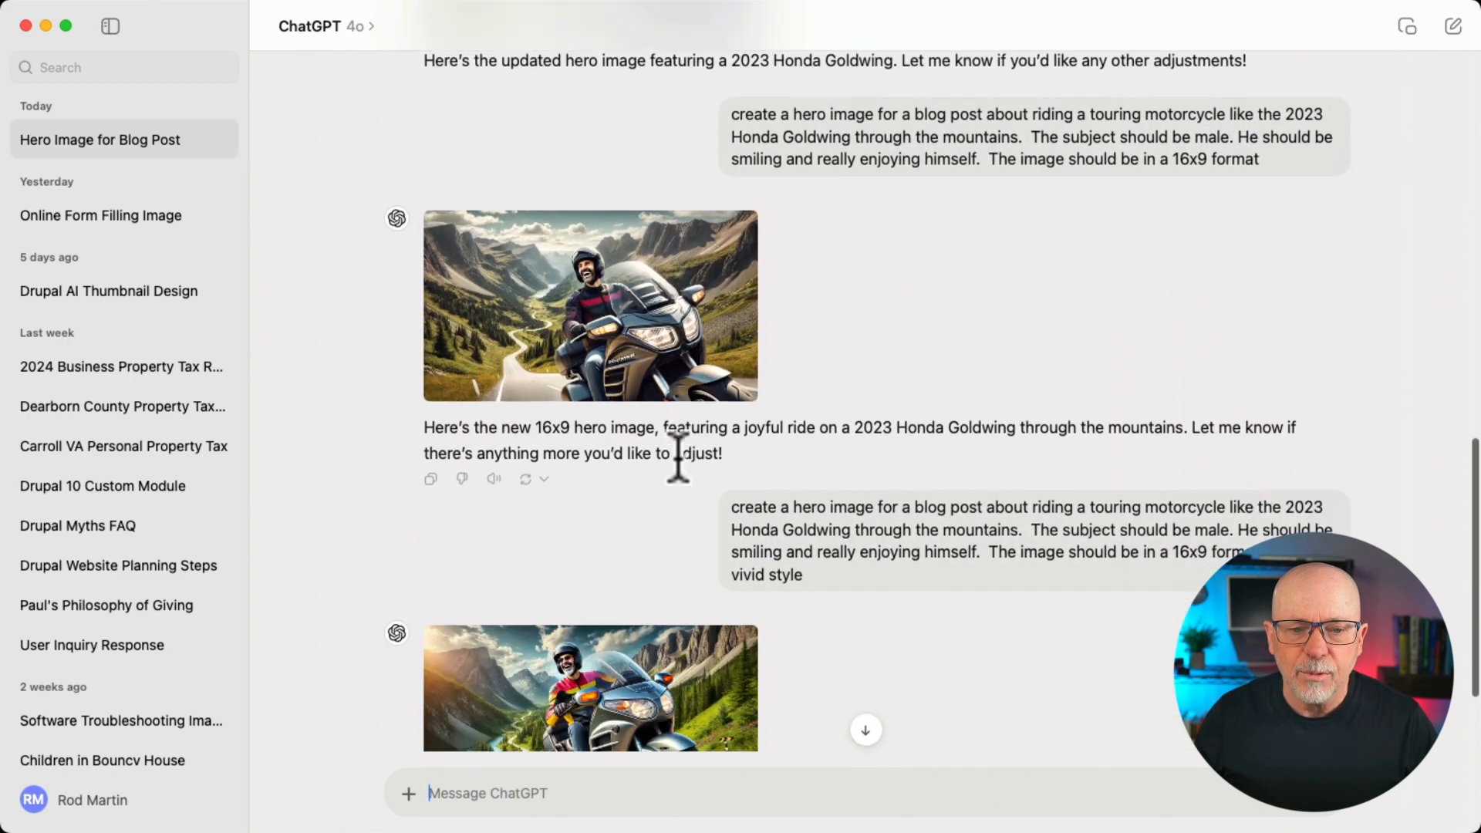
pyautogui.scroll(-3)
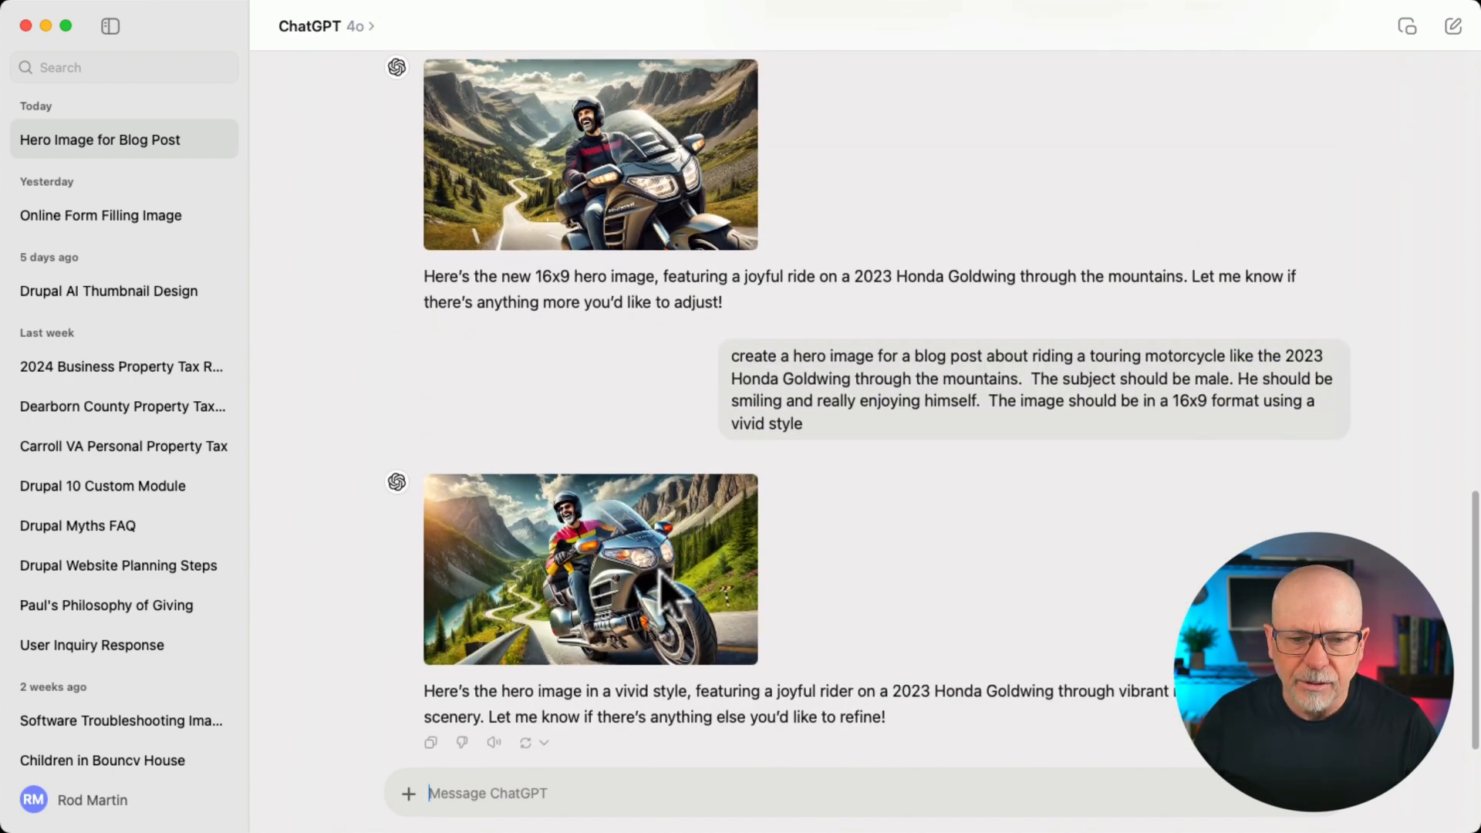
pyautogui.moveTo(453, 704)
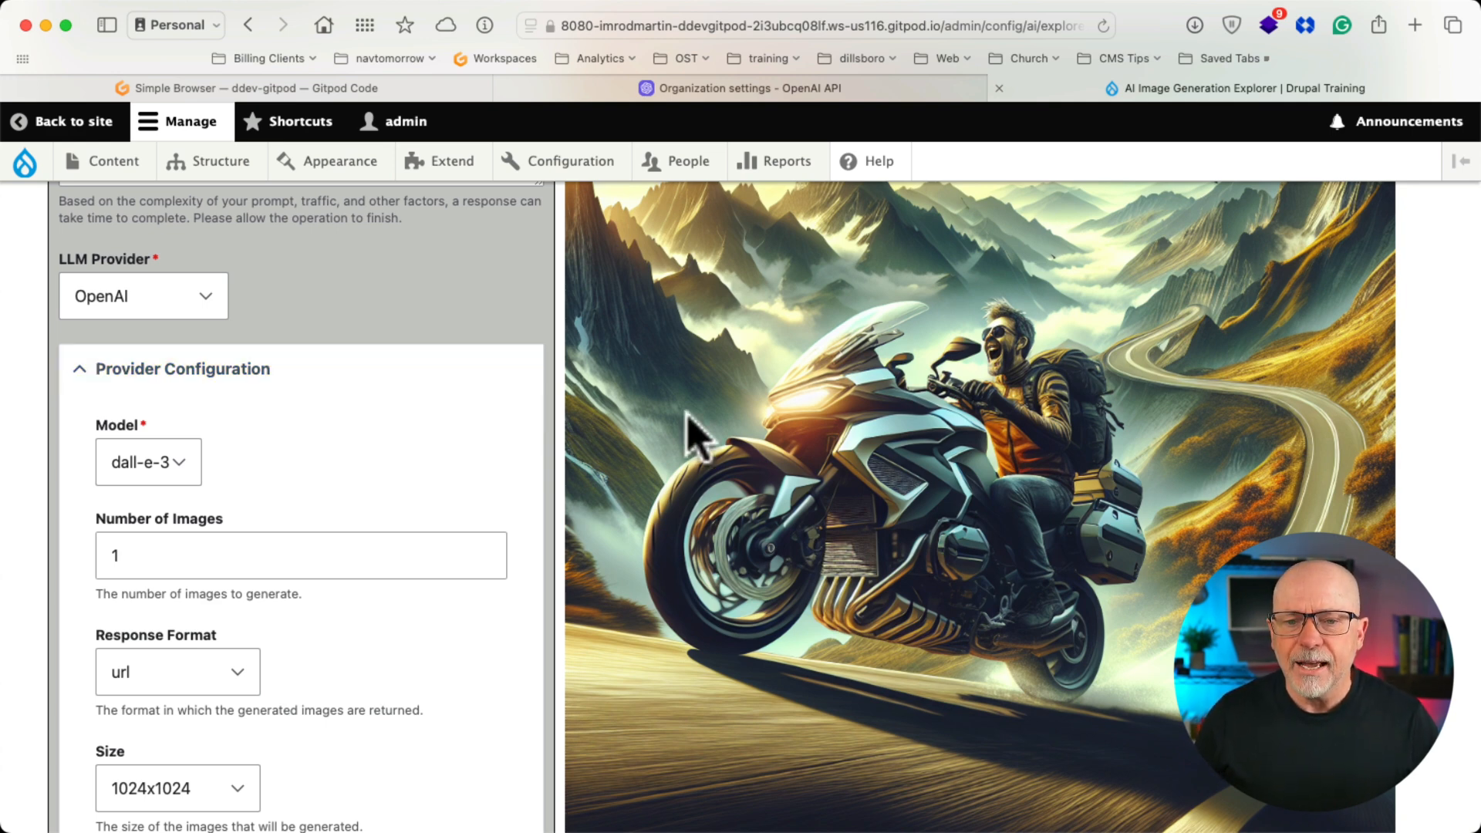
pyautogui.moveTo(679, 434)
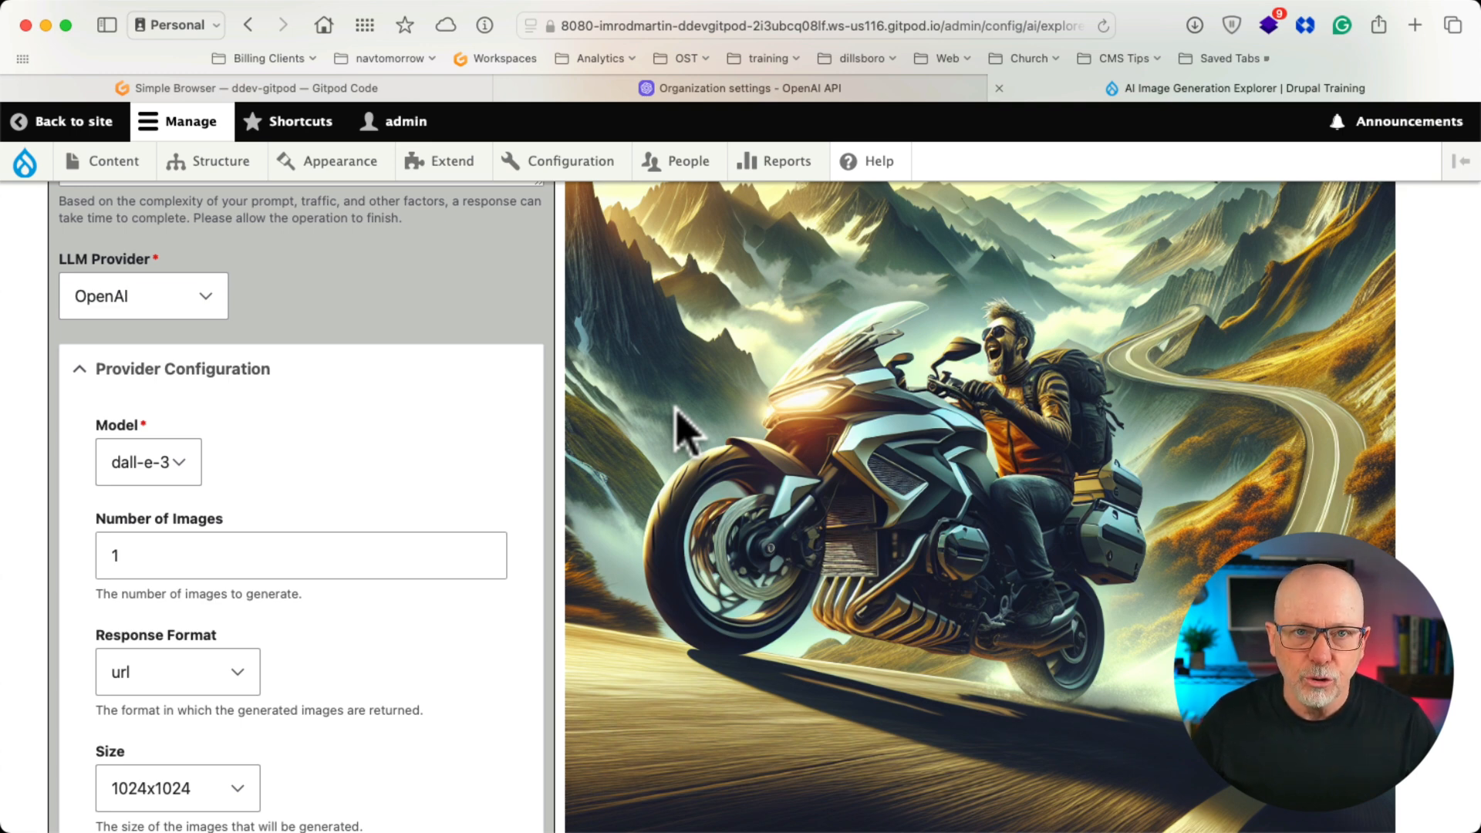
pyautogui.moveTo(848, 564)
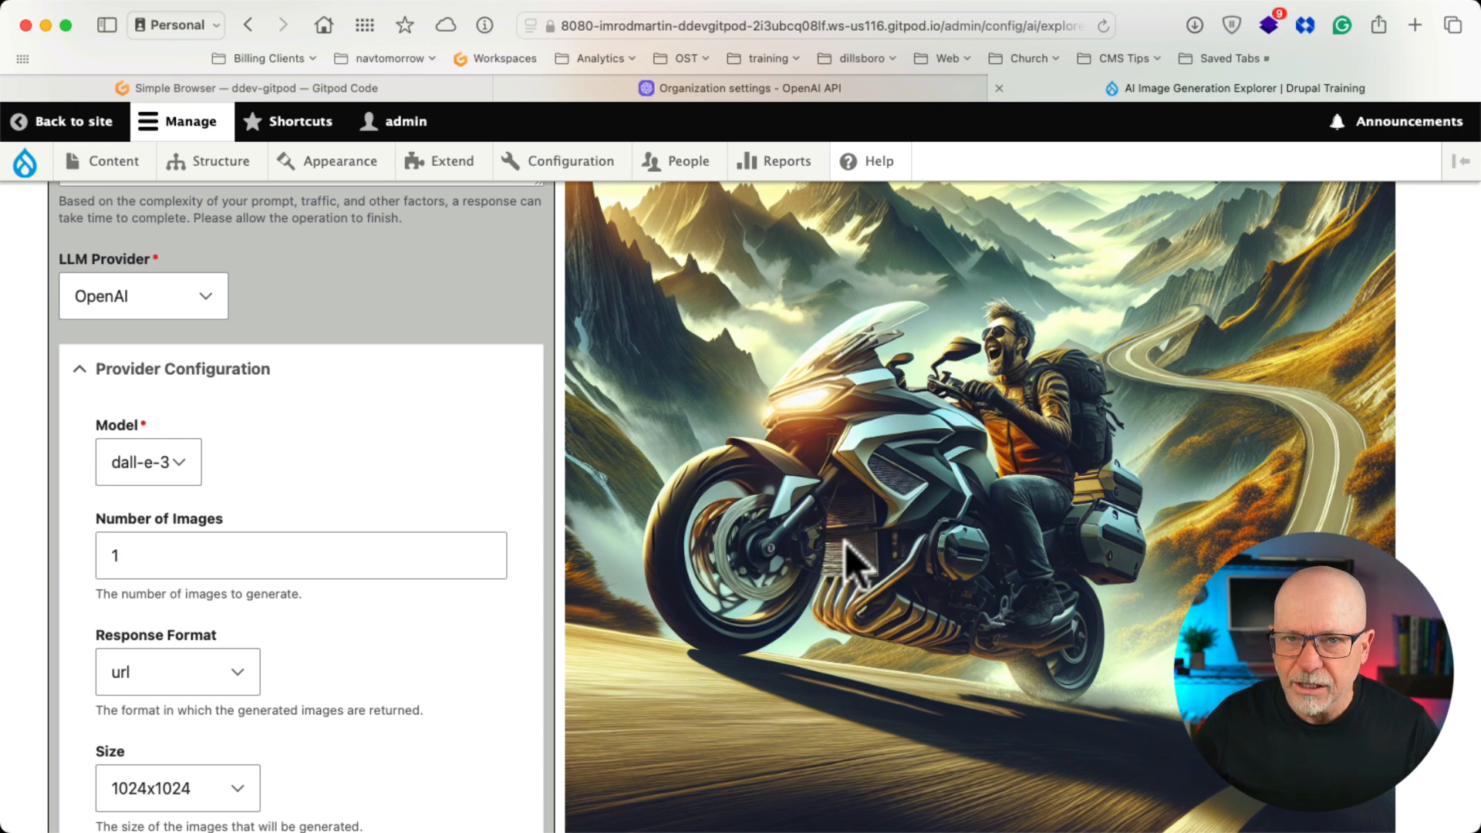
pyautogui.moveTo(1047, 389)
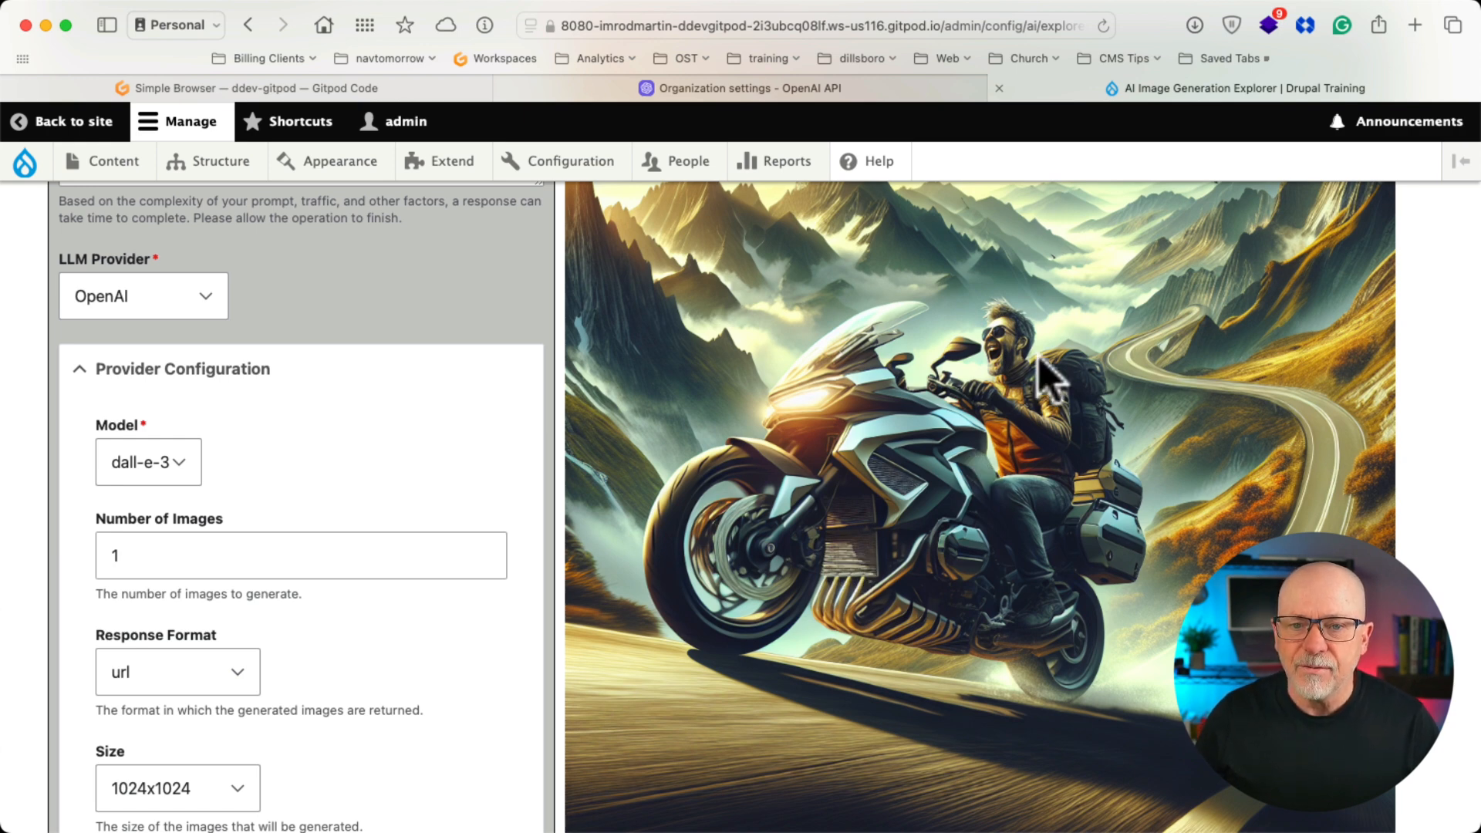
pyautogui.moveTo(1022, 426)
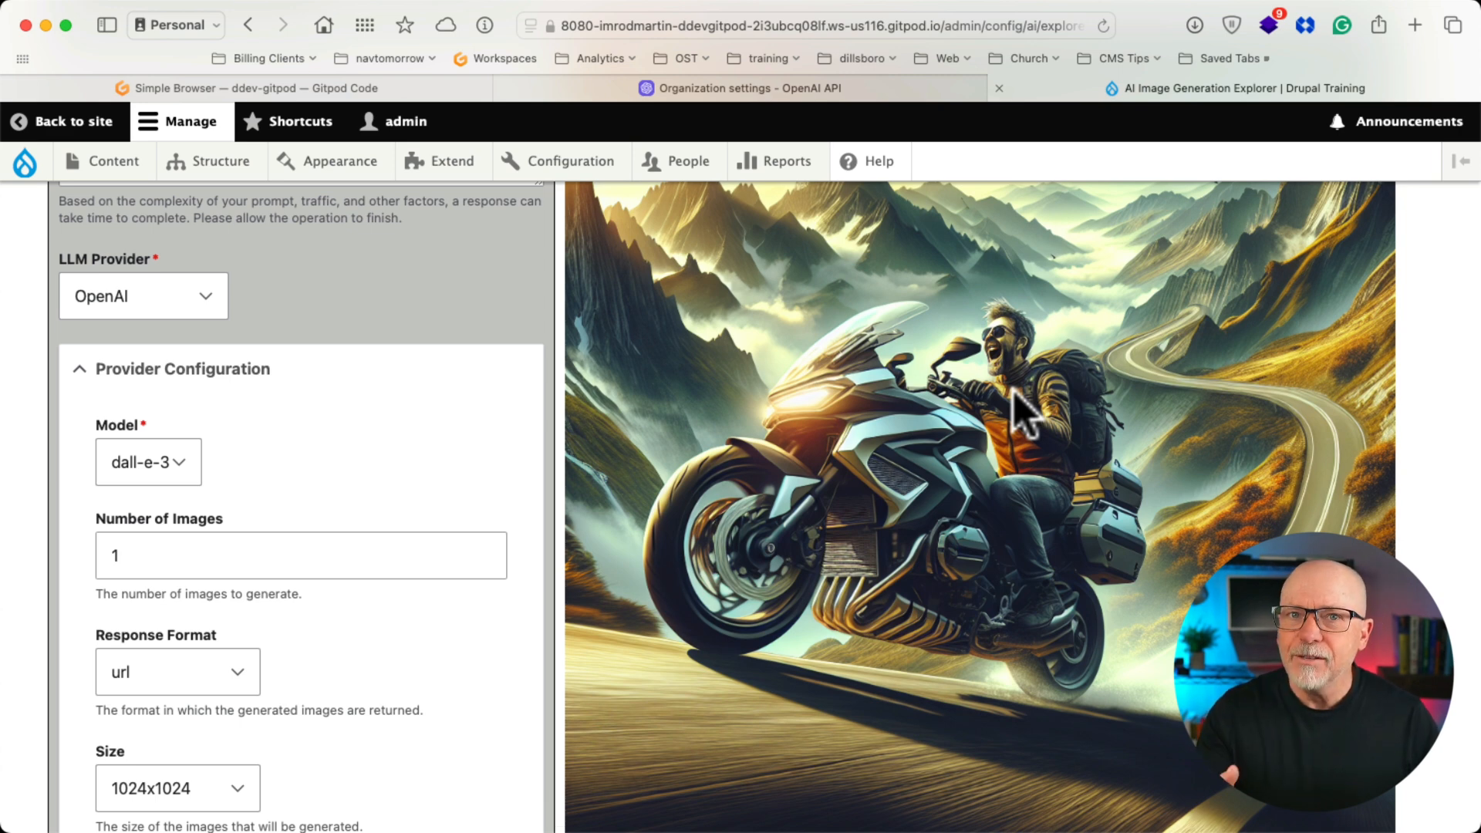
# Go to Content > Media to list the saved generated motorcycle images, closing the preview window.
pyautogui.click(113, 162)
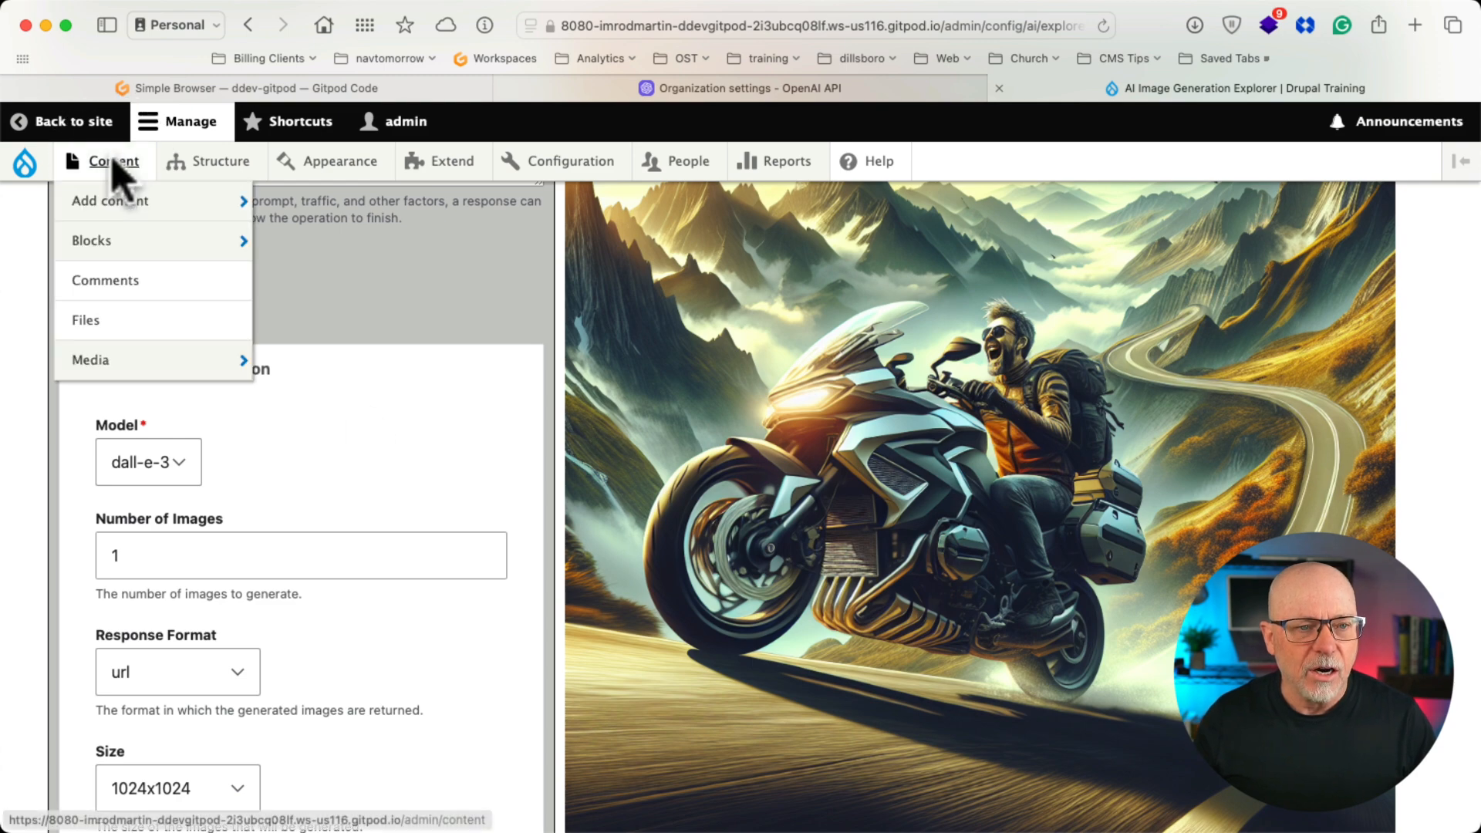
pyautogui.click(114, 161)
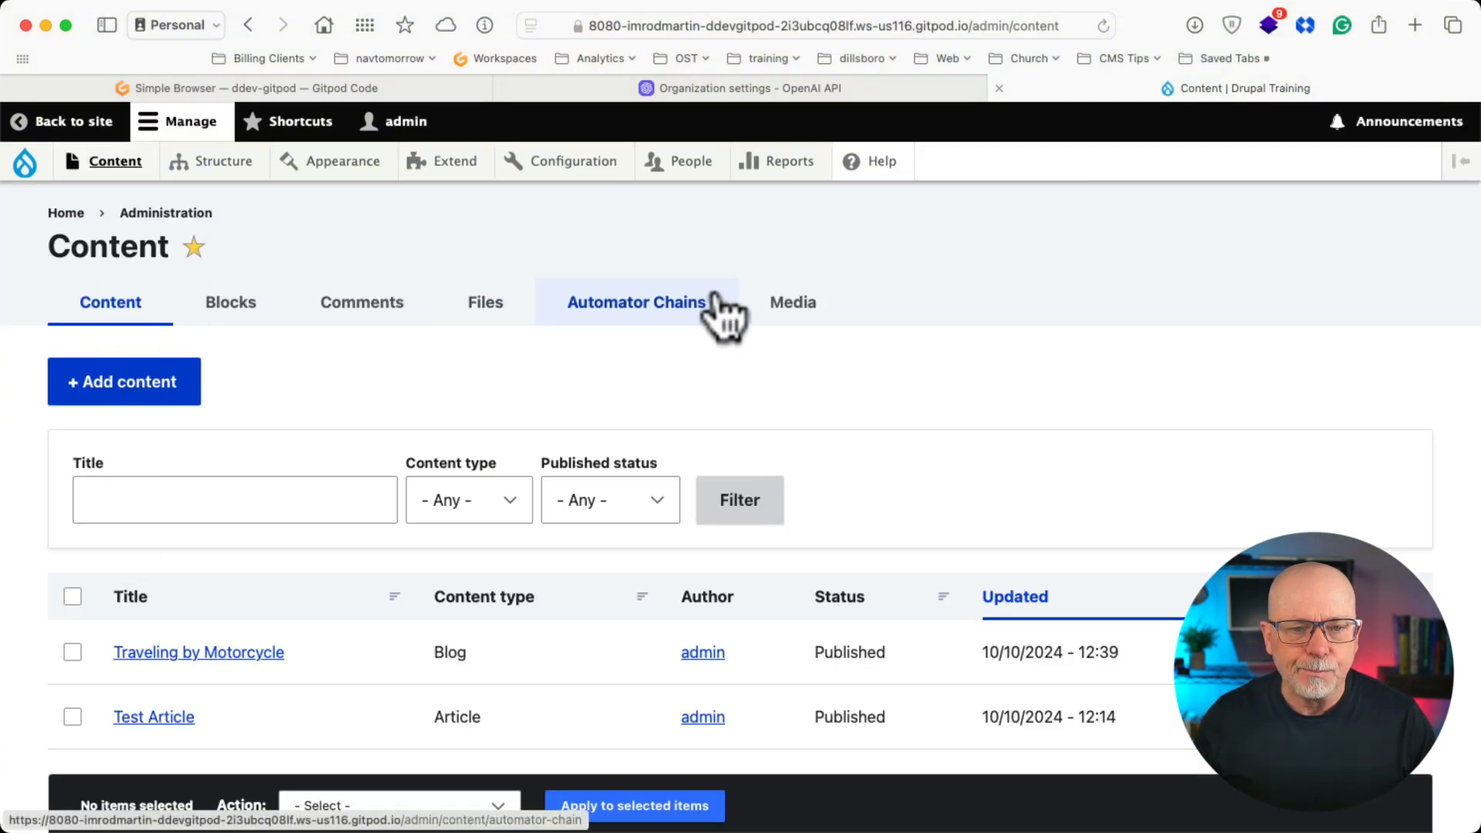
pyautogui.click(792, 302)
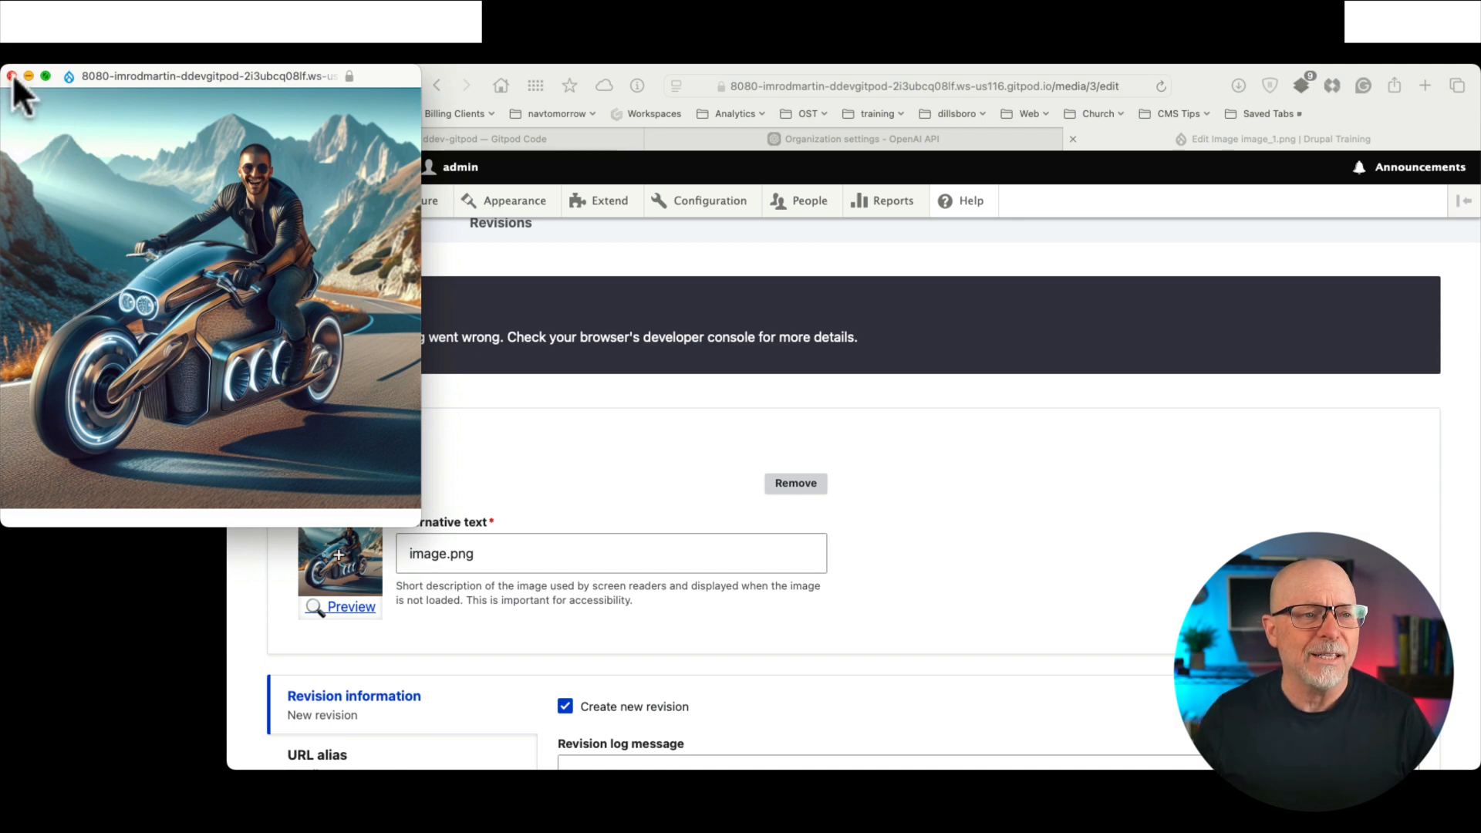
pyautogui.click(10, 77)
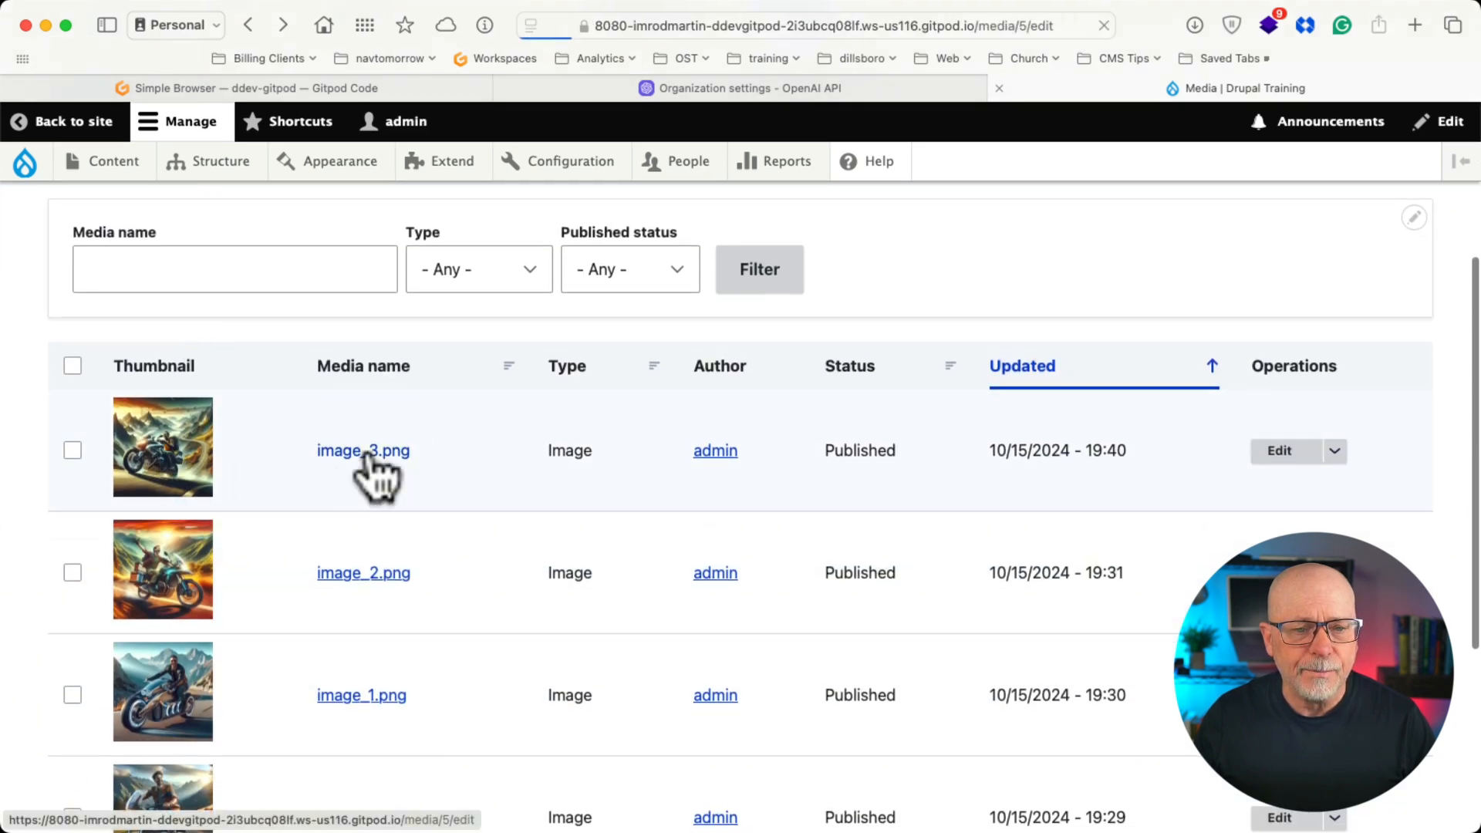
# Open the newest media item image_3.png and view its generated image file.
pyautogui.click(362, 450)
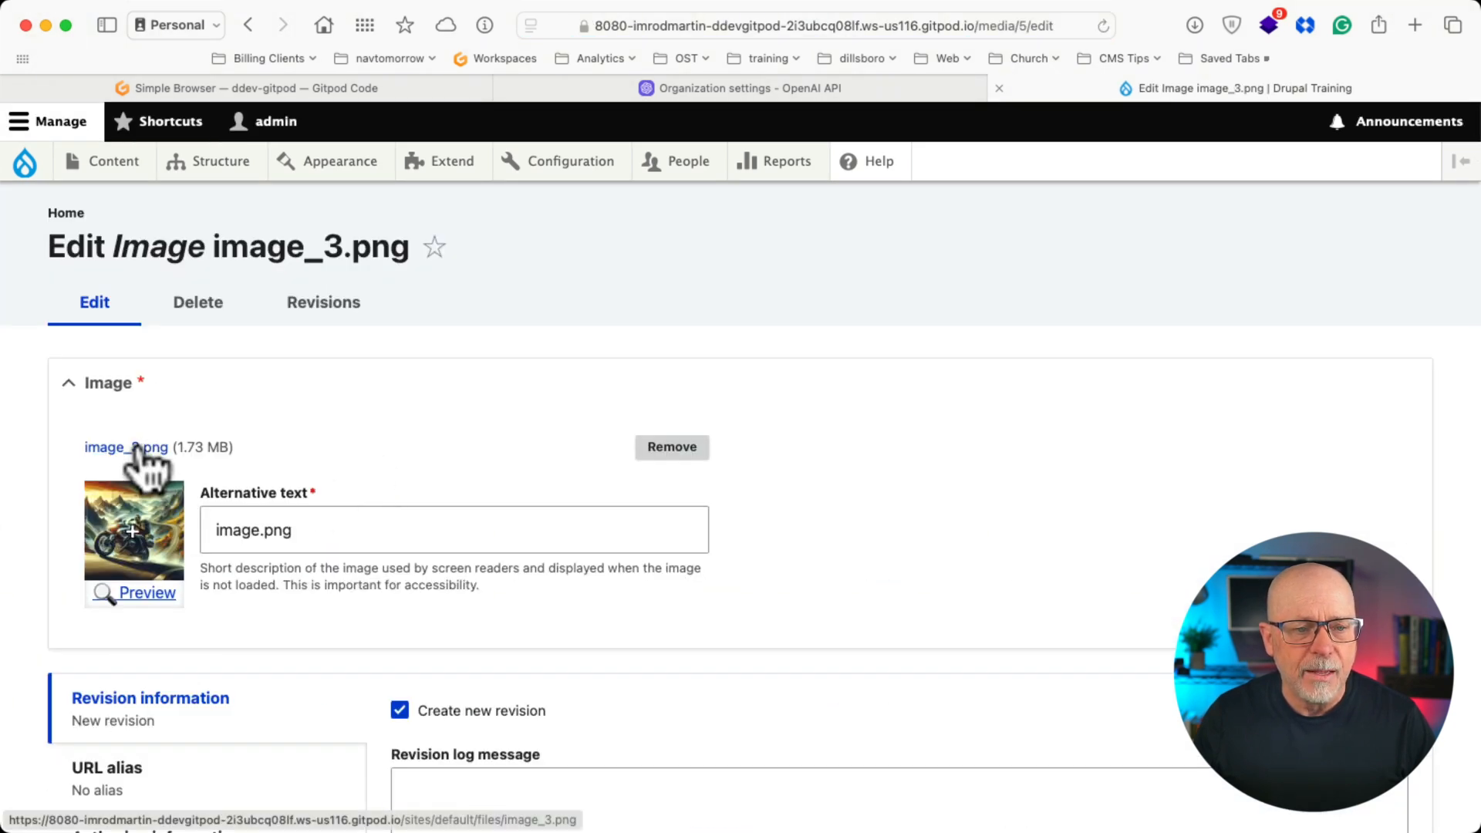
pyautogui.click(127, 447)
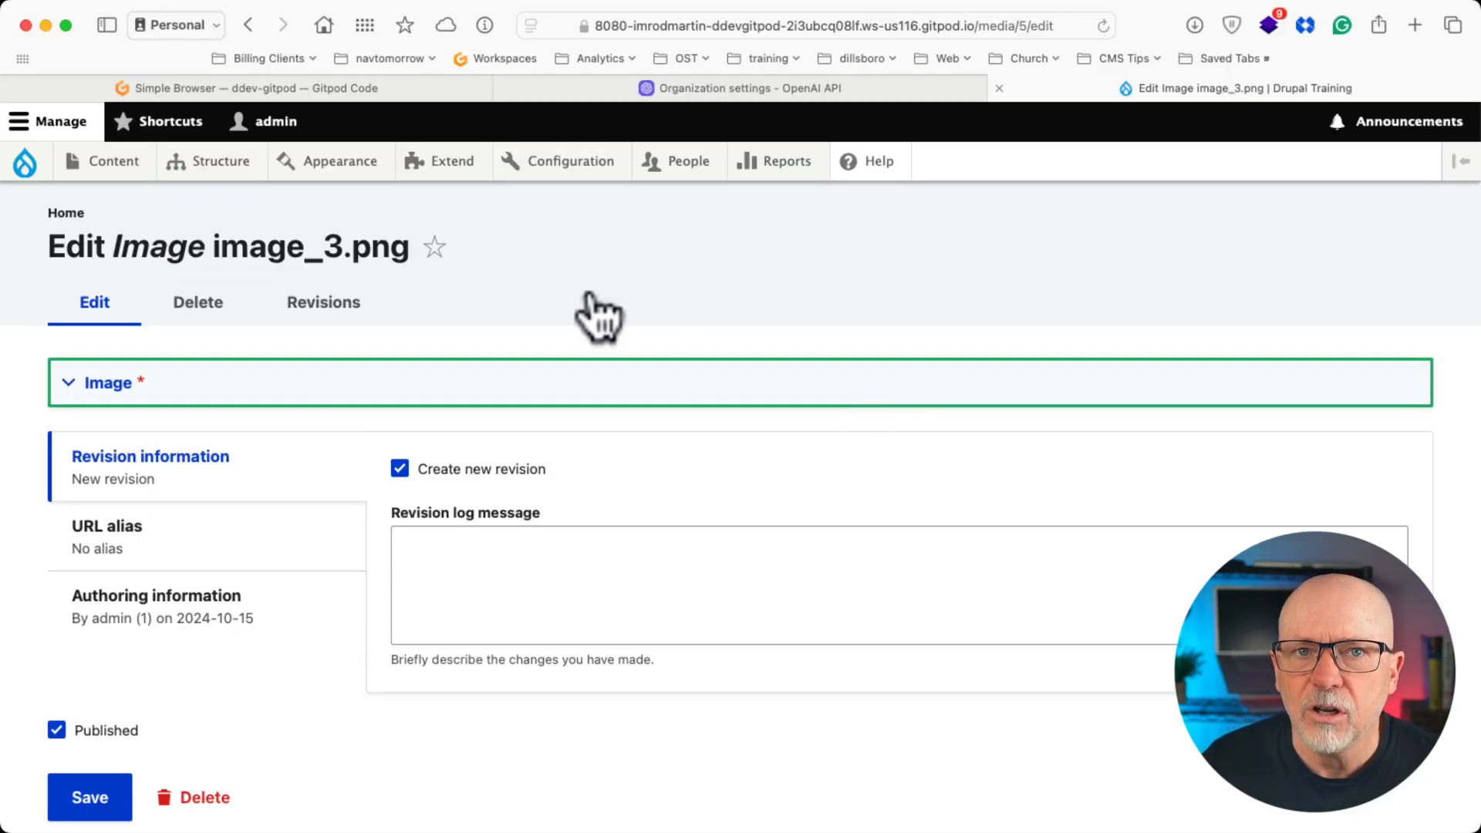
pyautogui.click(570, 161)
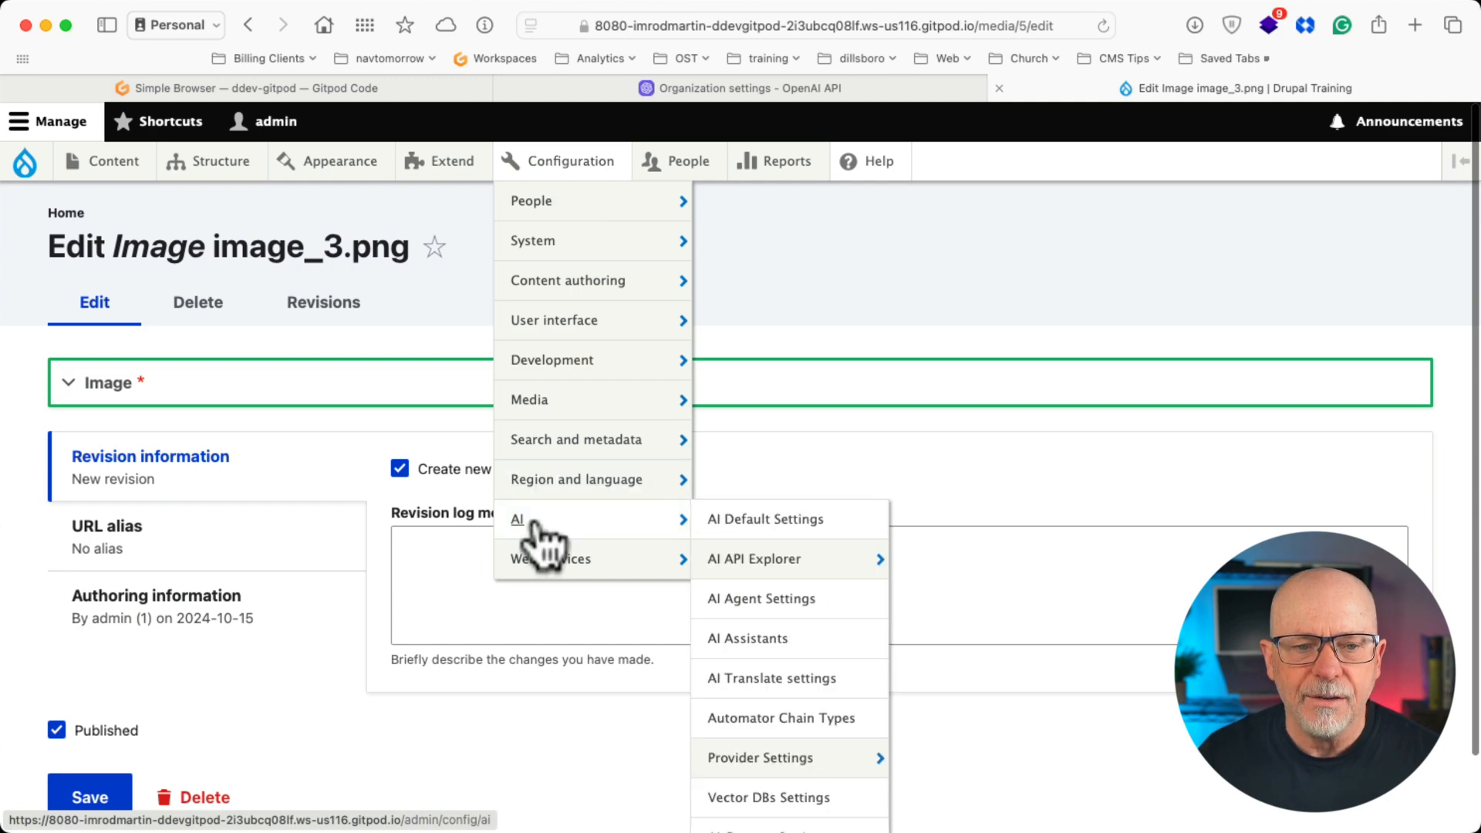